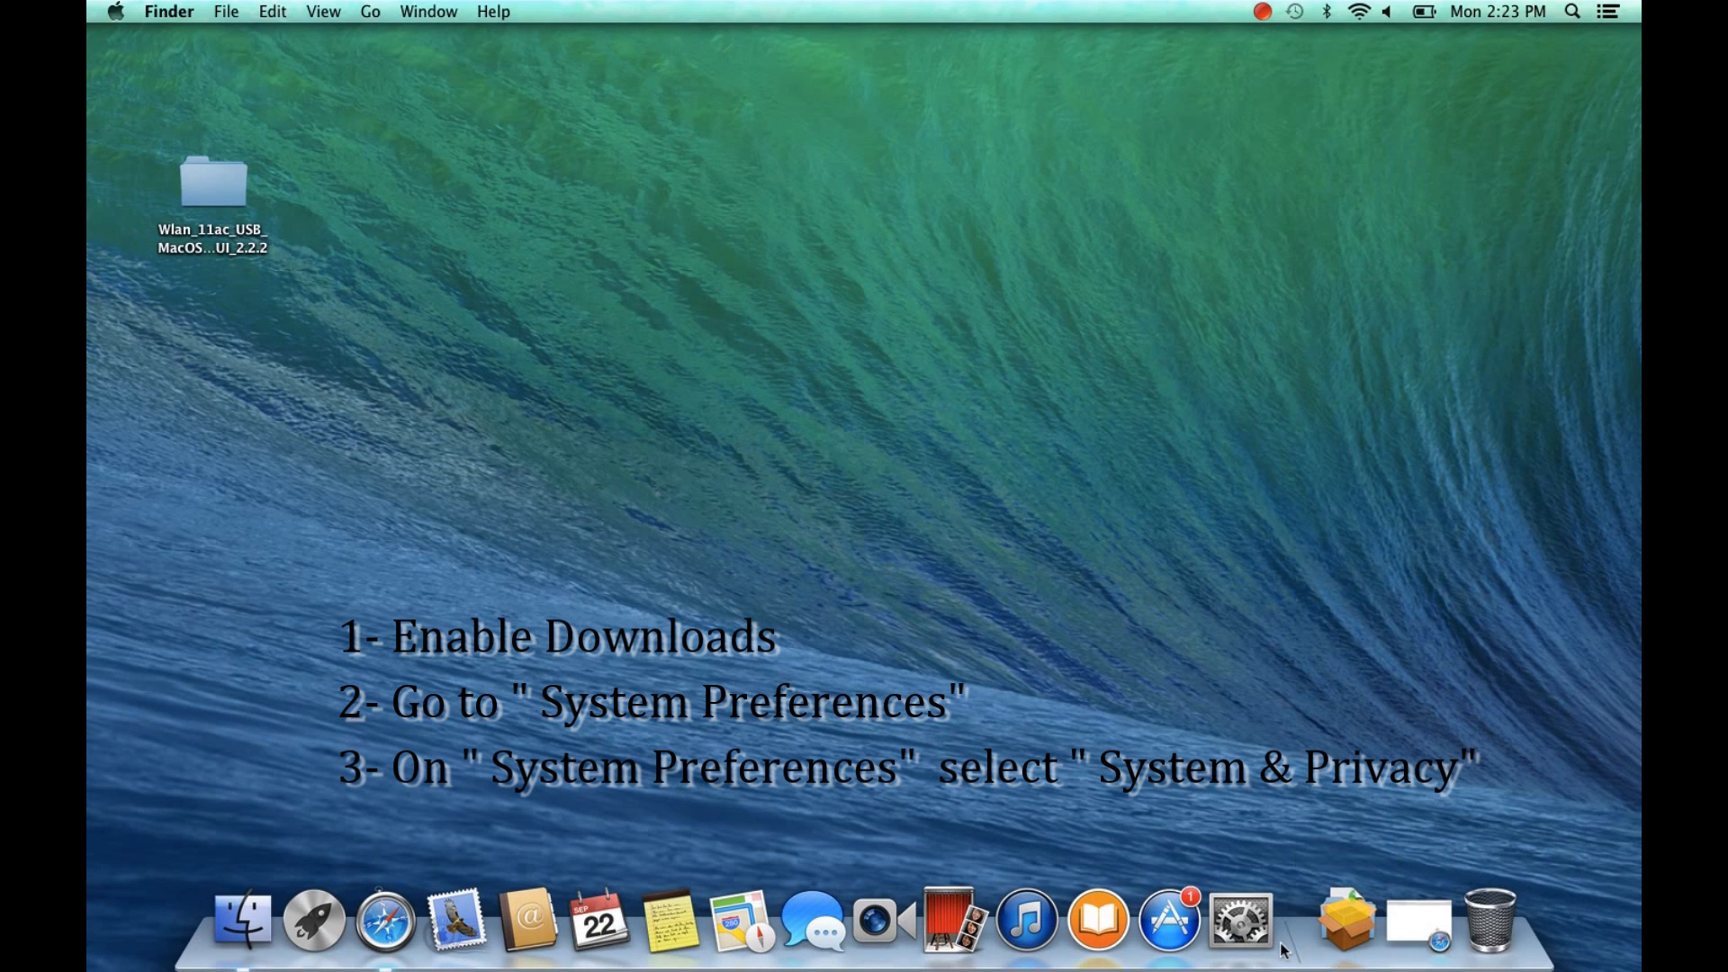
mouse_move(954, 918)
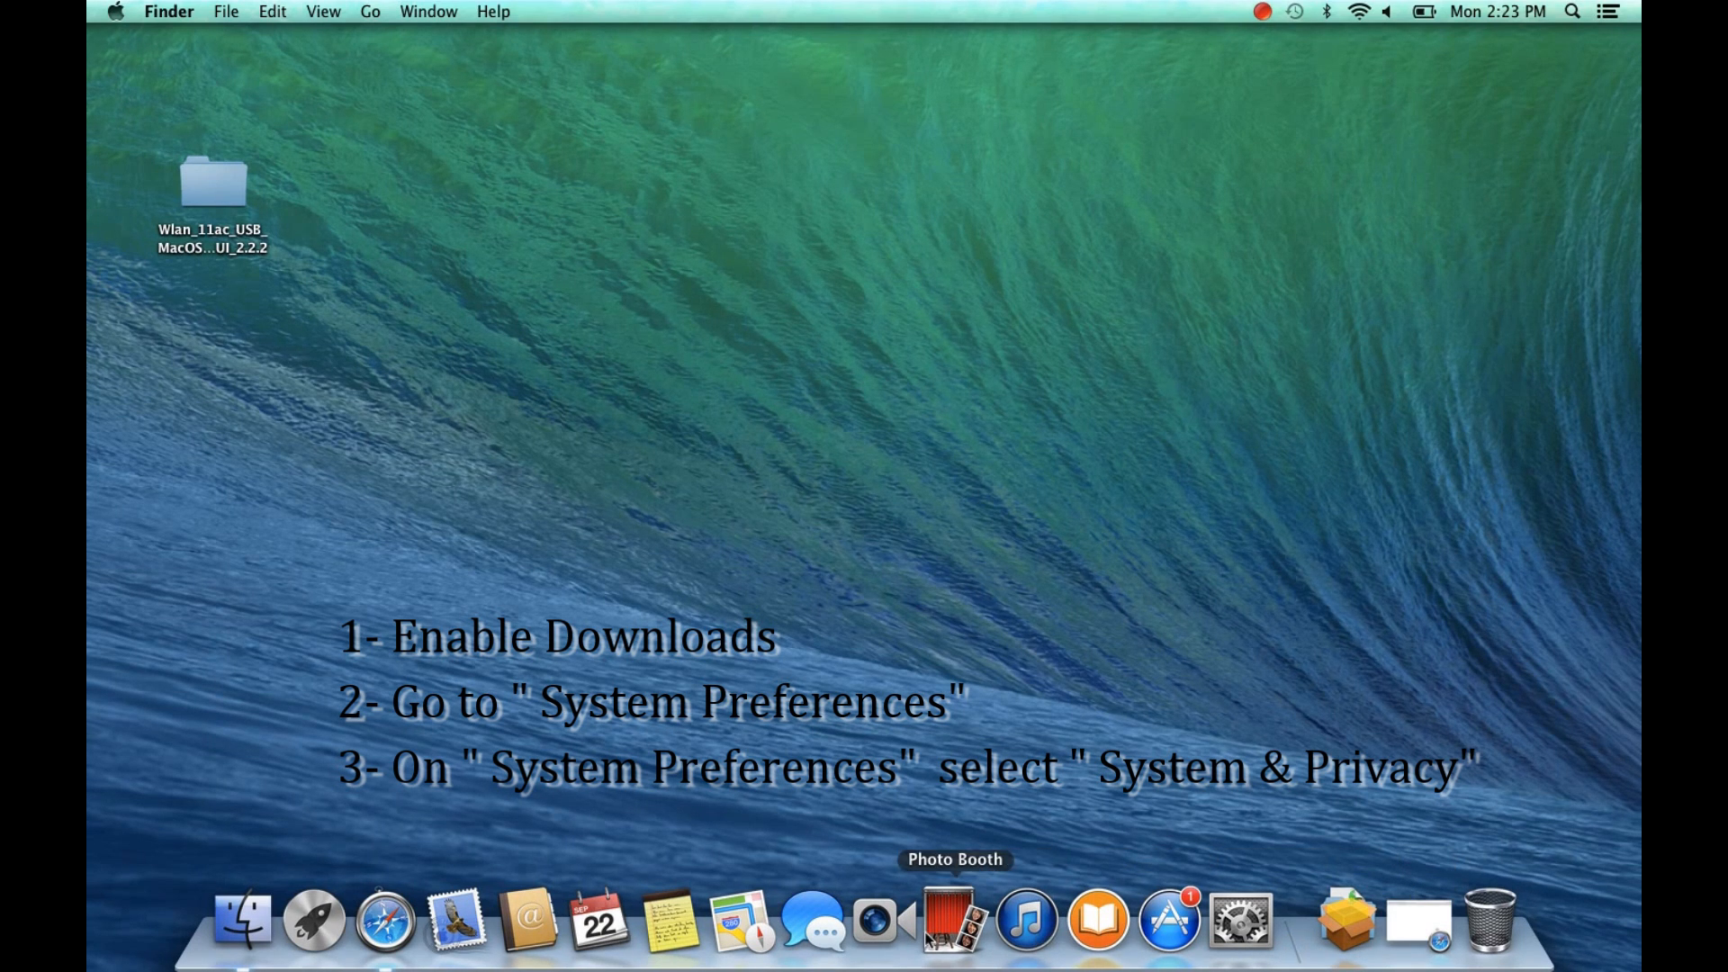
mouse_move(1238, 918)
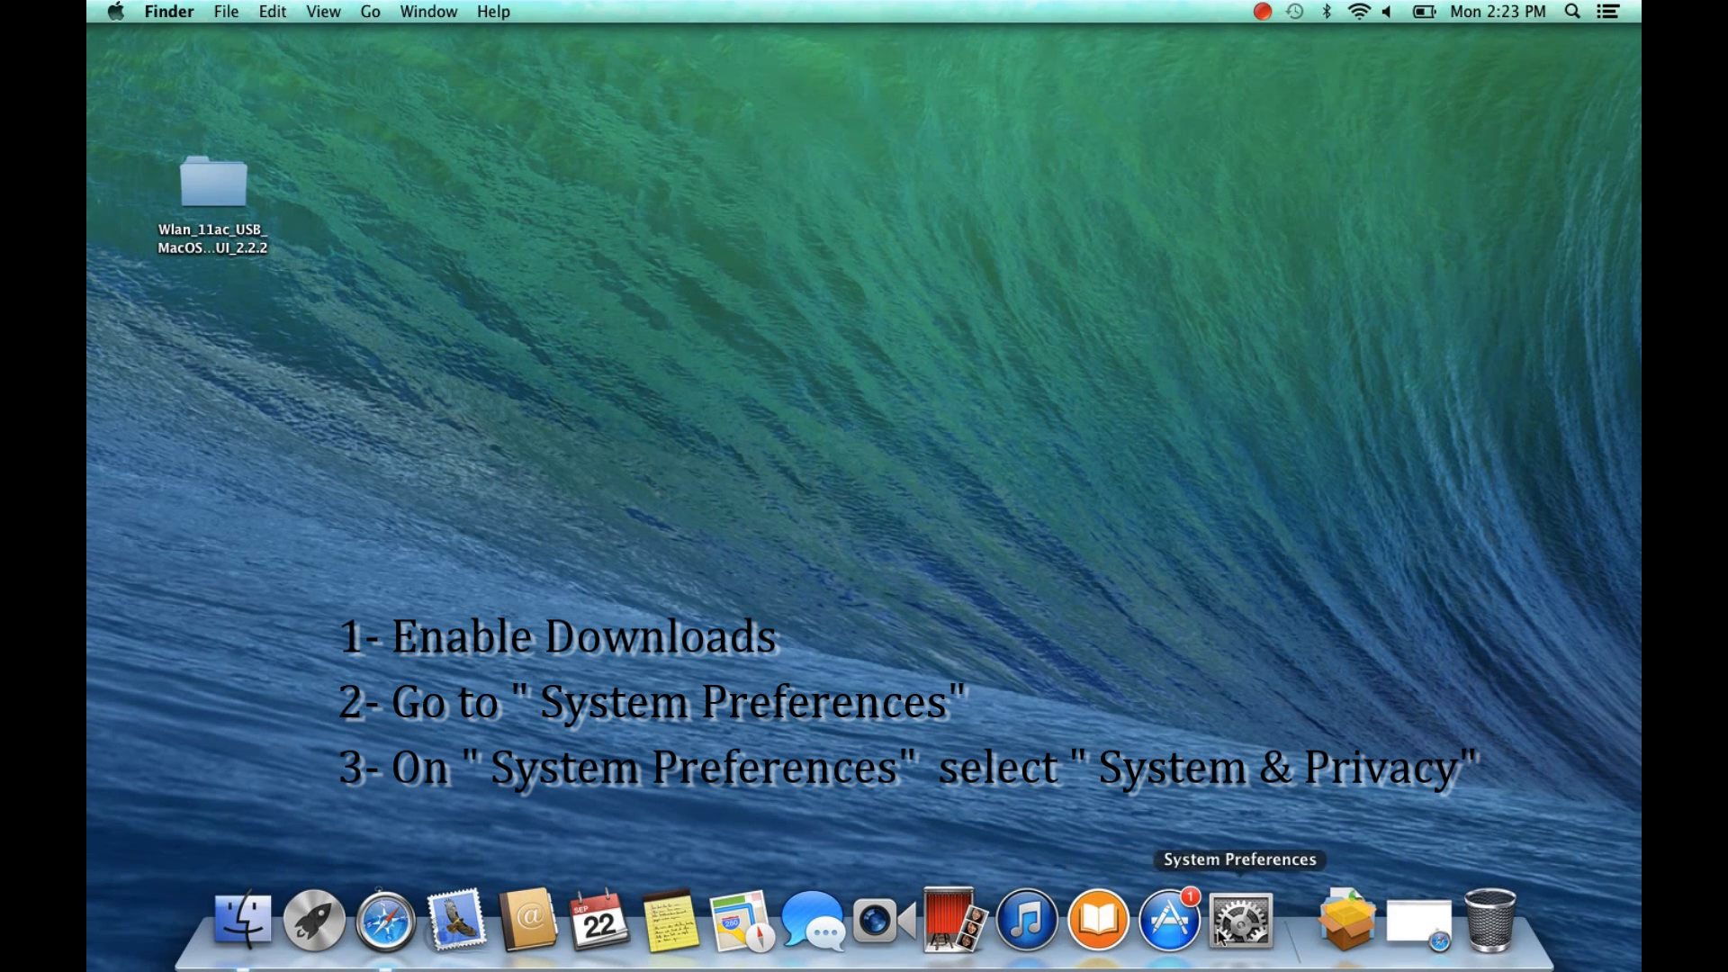
Open System Preferences from the Dock icon.
click(1236, 917)
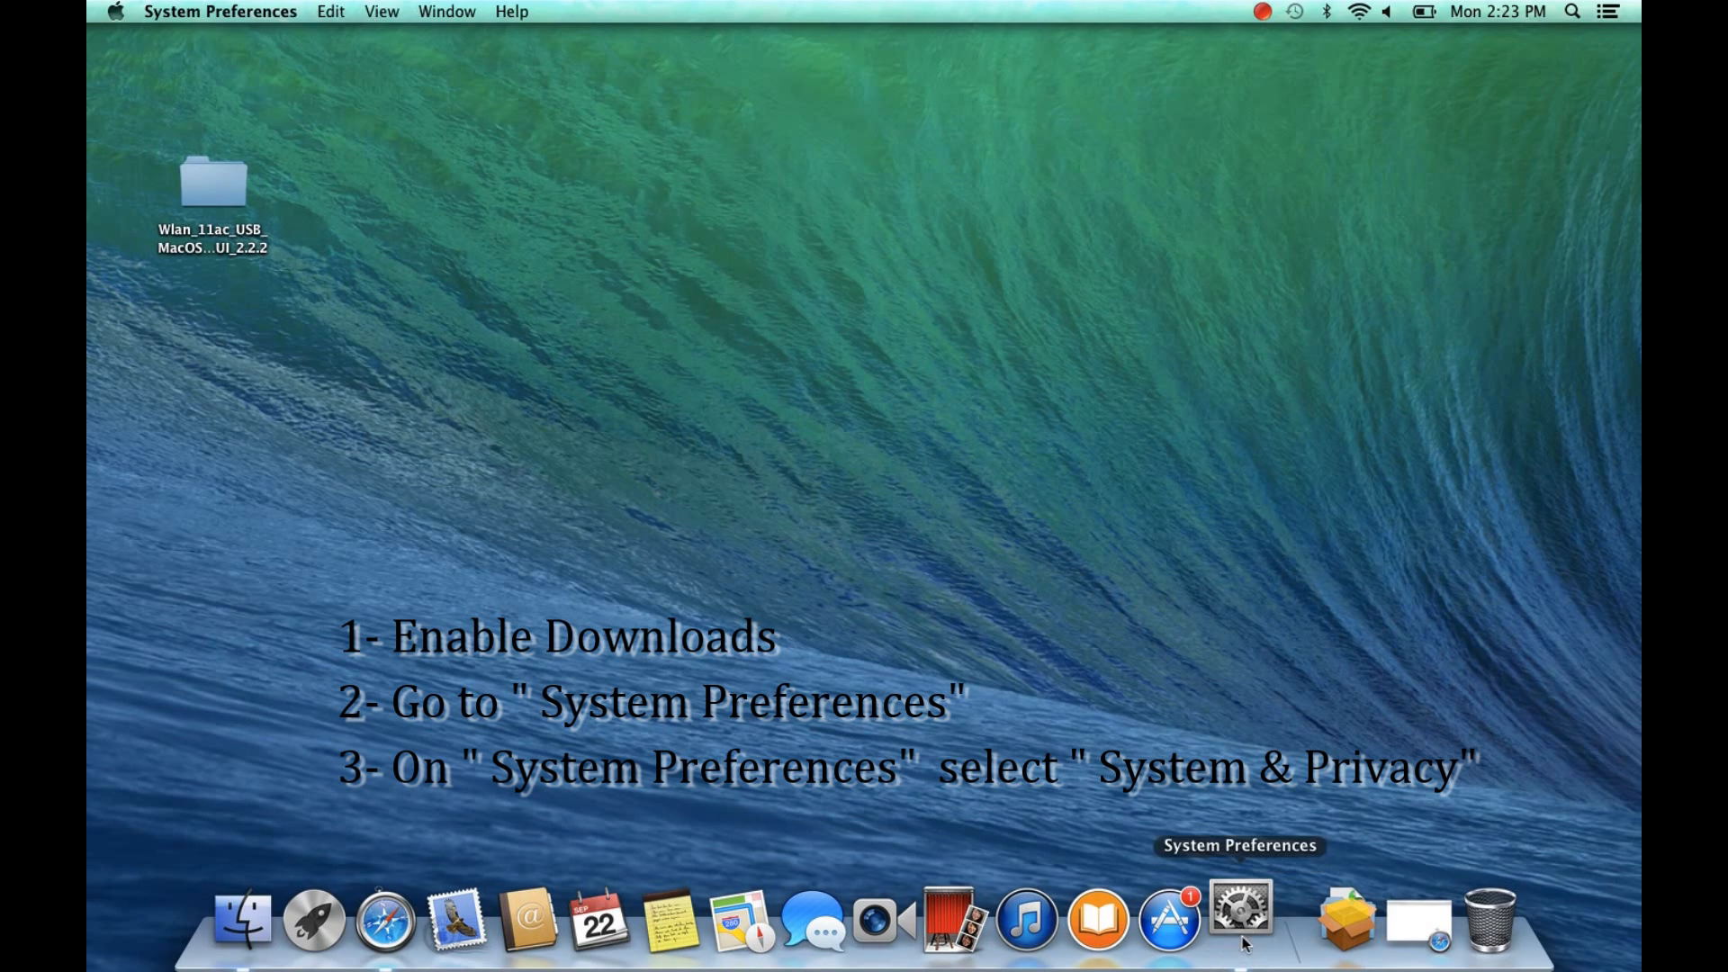
click(1238, 918)
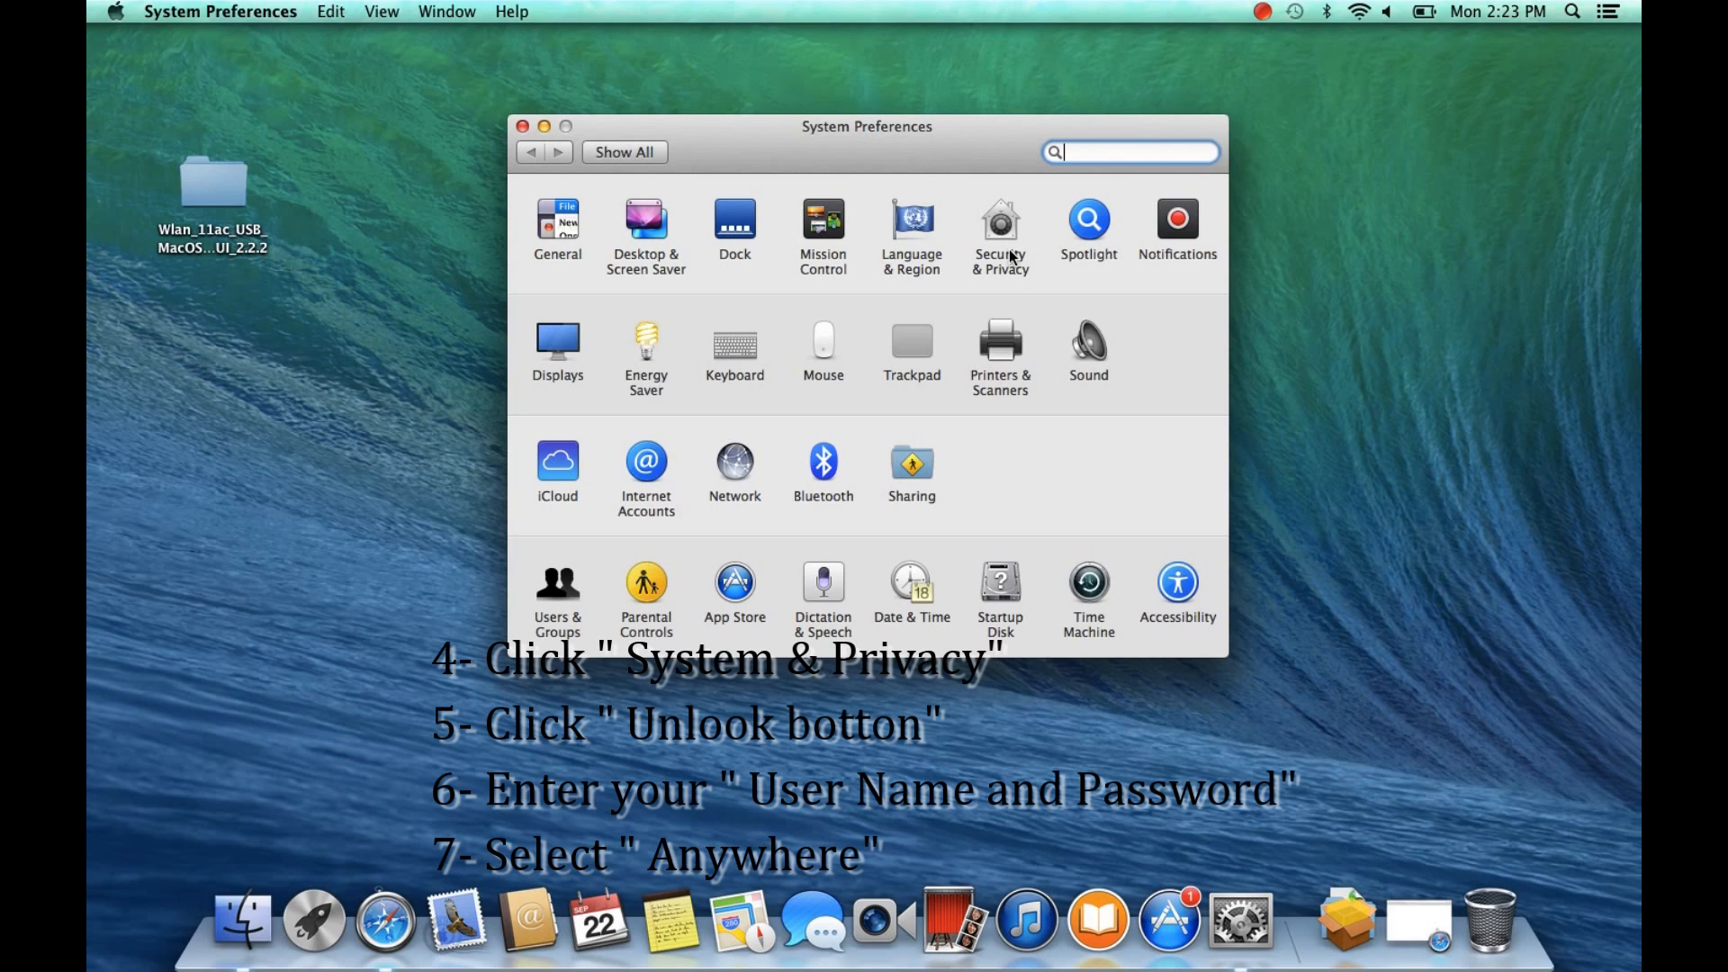
Unlock Security & Privacy with the admin password so apps from anywhere are allowed.
click(998, 221)
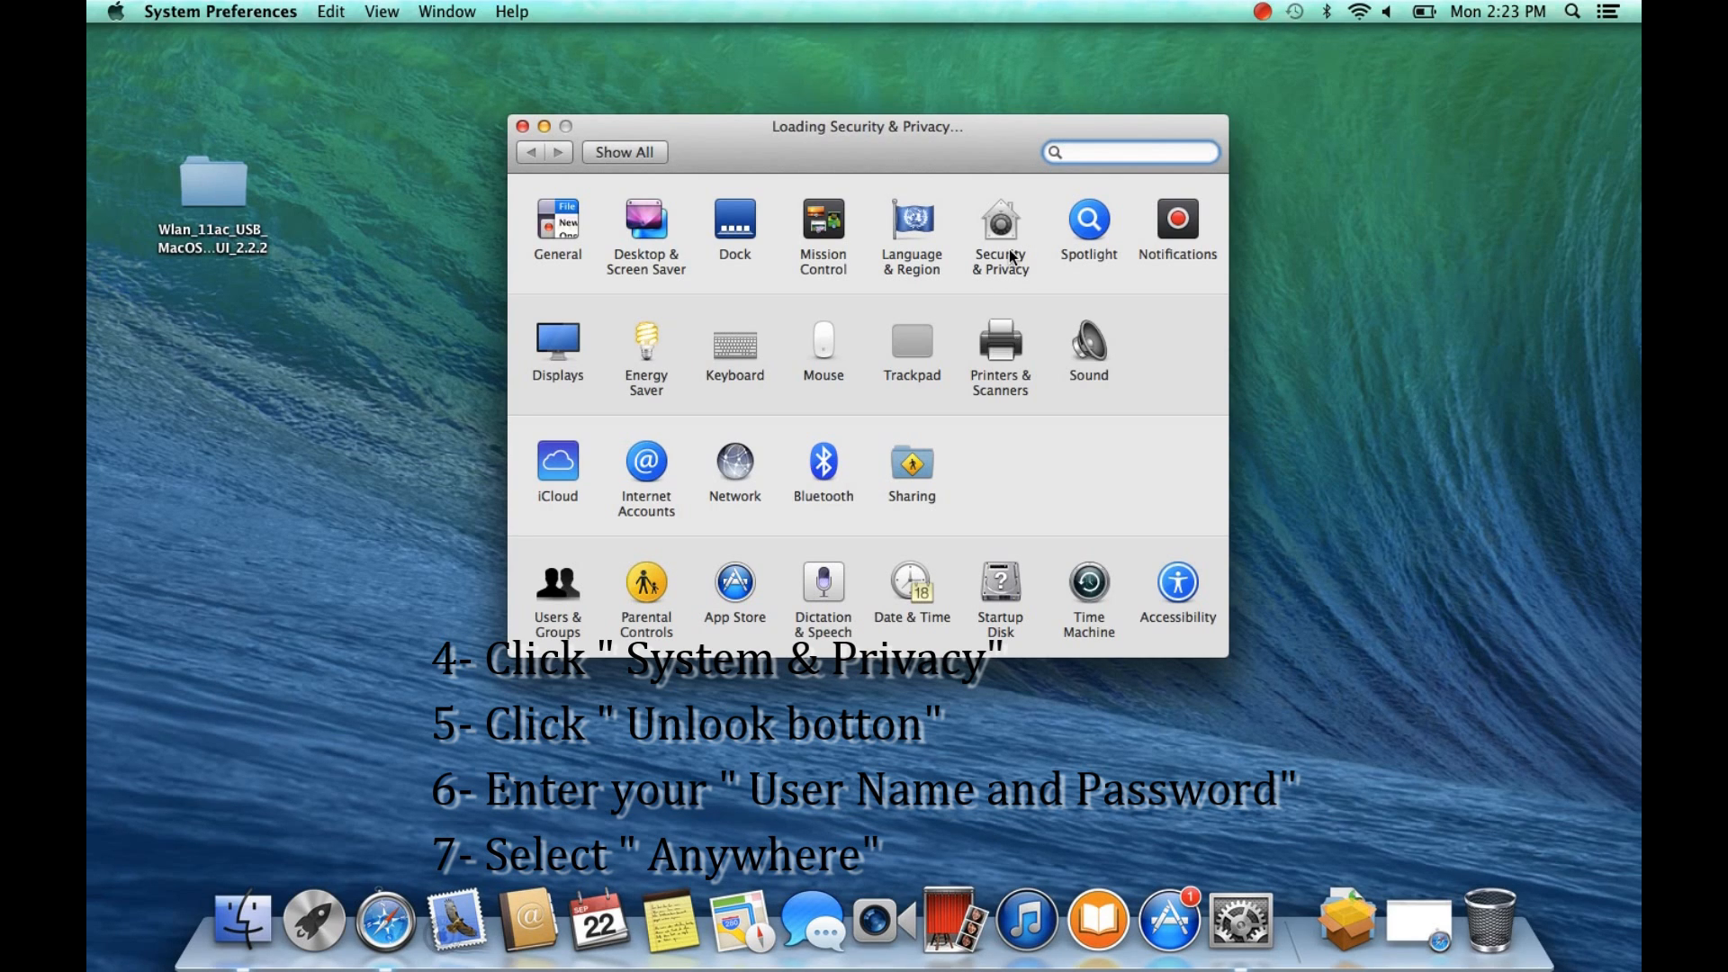
click(998, 220)
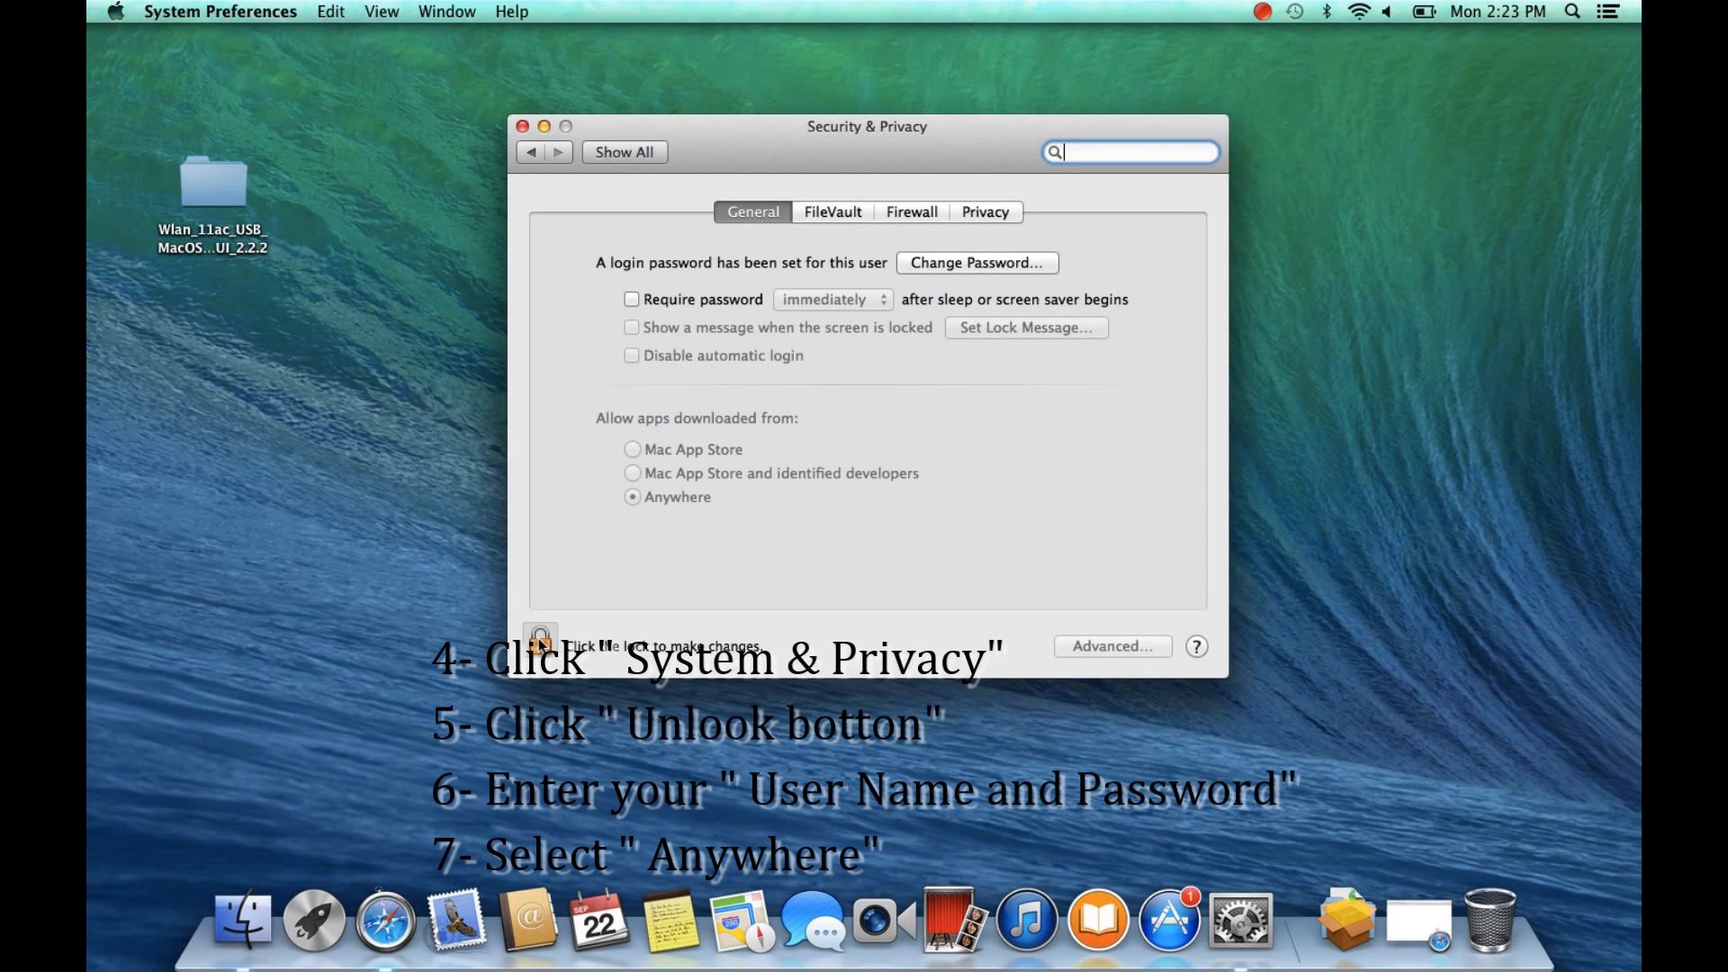
click(541, 638)
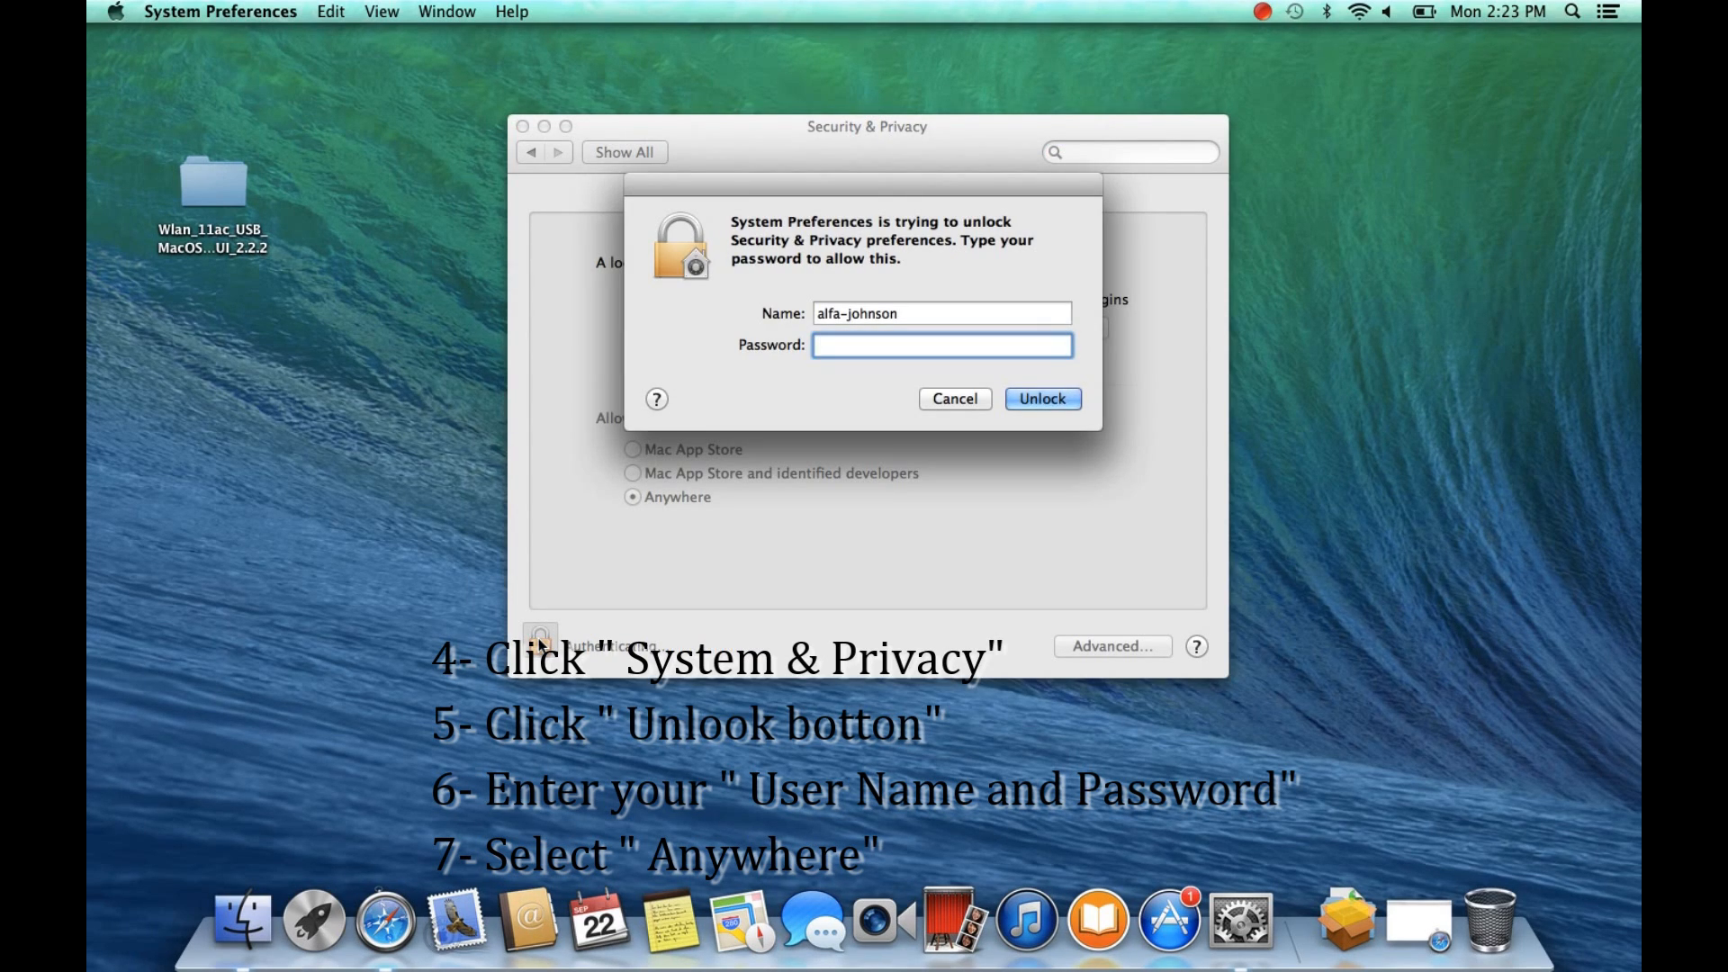
text(••)
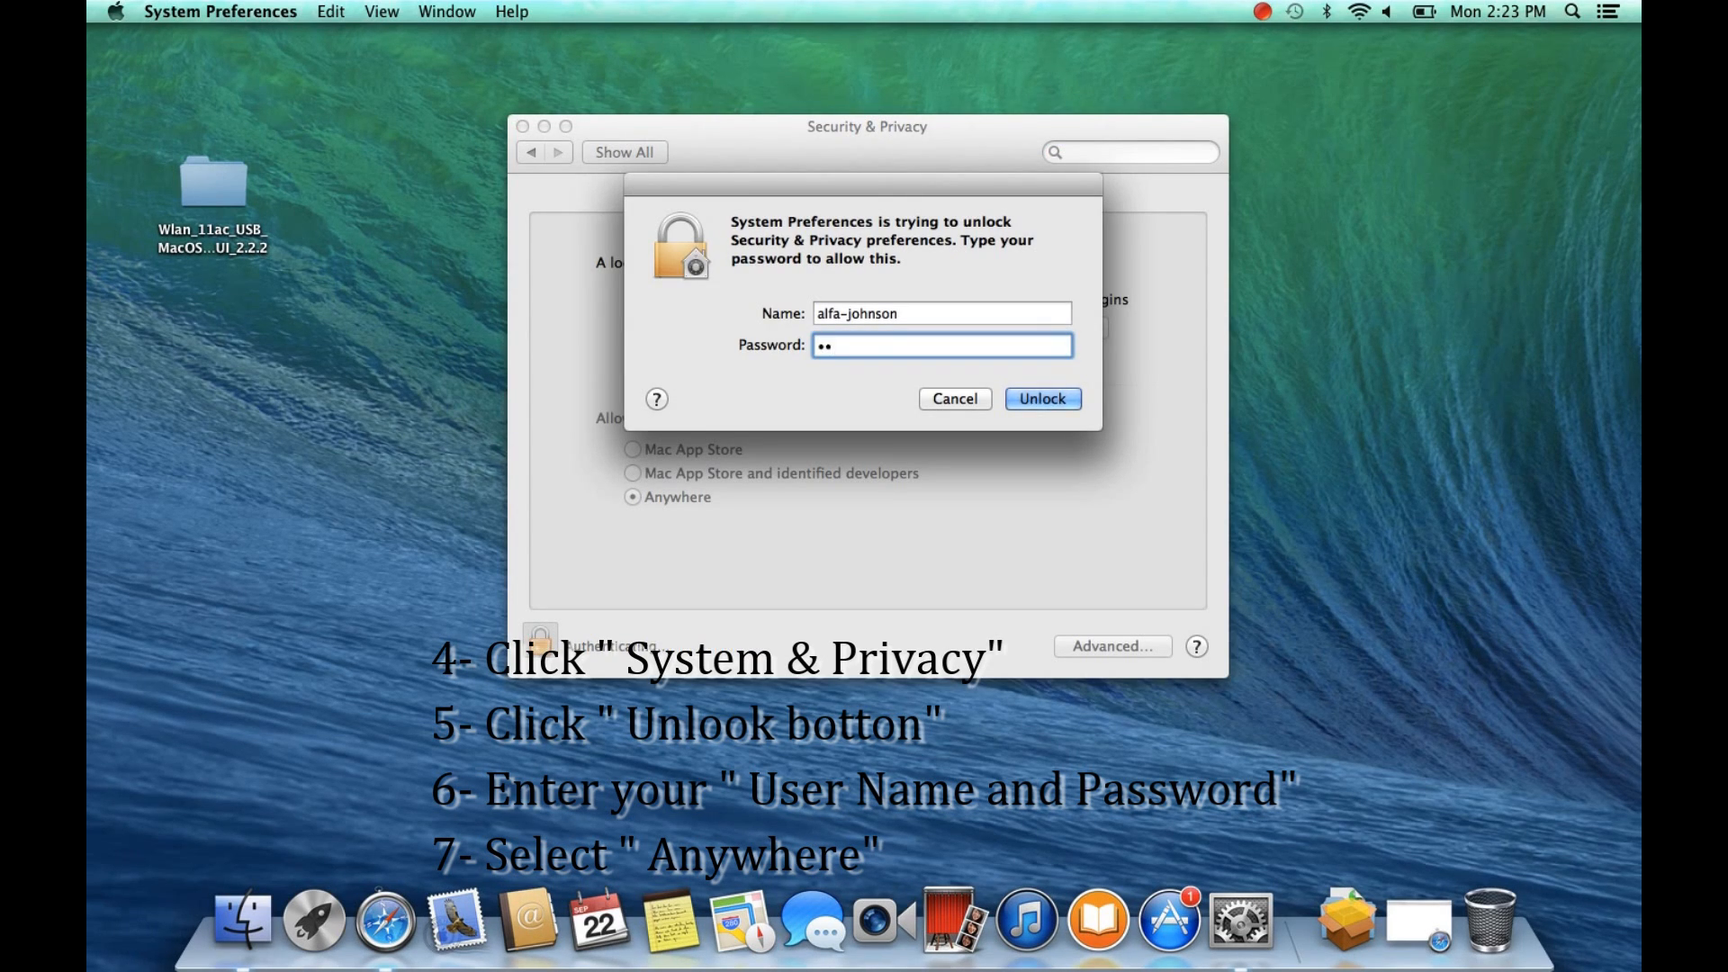
text(••)
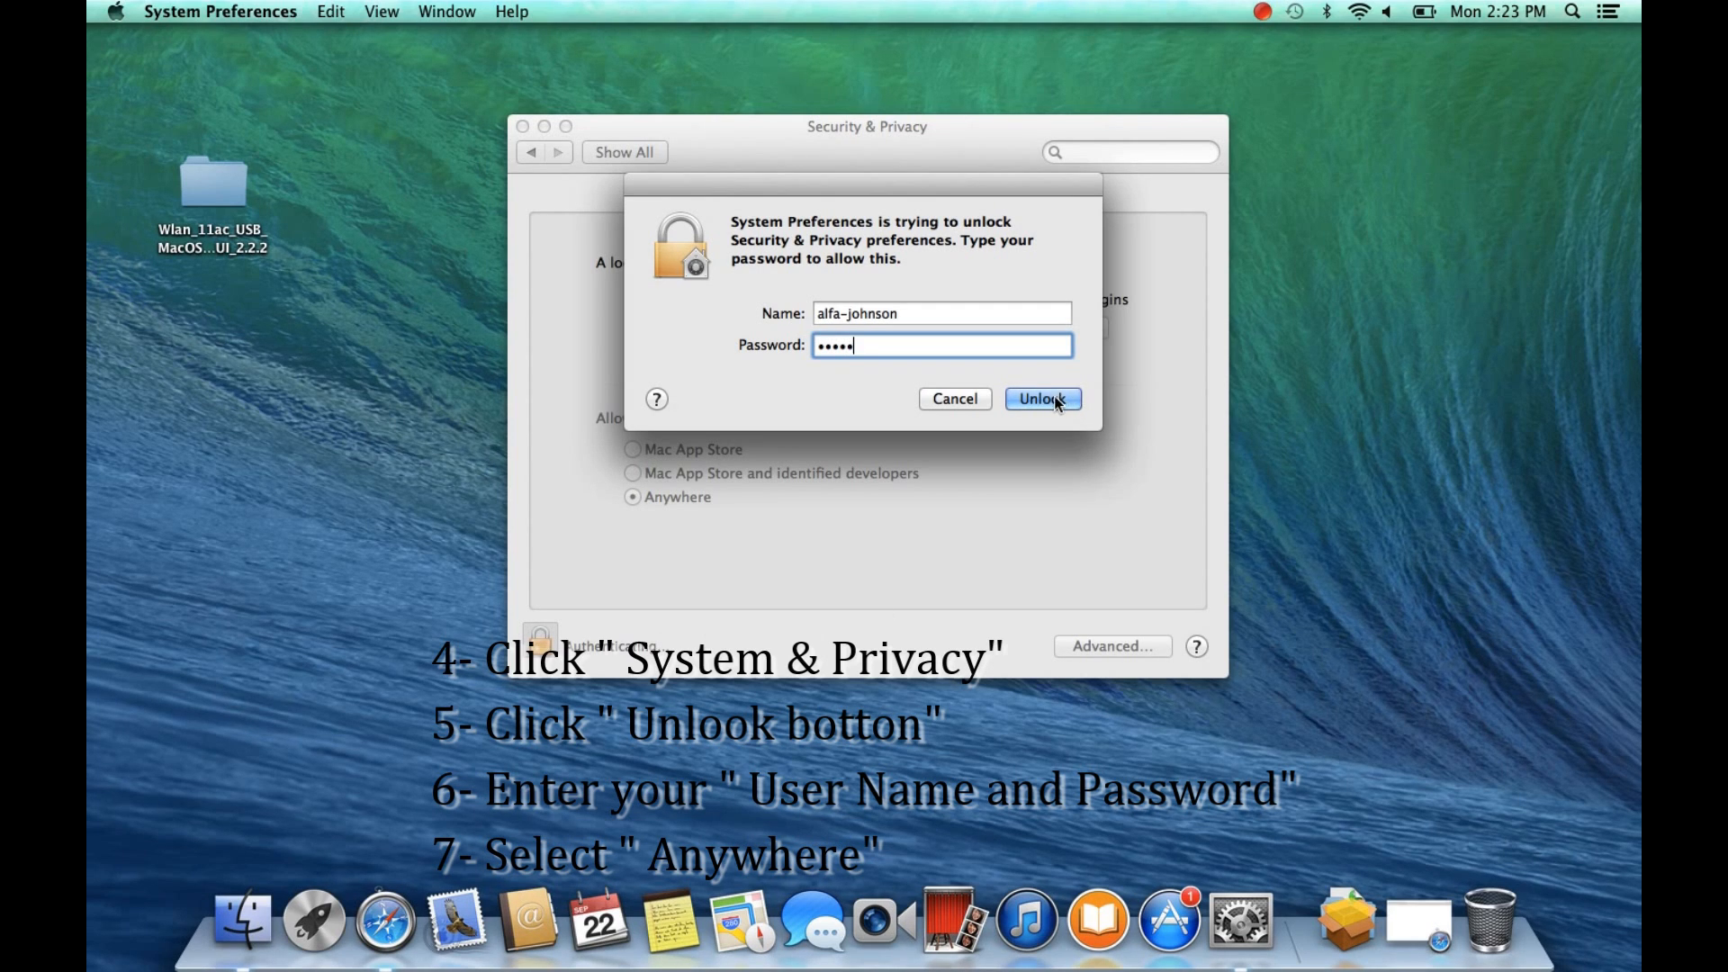
click(1041, 397)
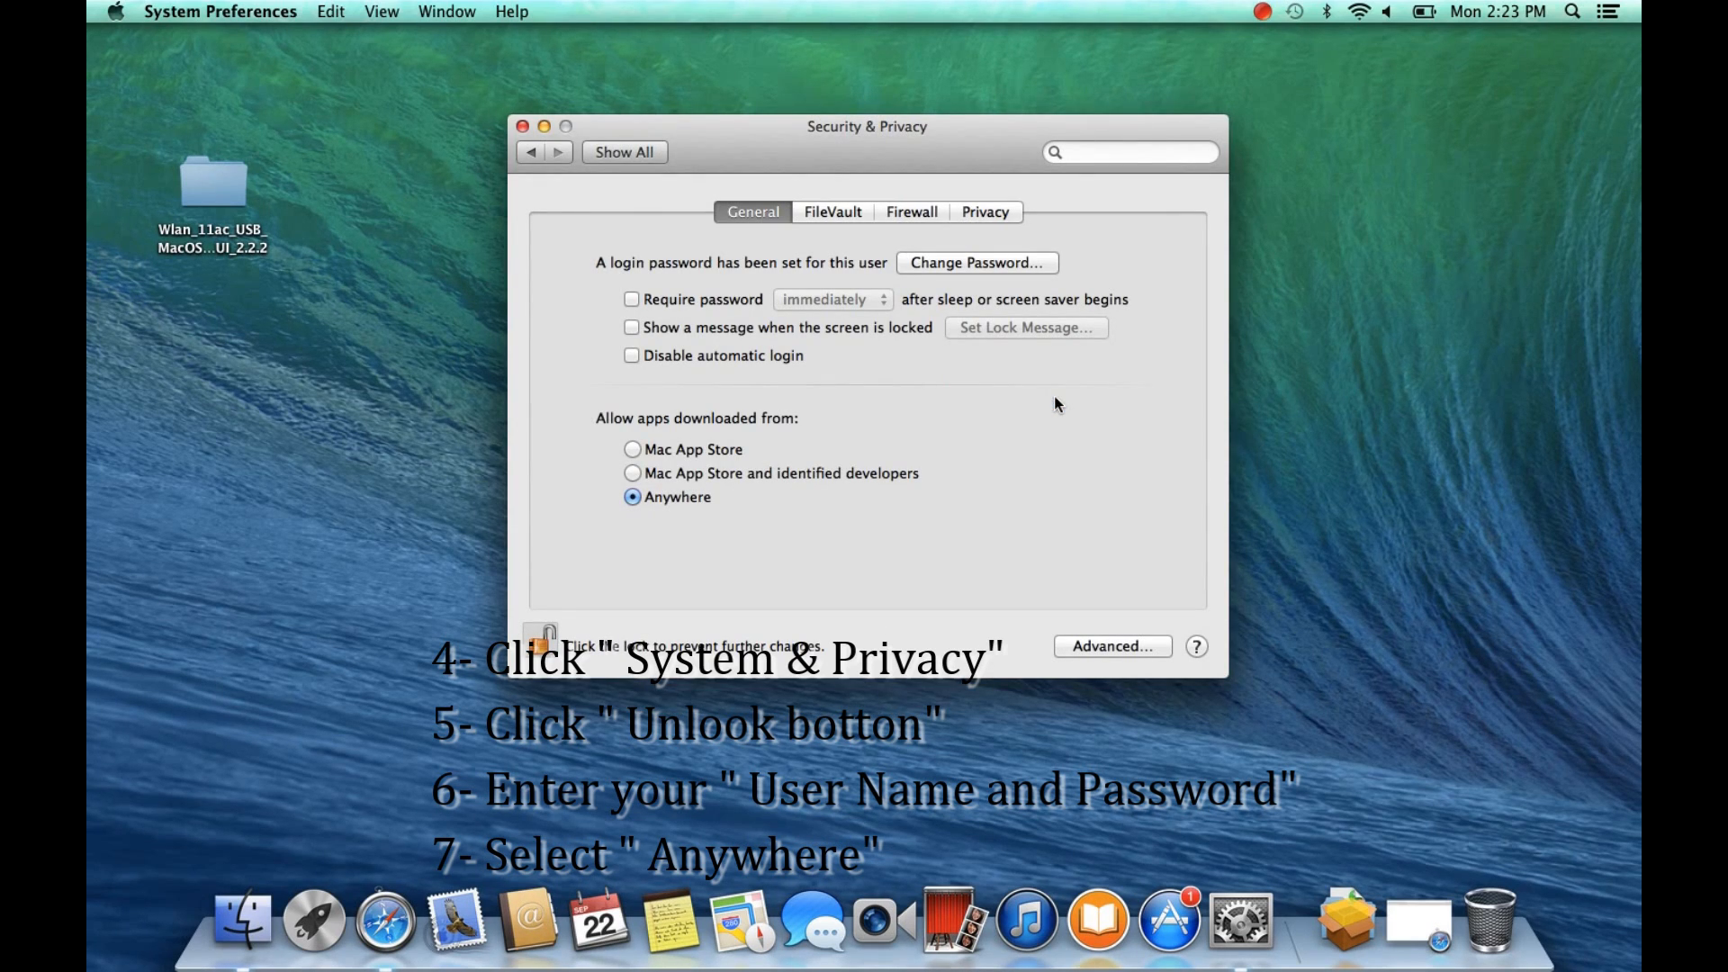
mouse_move(692, 544)
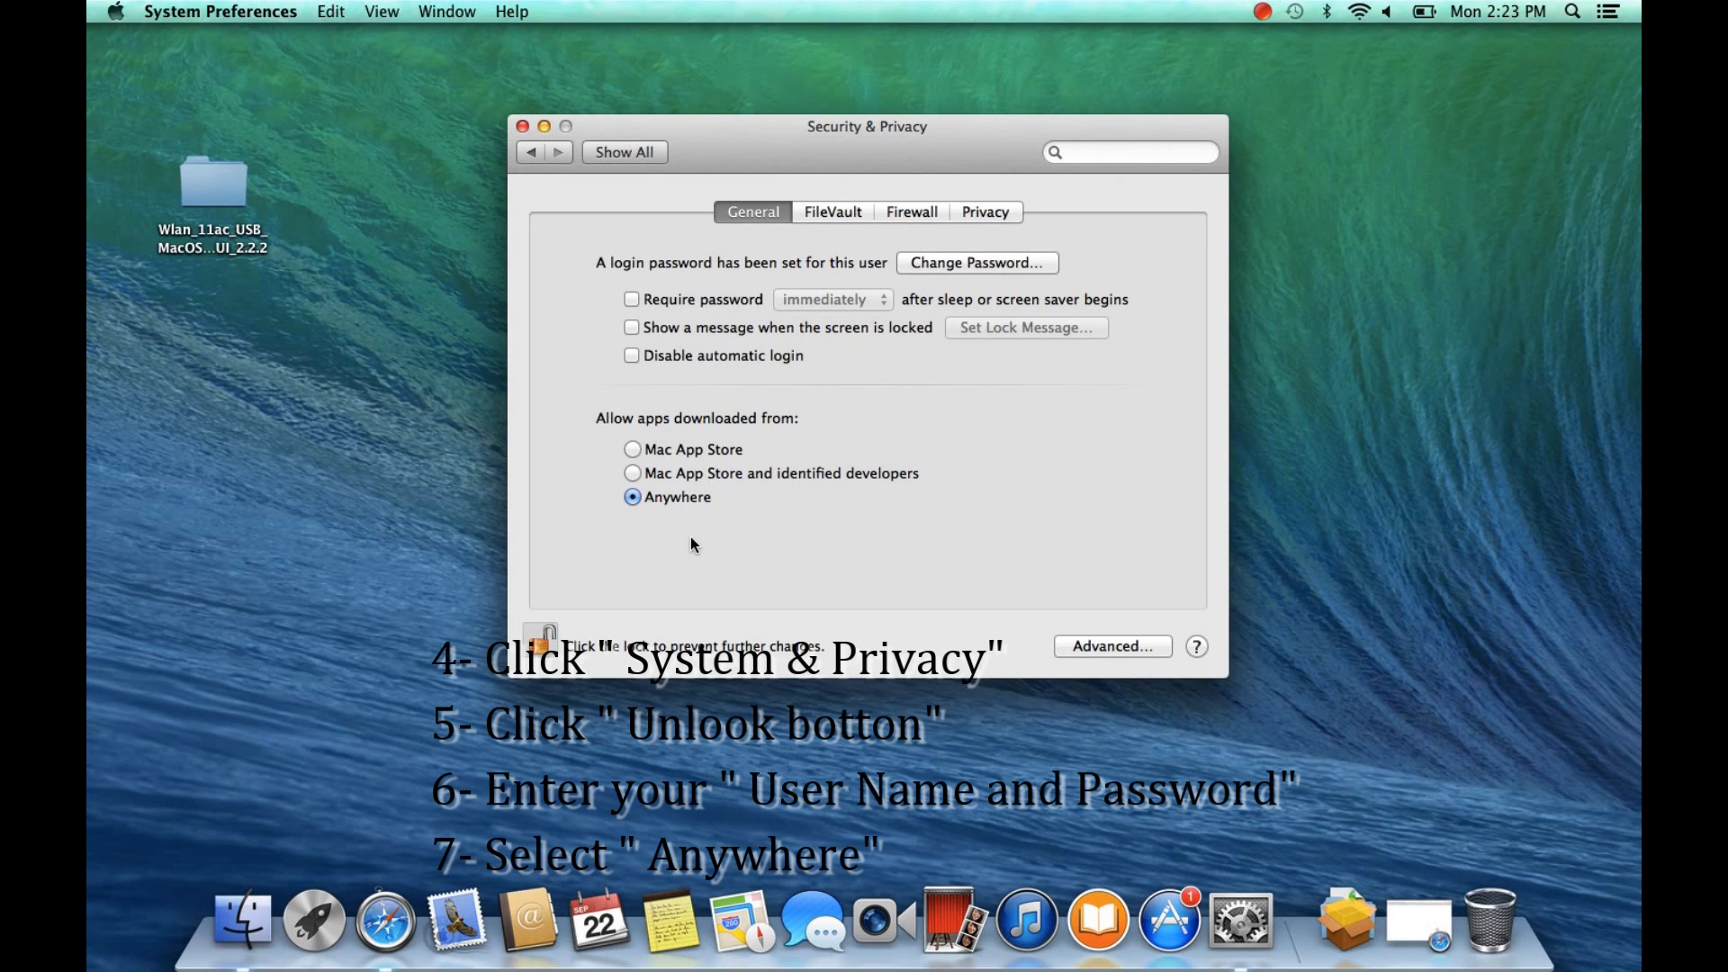
mouse_move(1271, 551)
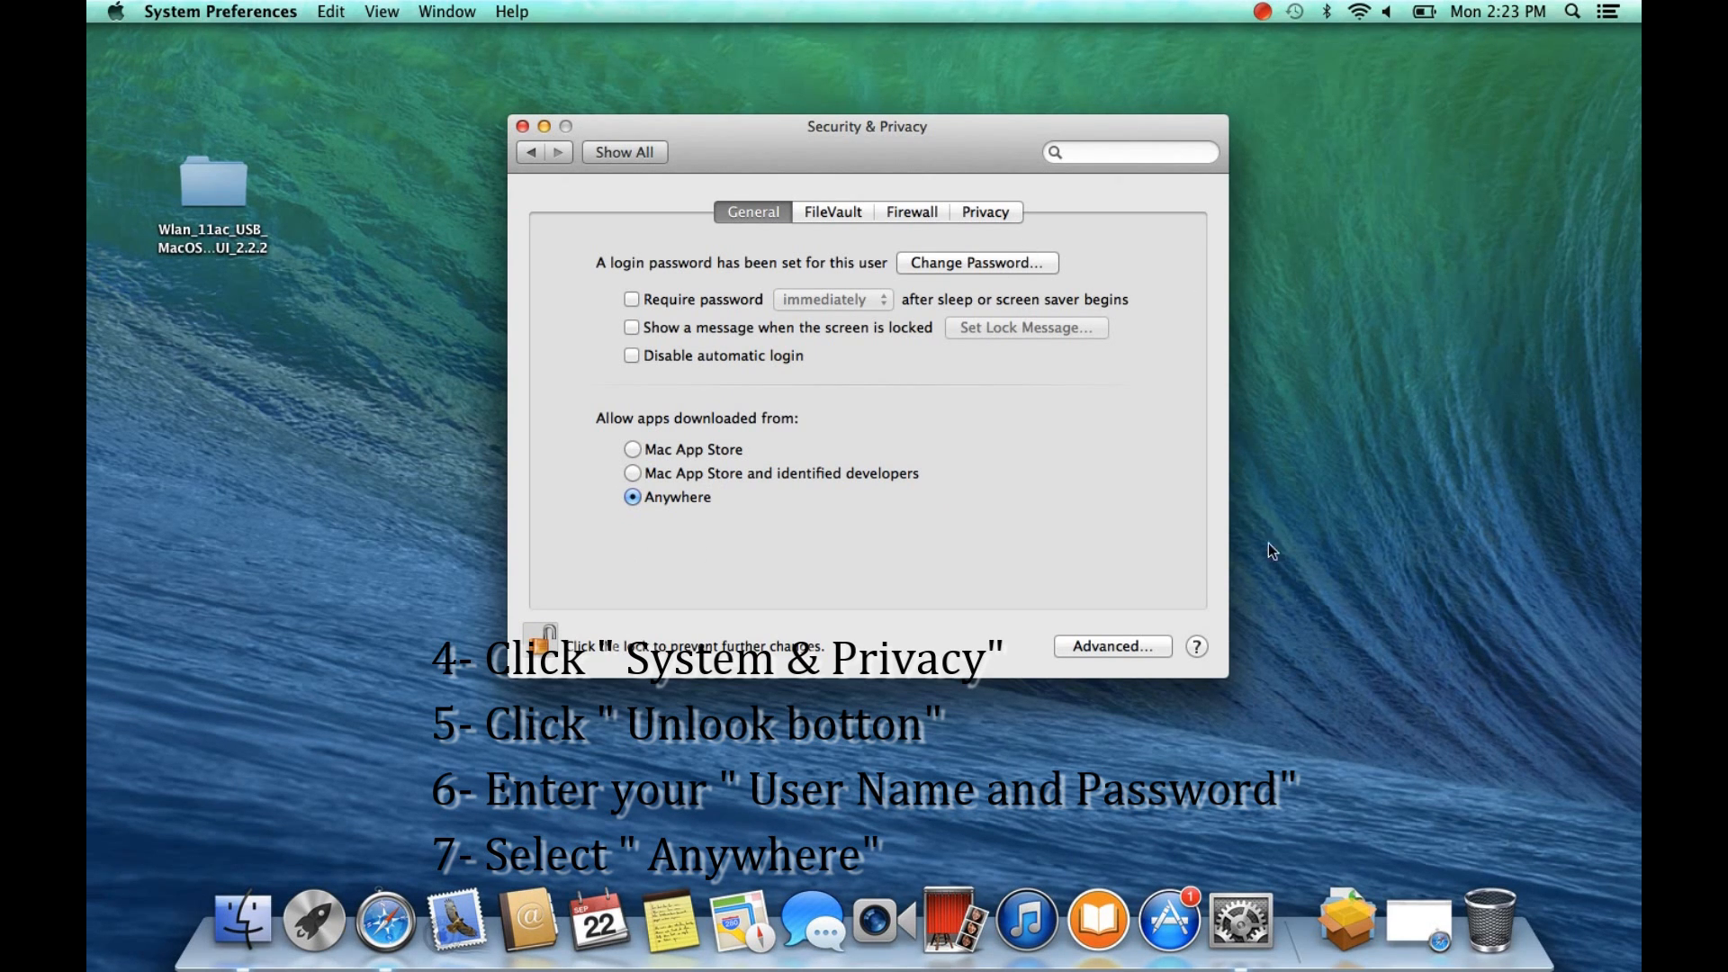
mouse_move(494, 130)
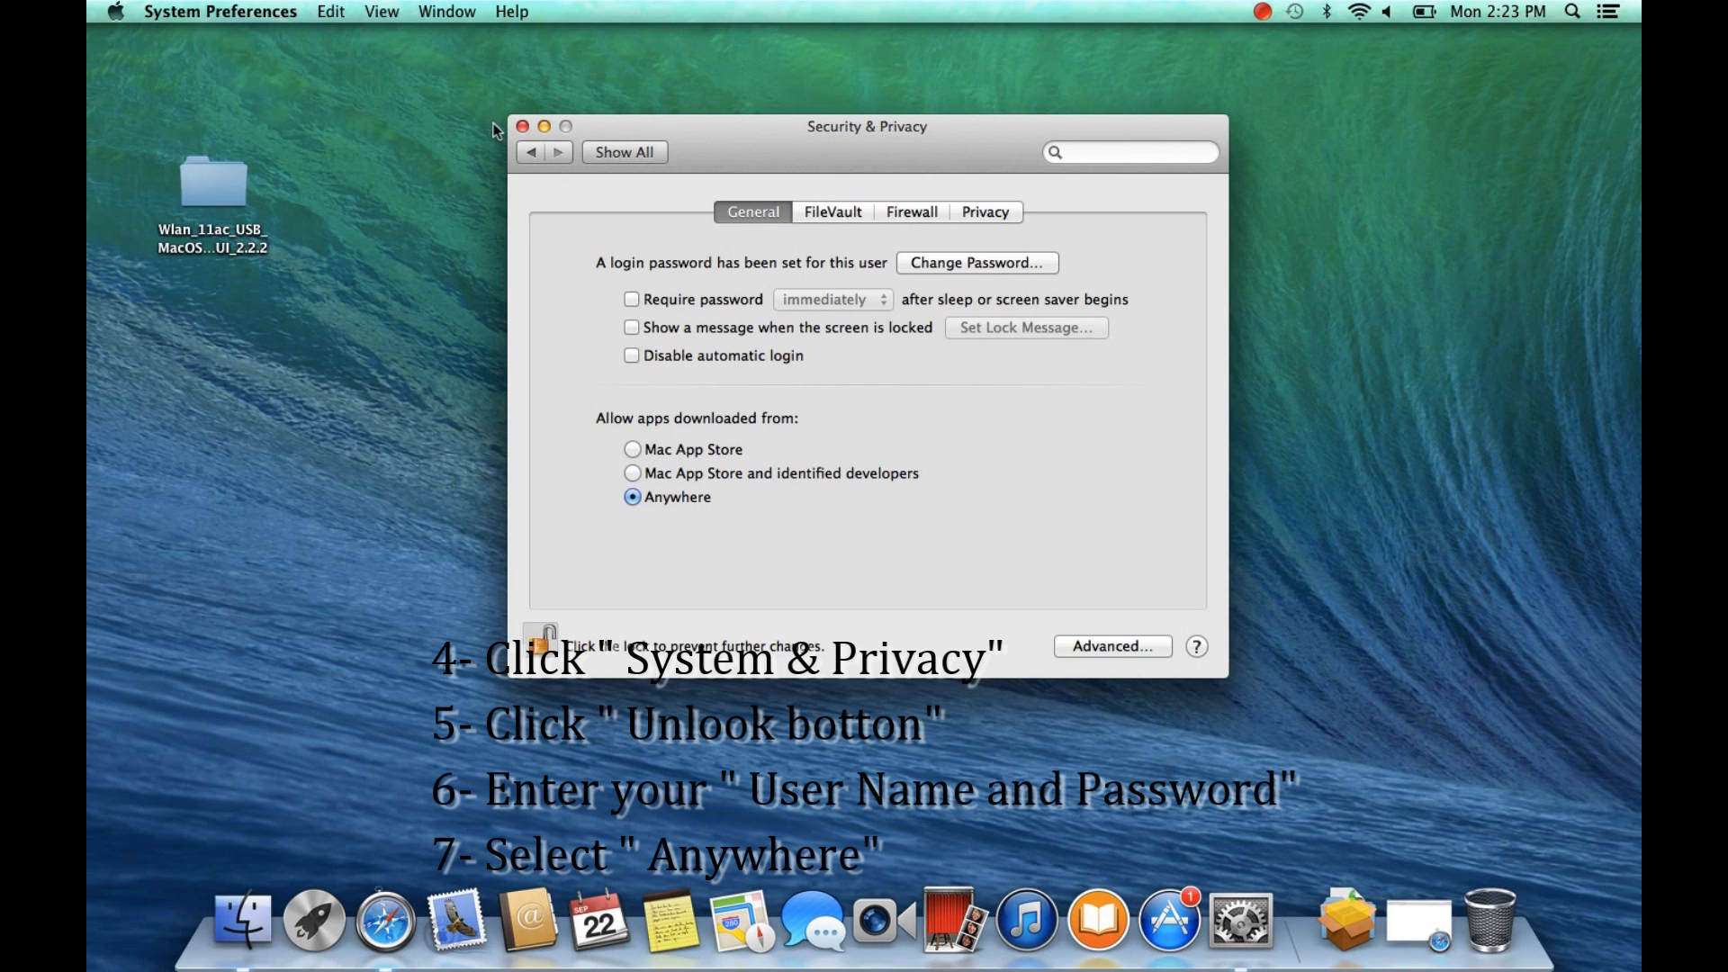
Close Security & Privacy, open the Wlan_11ac driver folder, and select Installer.pkg.
click(520, 126)
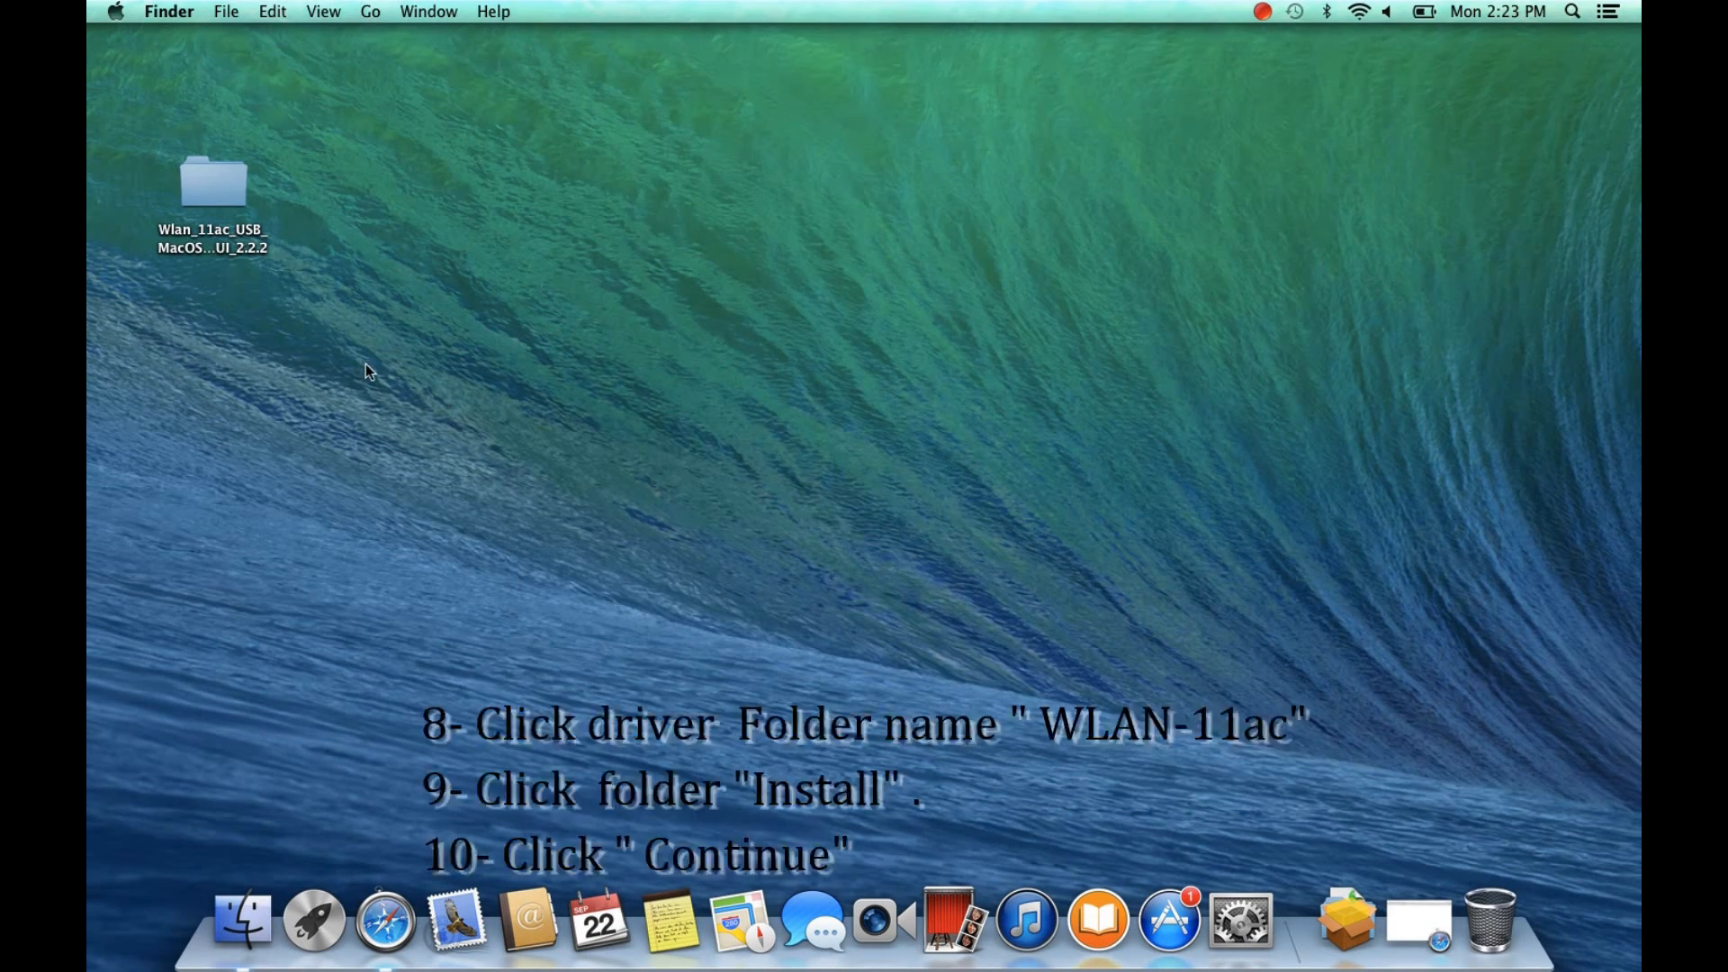
mouse_move(269, 236)
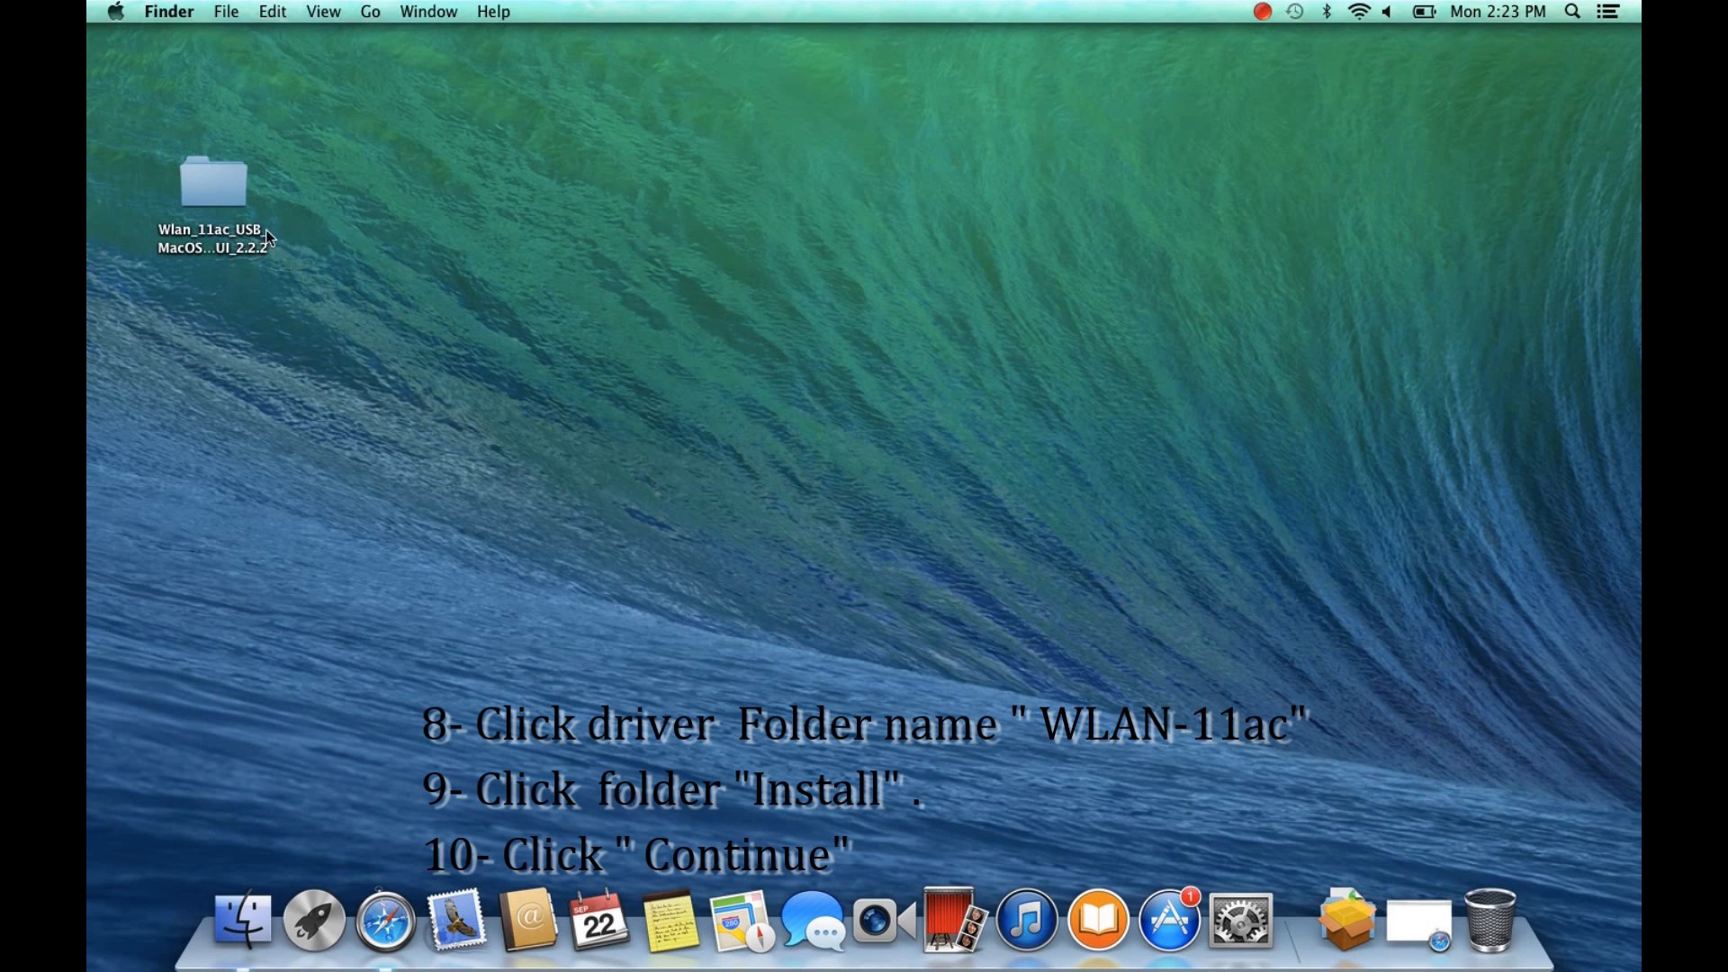
mouse_move(193, 240)
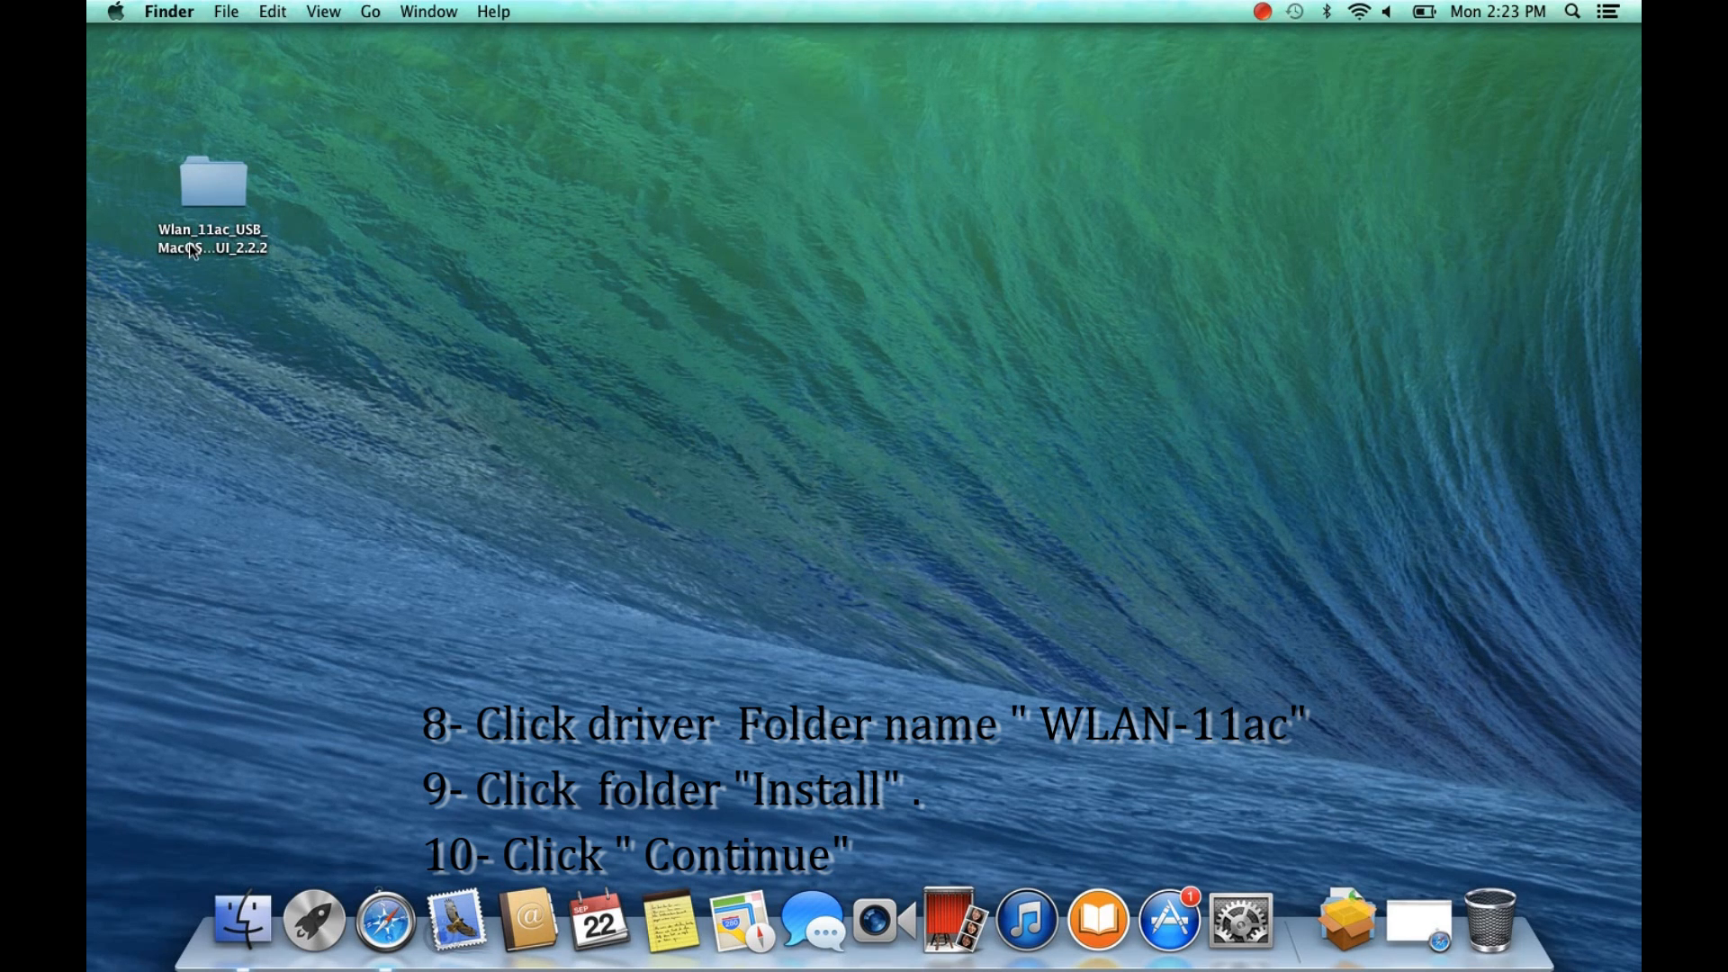
double_click(213, 180)
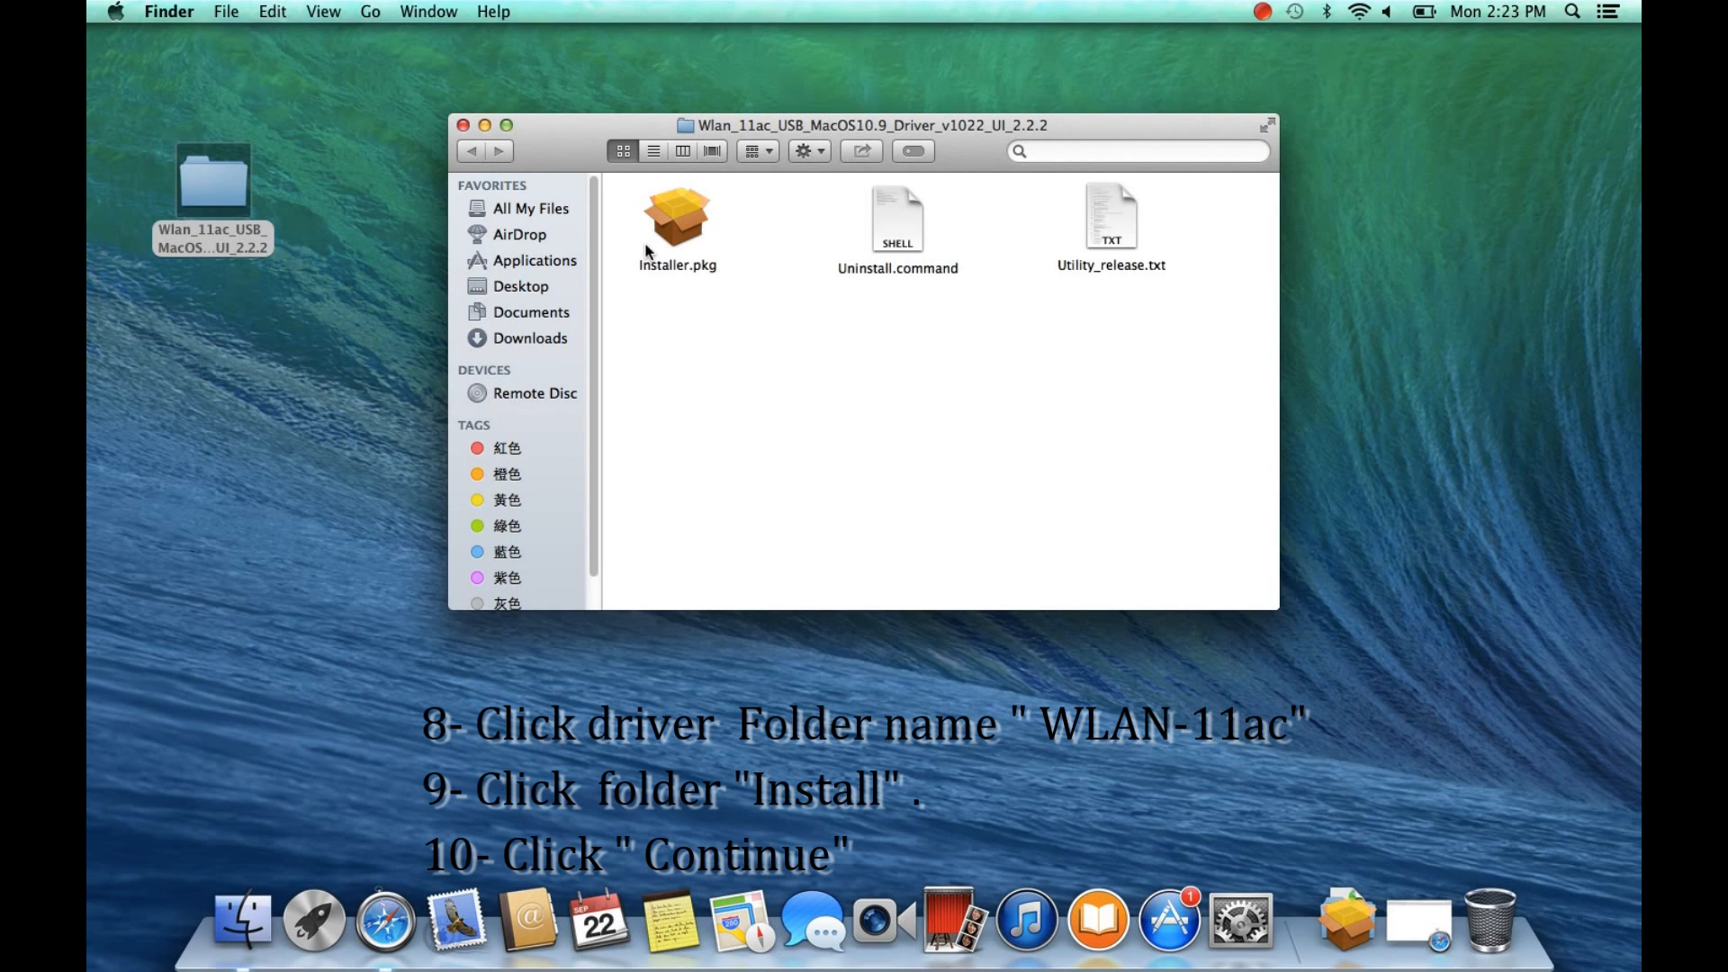
mouse_move(664, 251)
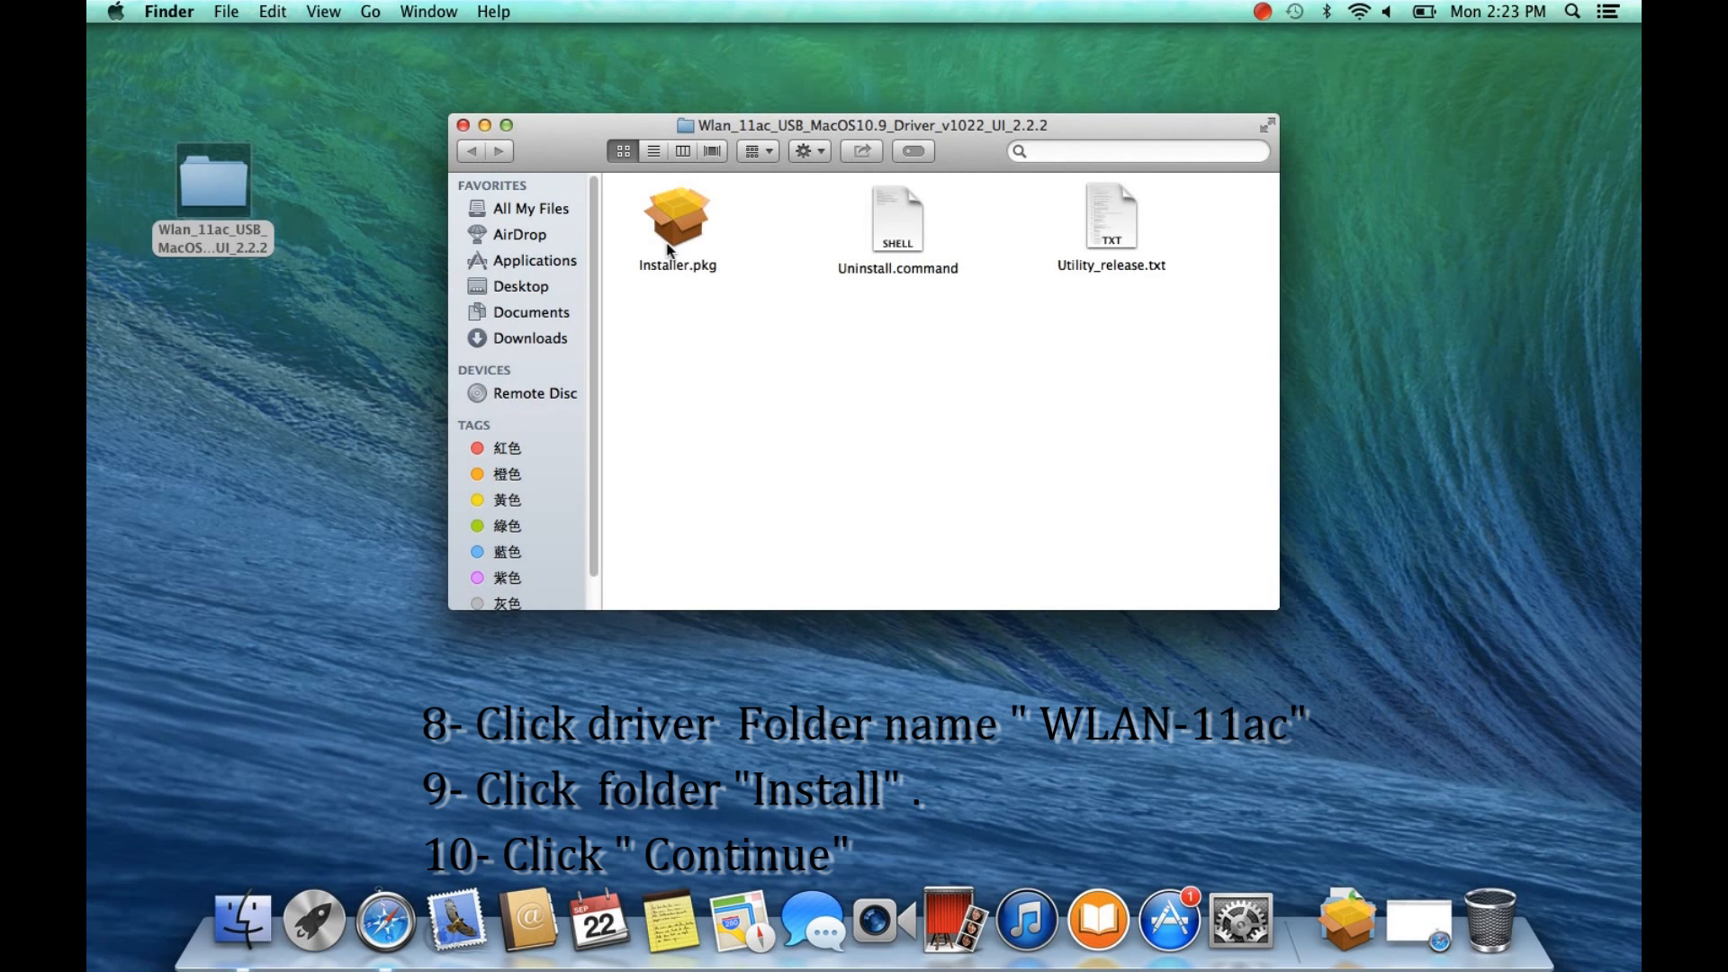
click(676, 220)
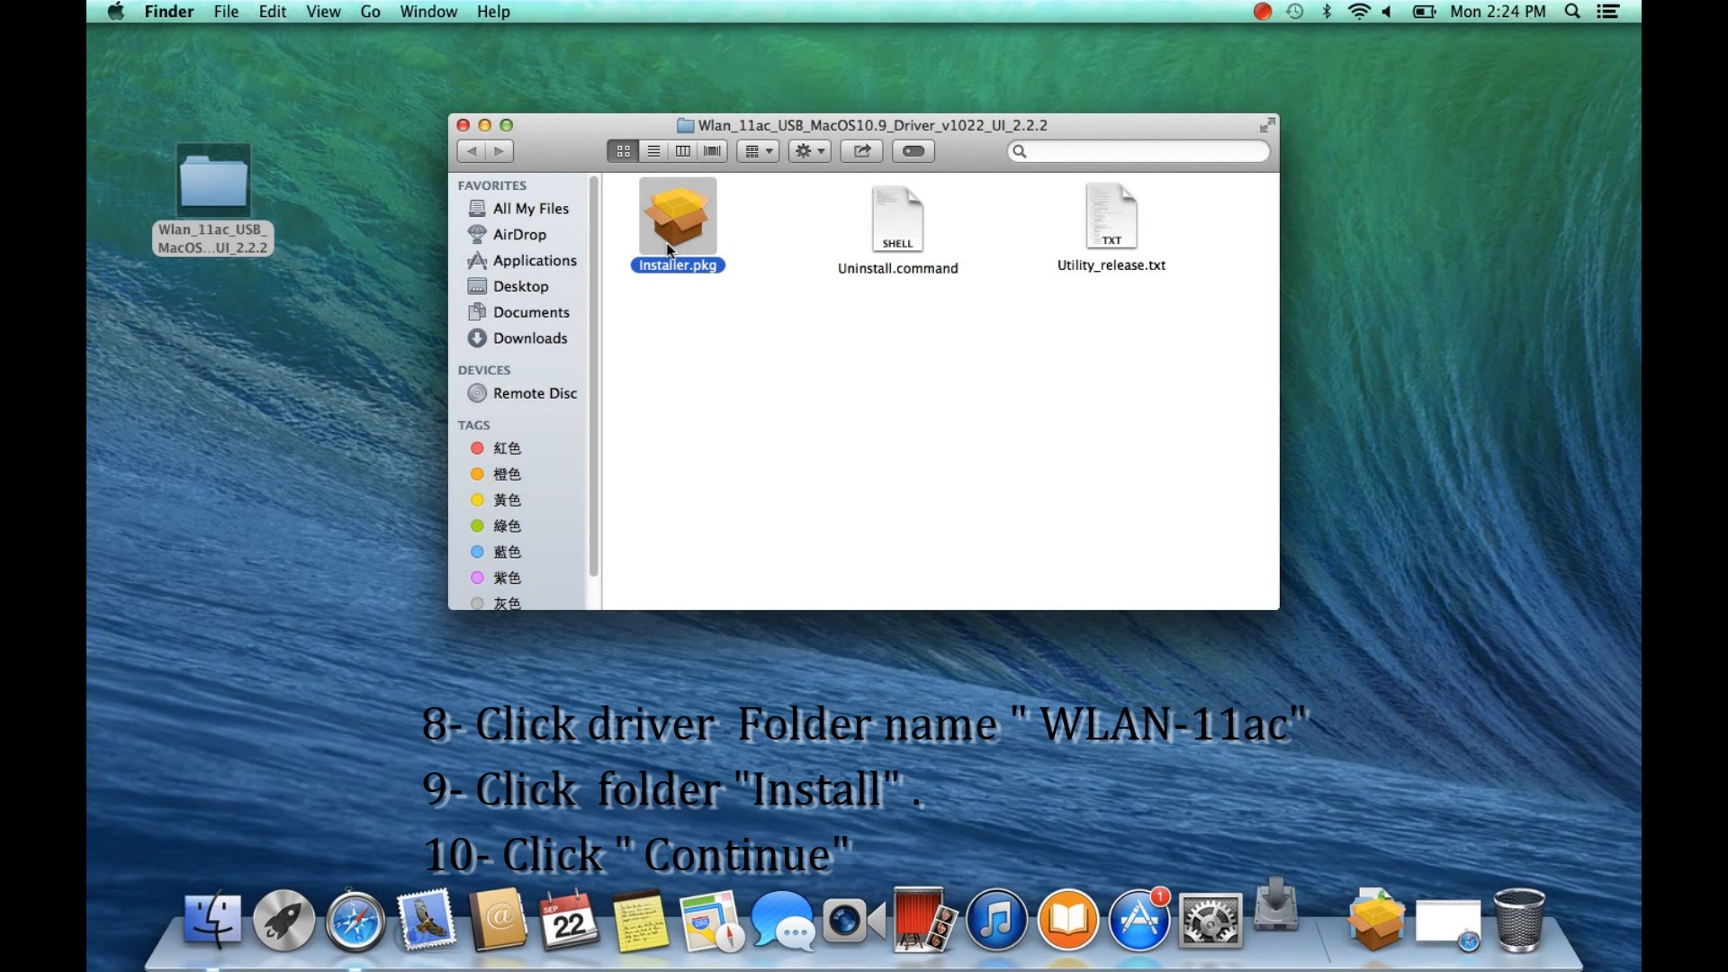
Launch Installer.pkg and continue past the introduction, Read Me and license pages.
double_click(677, 215)
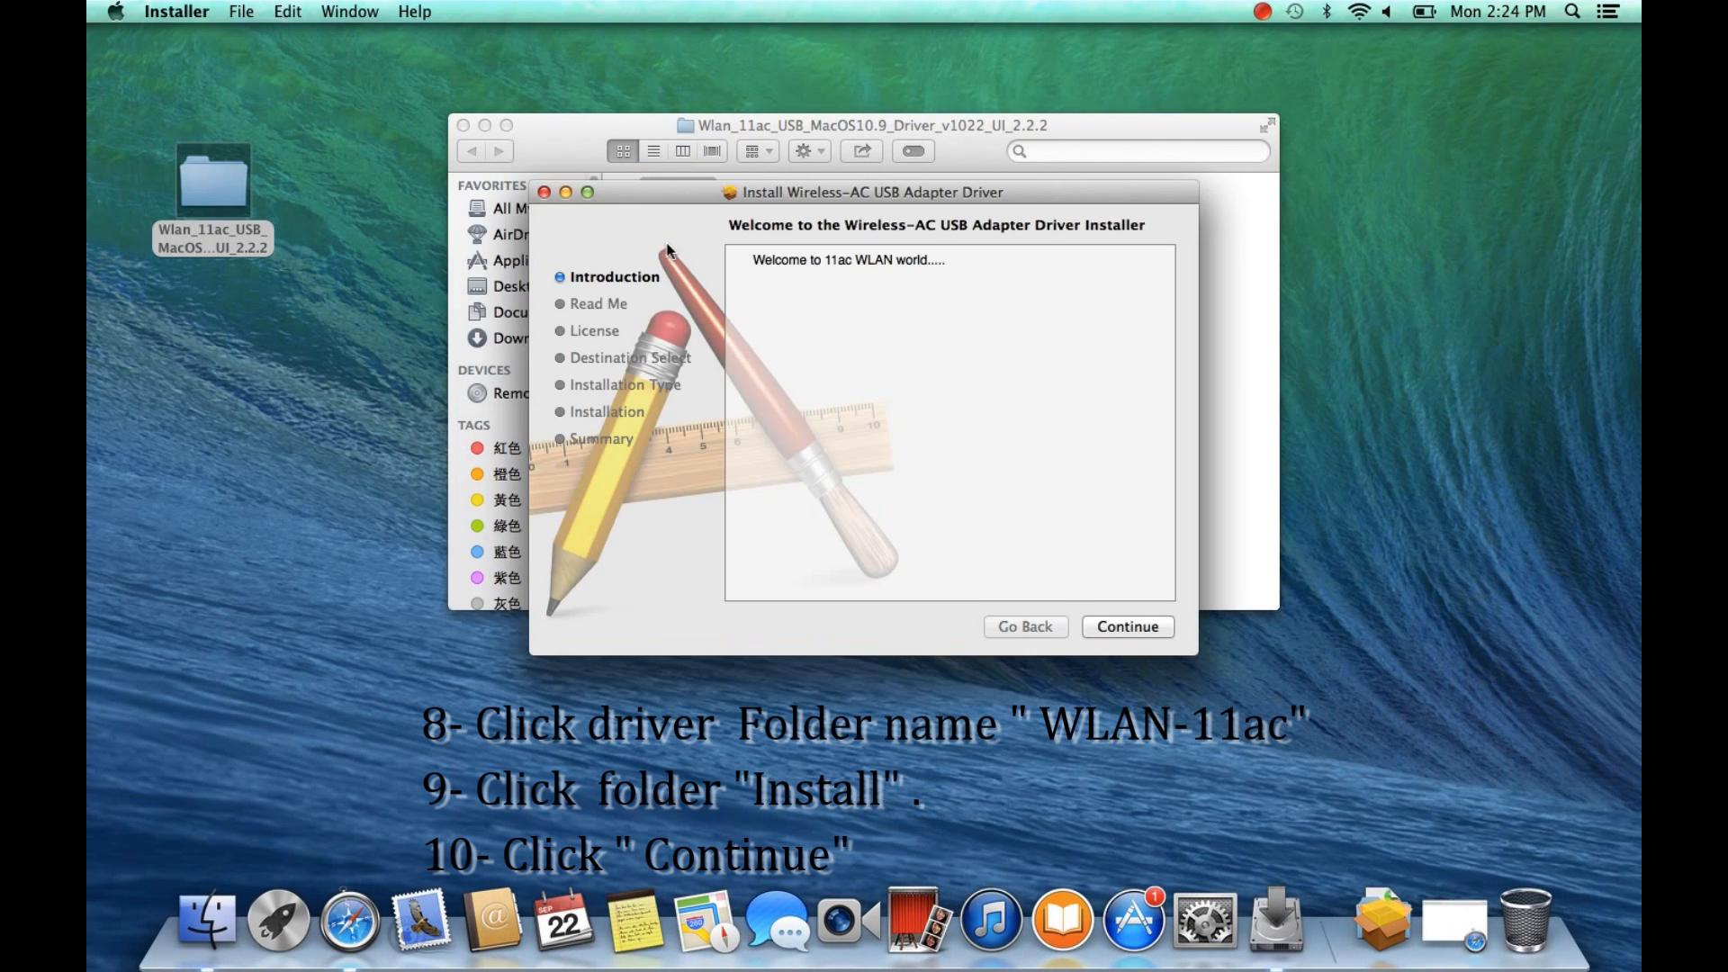
mouse_move(978, 286)
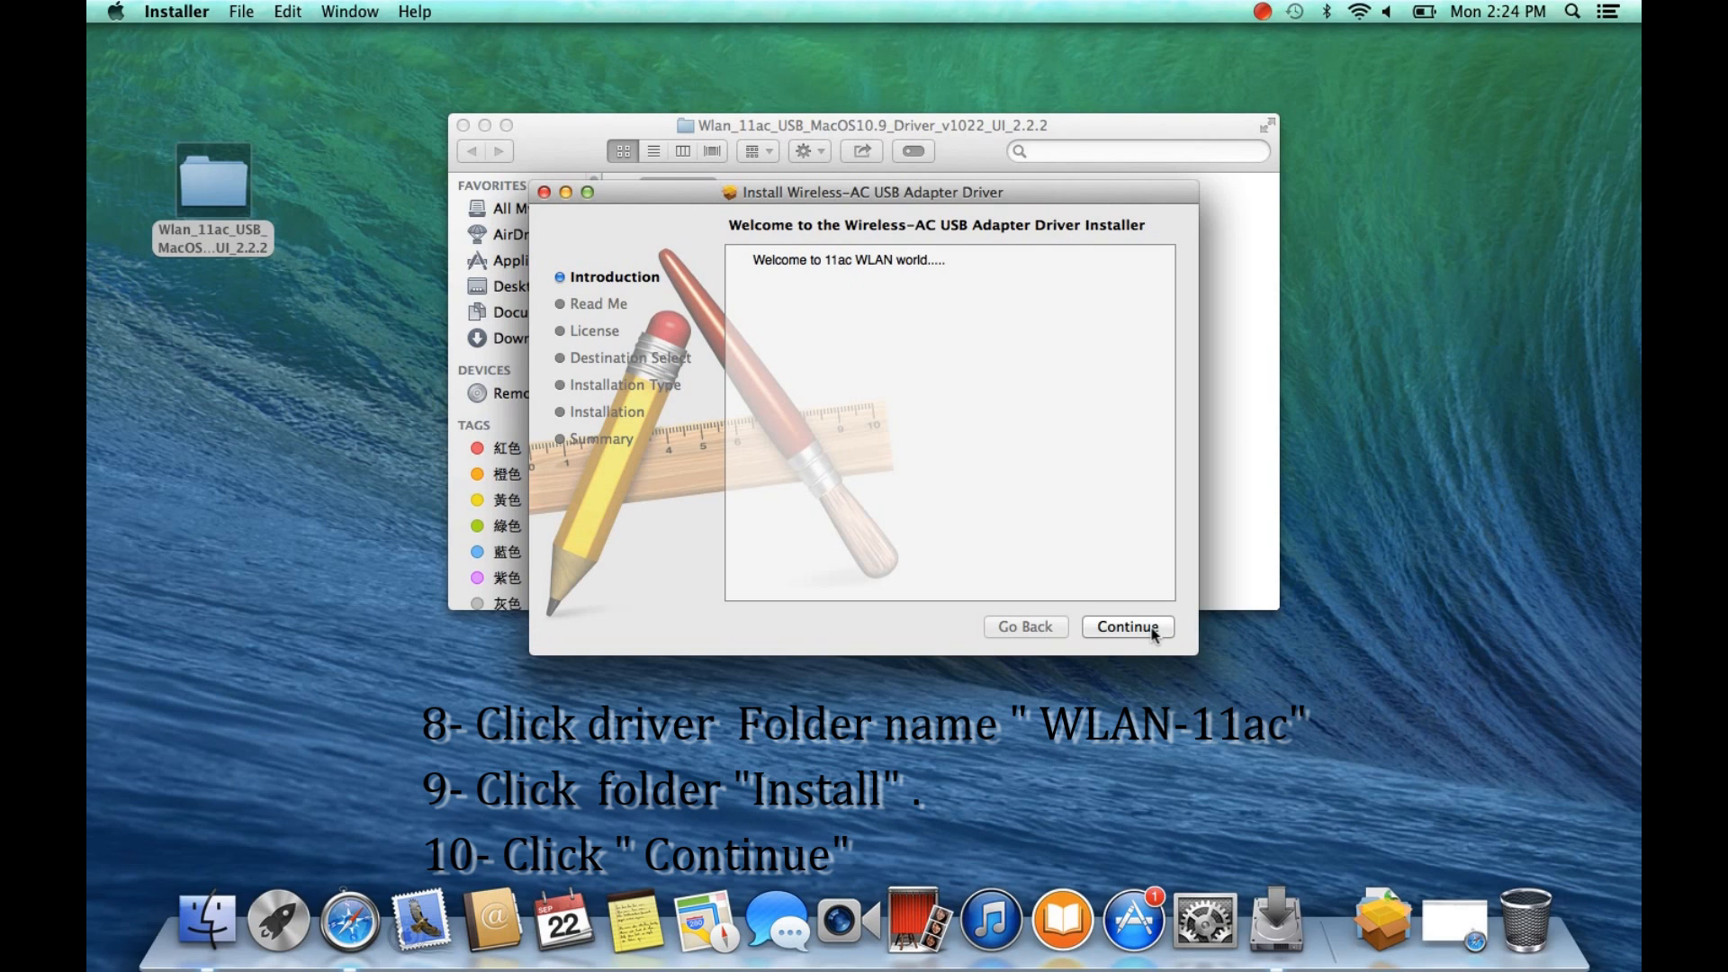
click(1125, 626)
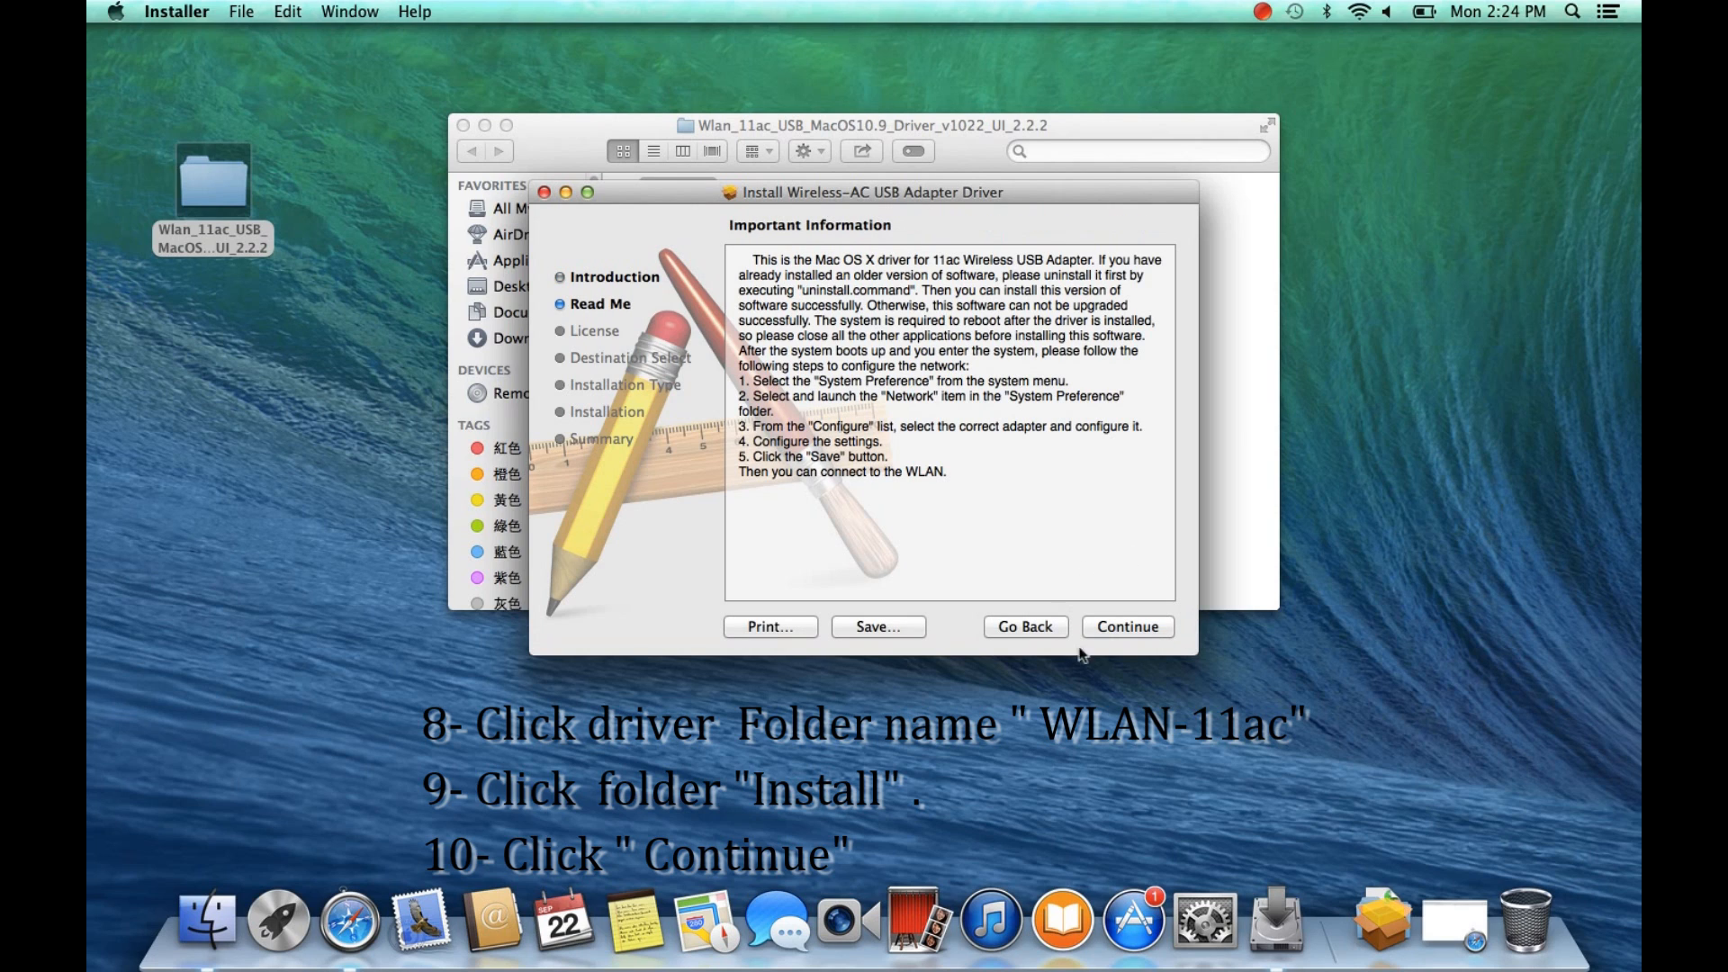
mouse_move(1140, 637)
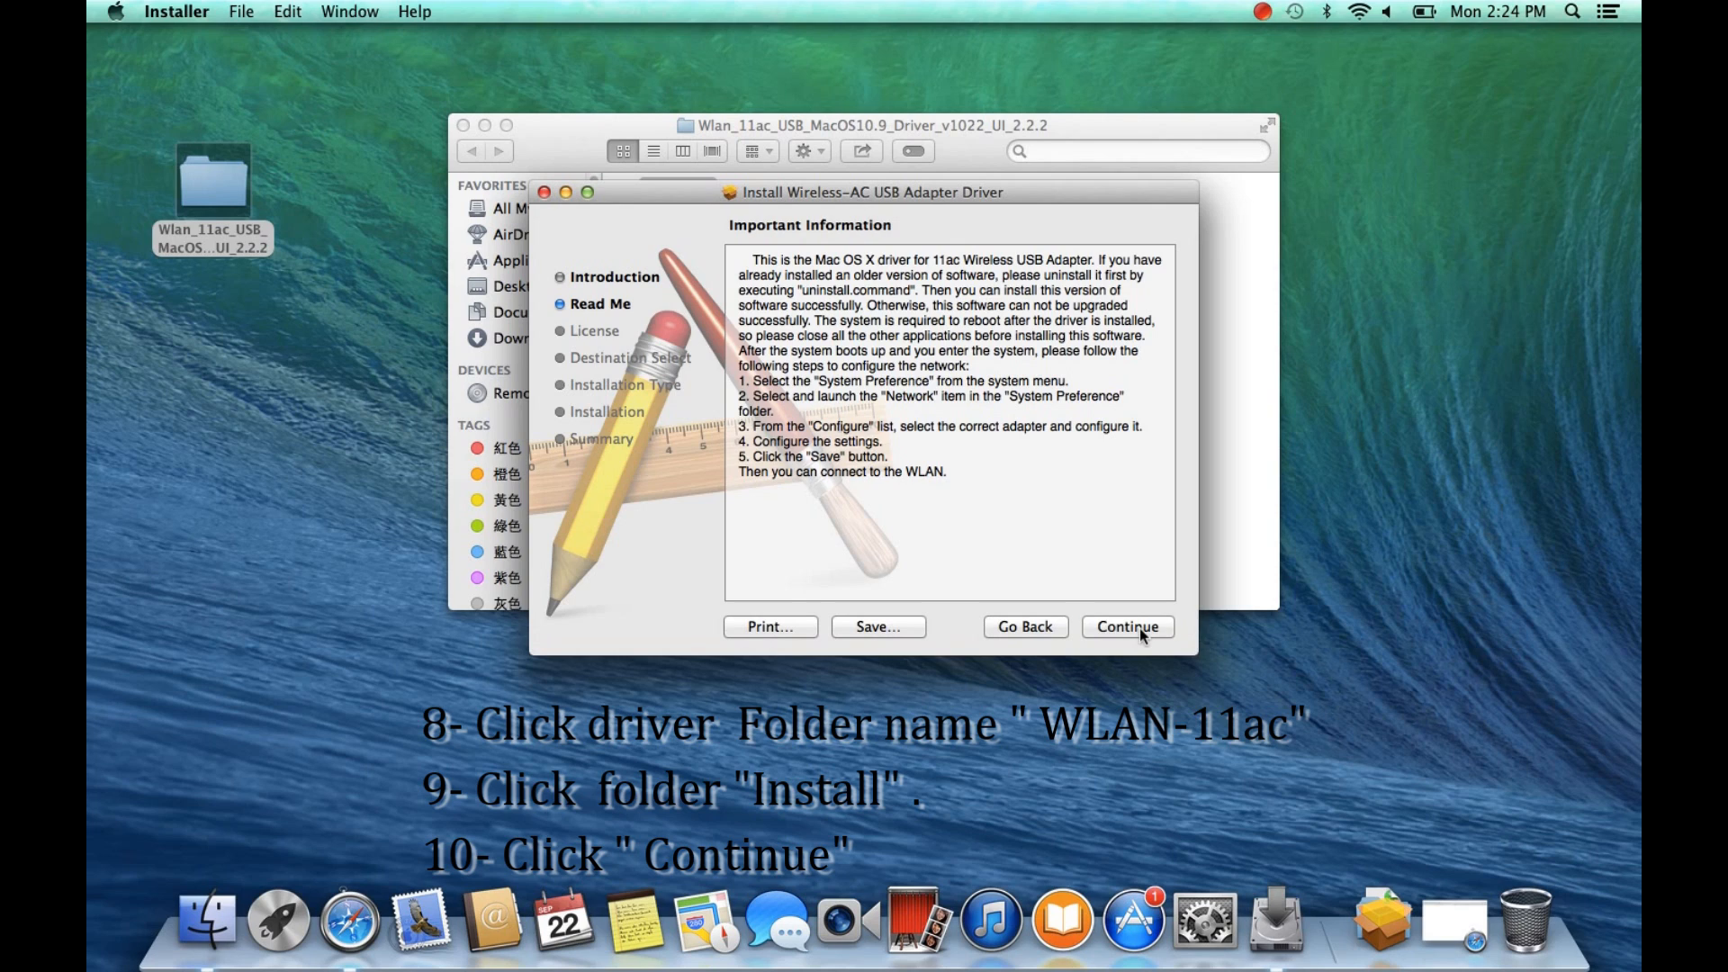
click(1126, 626)
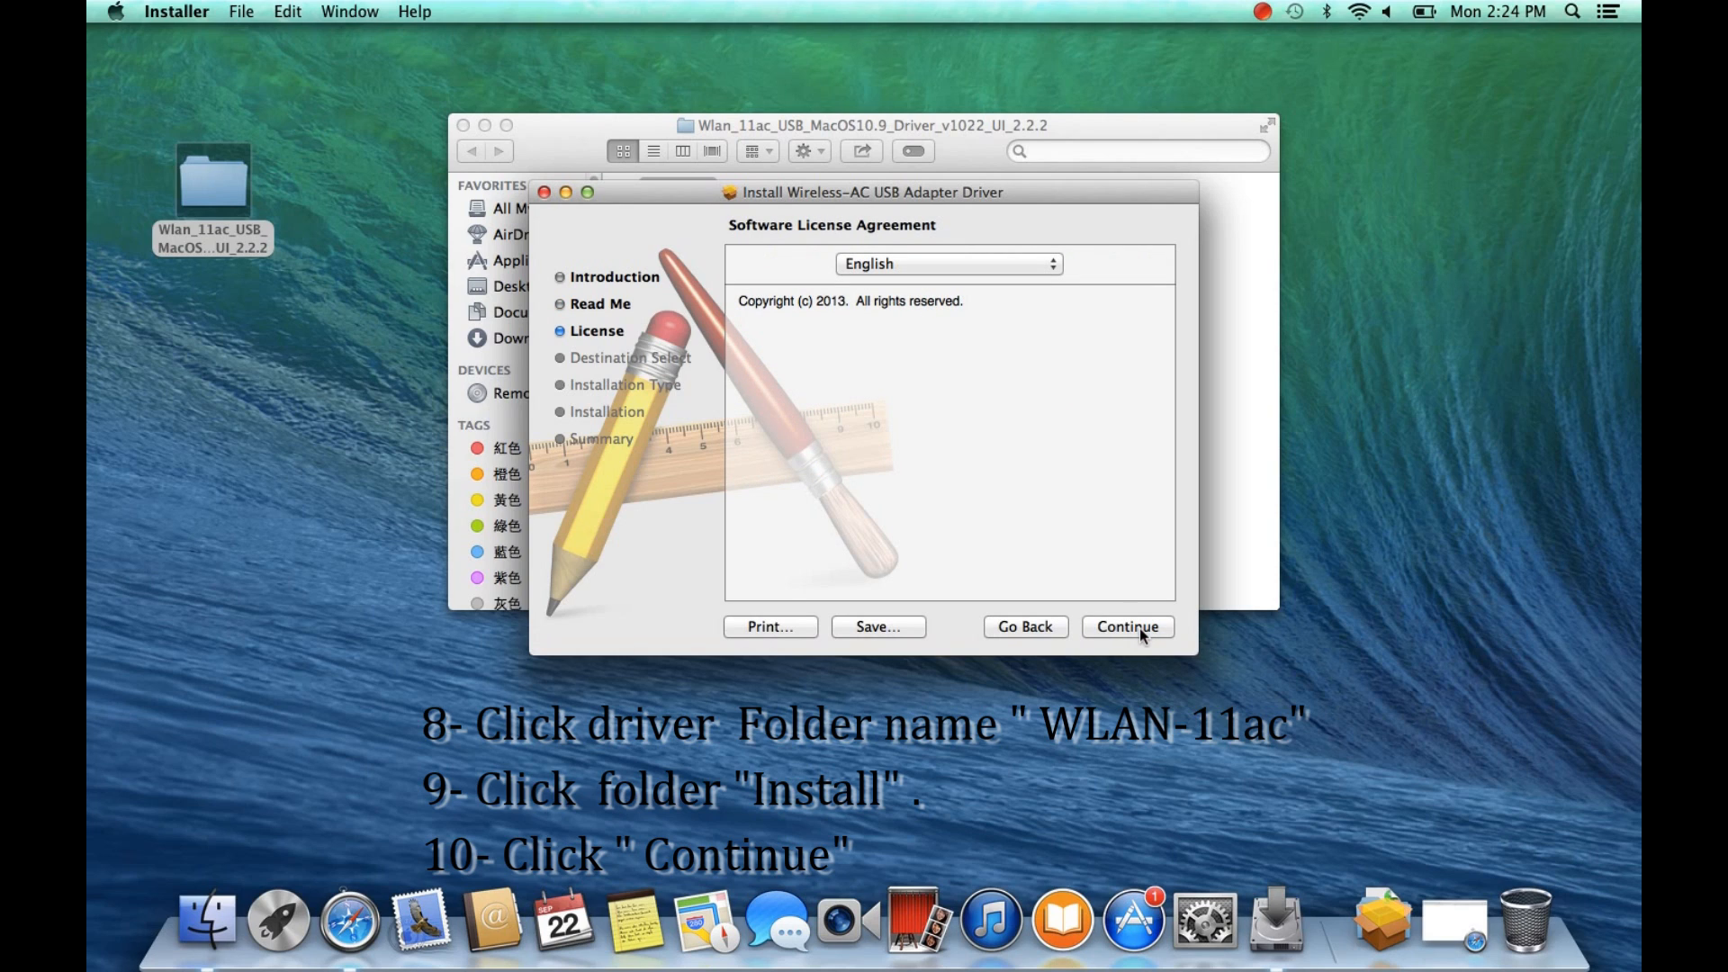
mouse_move(978, 286)
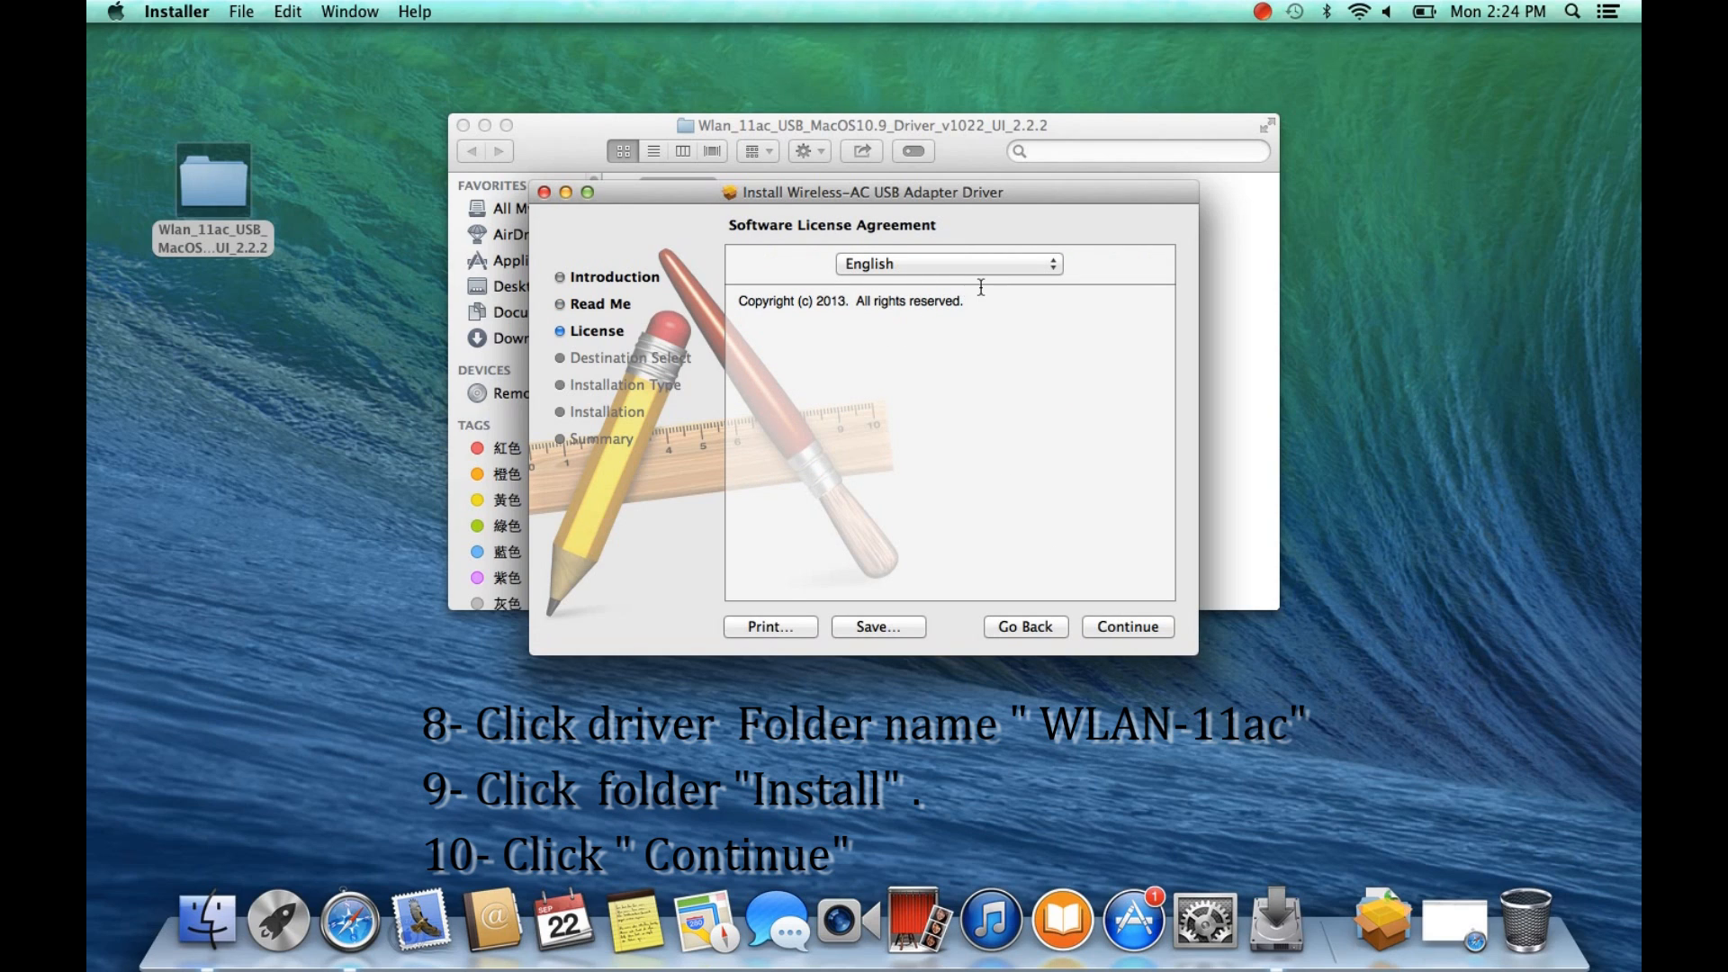
click(1125, 626)
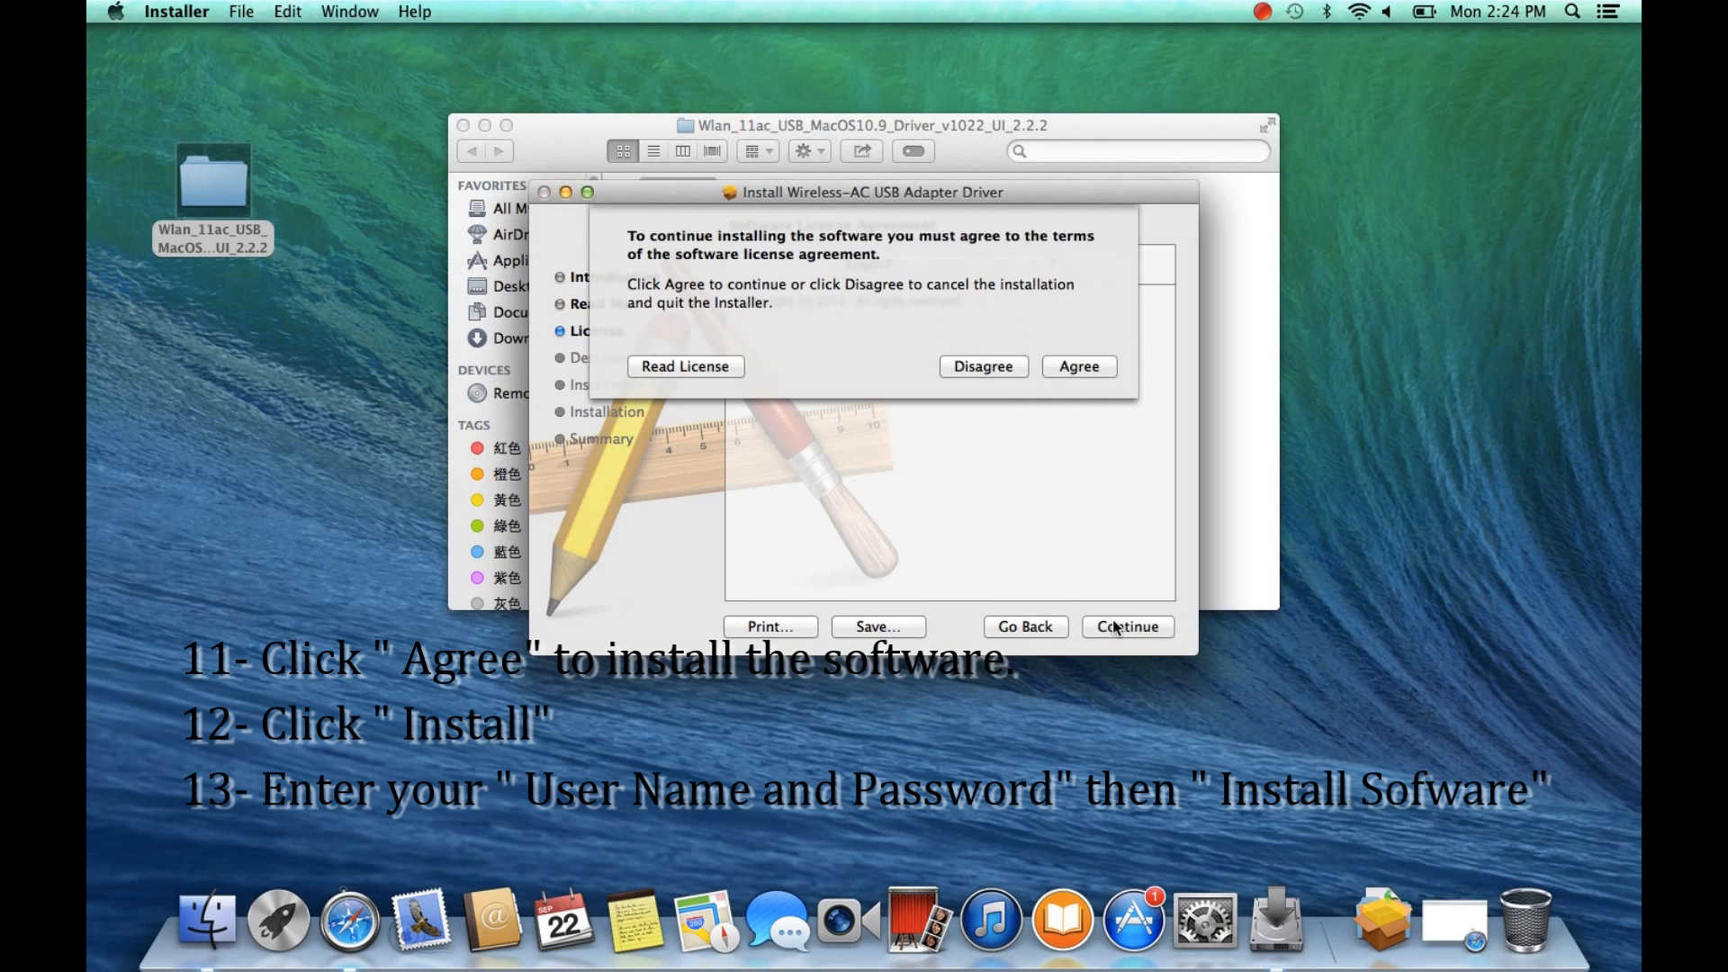
mouse_move(1062, 452)
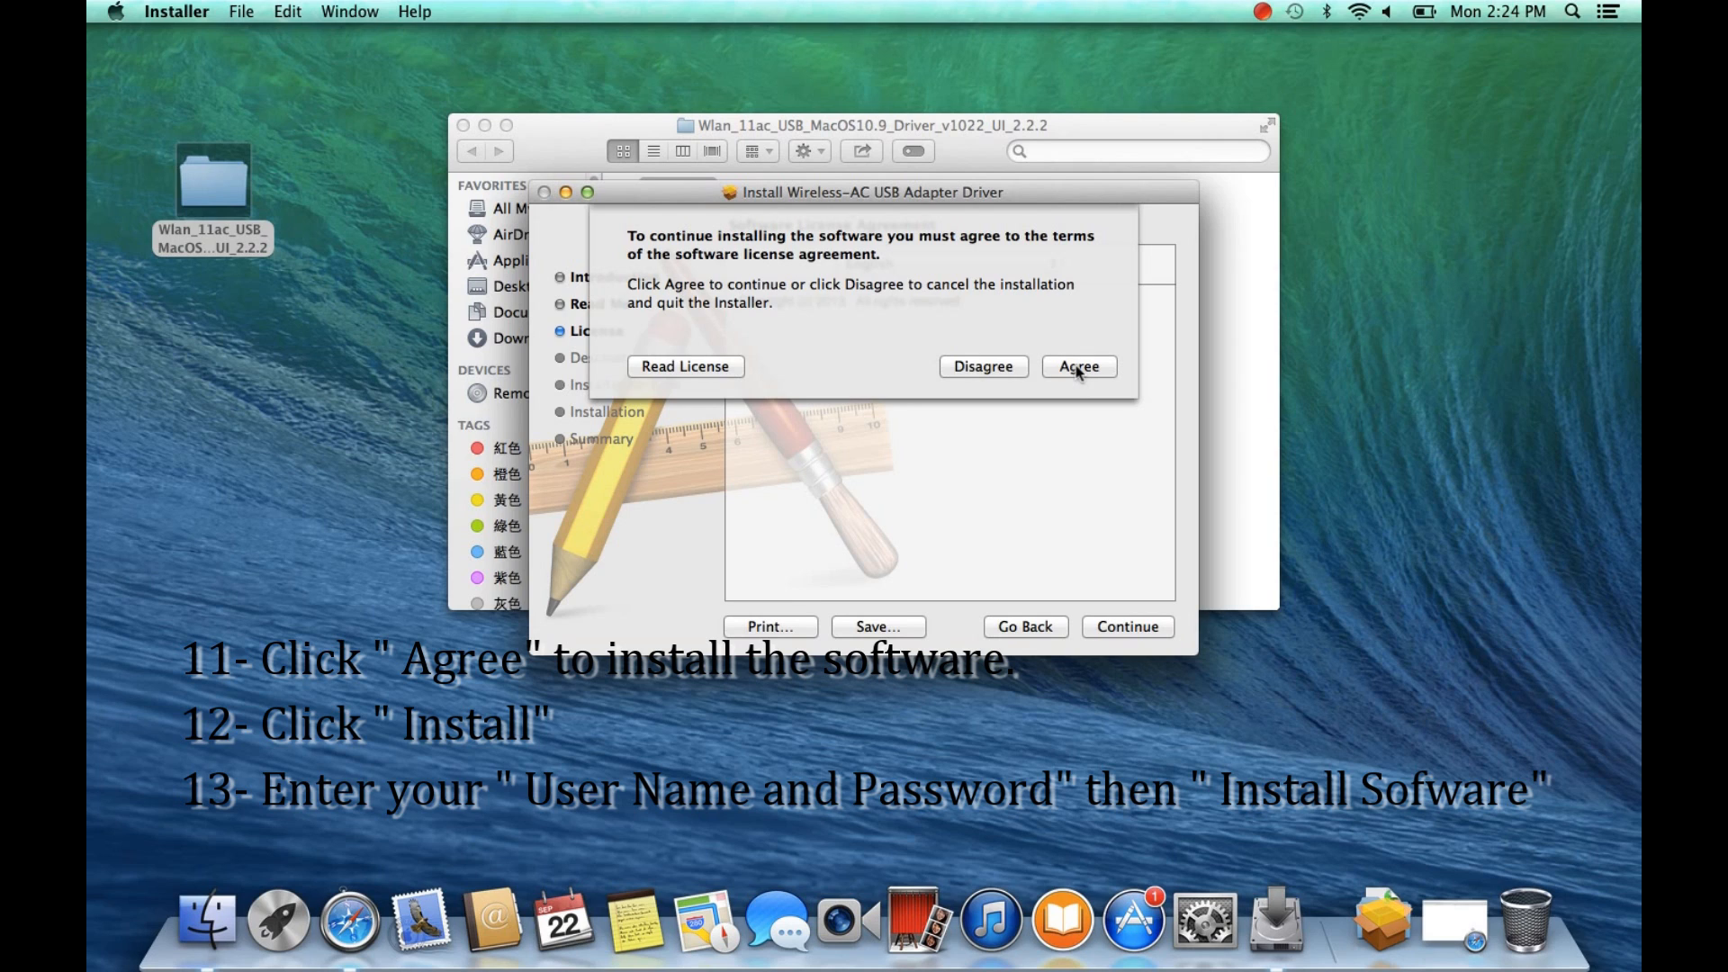
Agree to the license and authorize a standard Macintosh HD install with the admin password.
click(1078, 366)
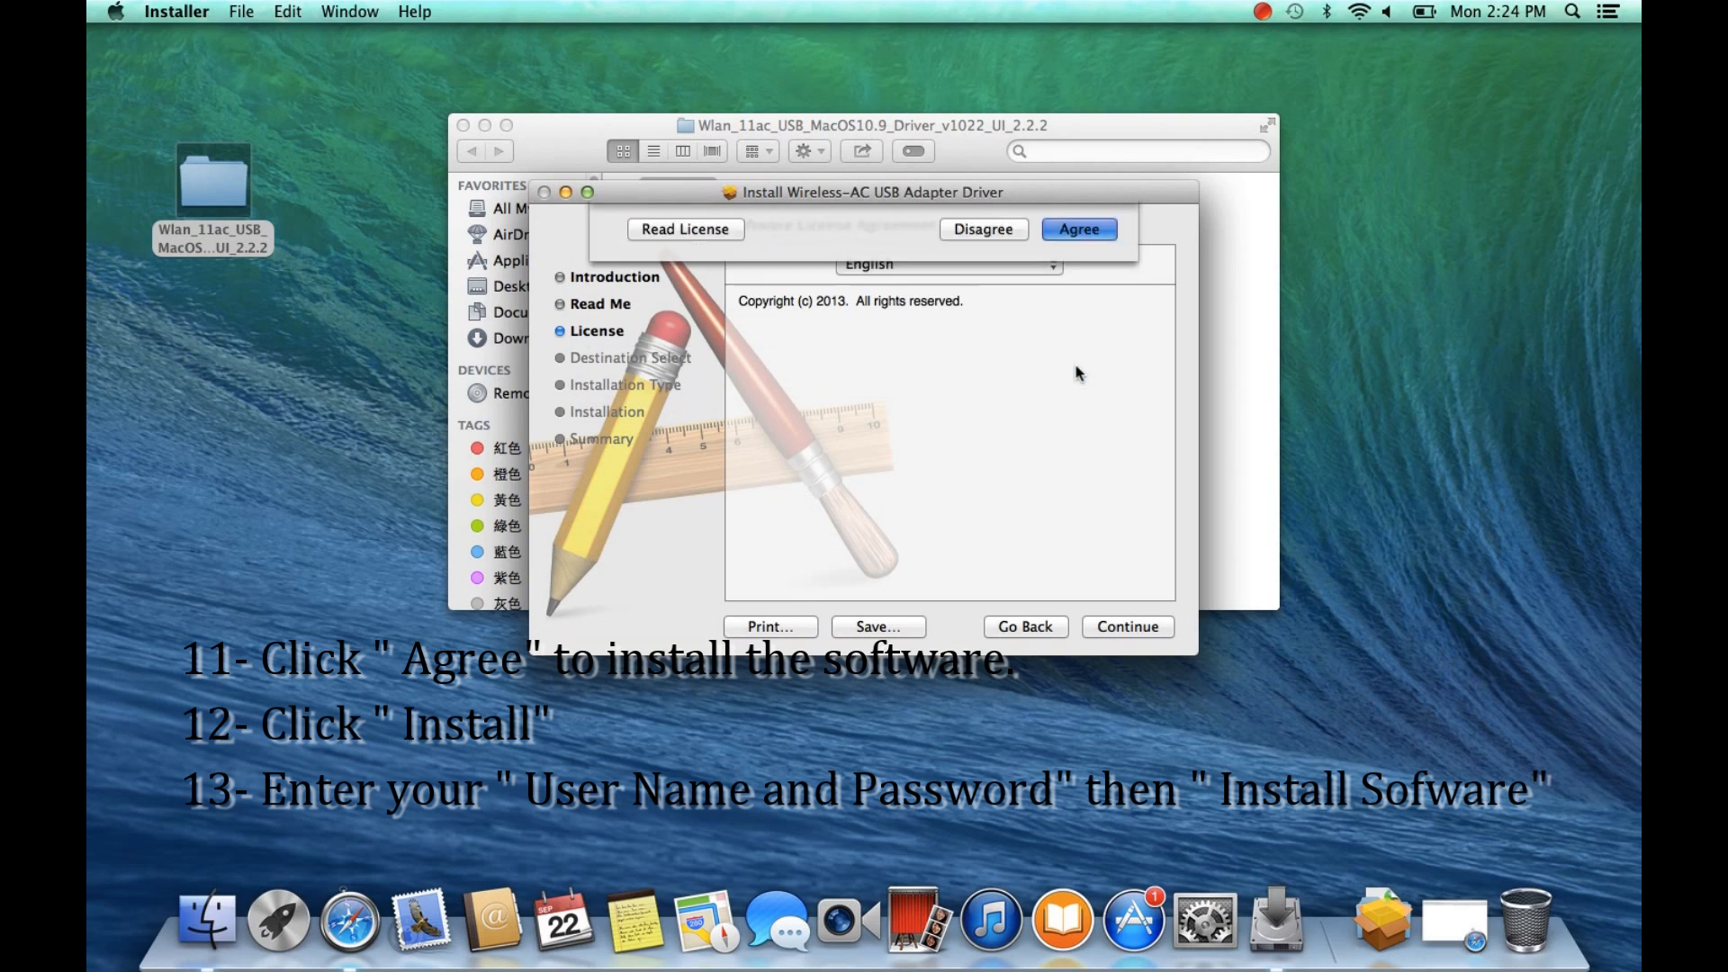
click(1078, 229)
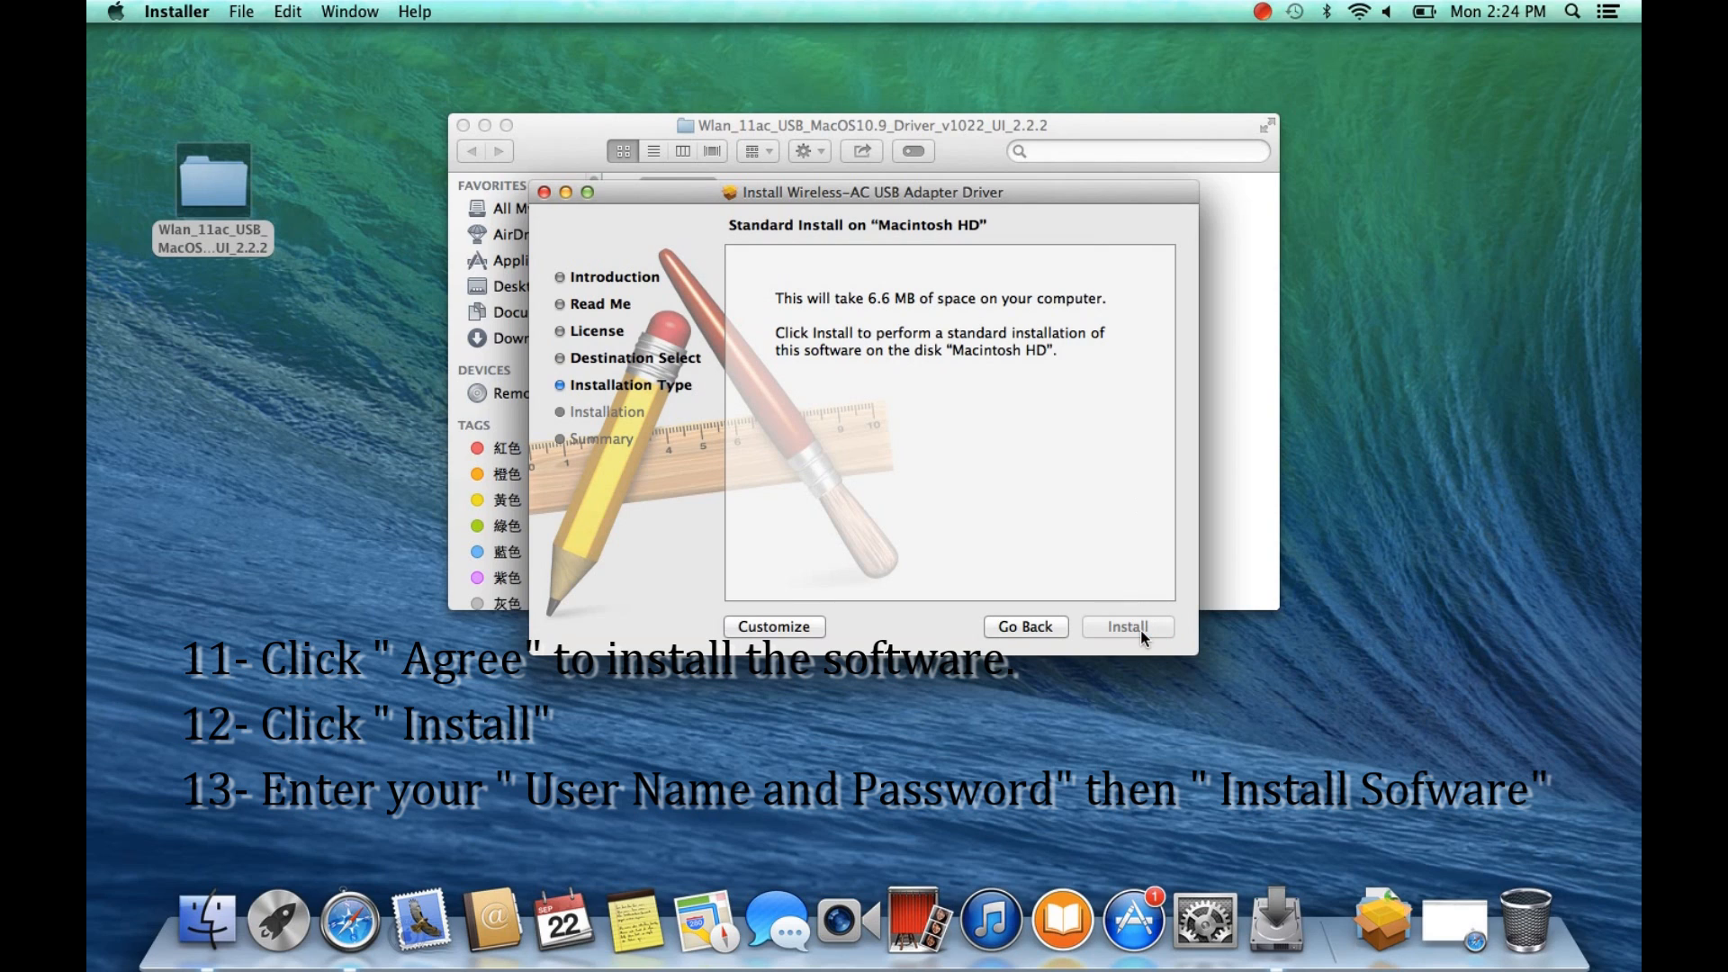
click(1126, 626)
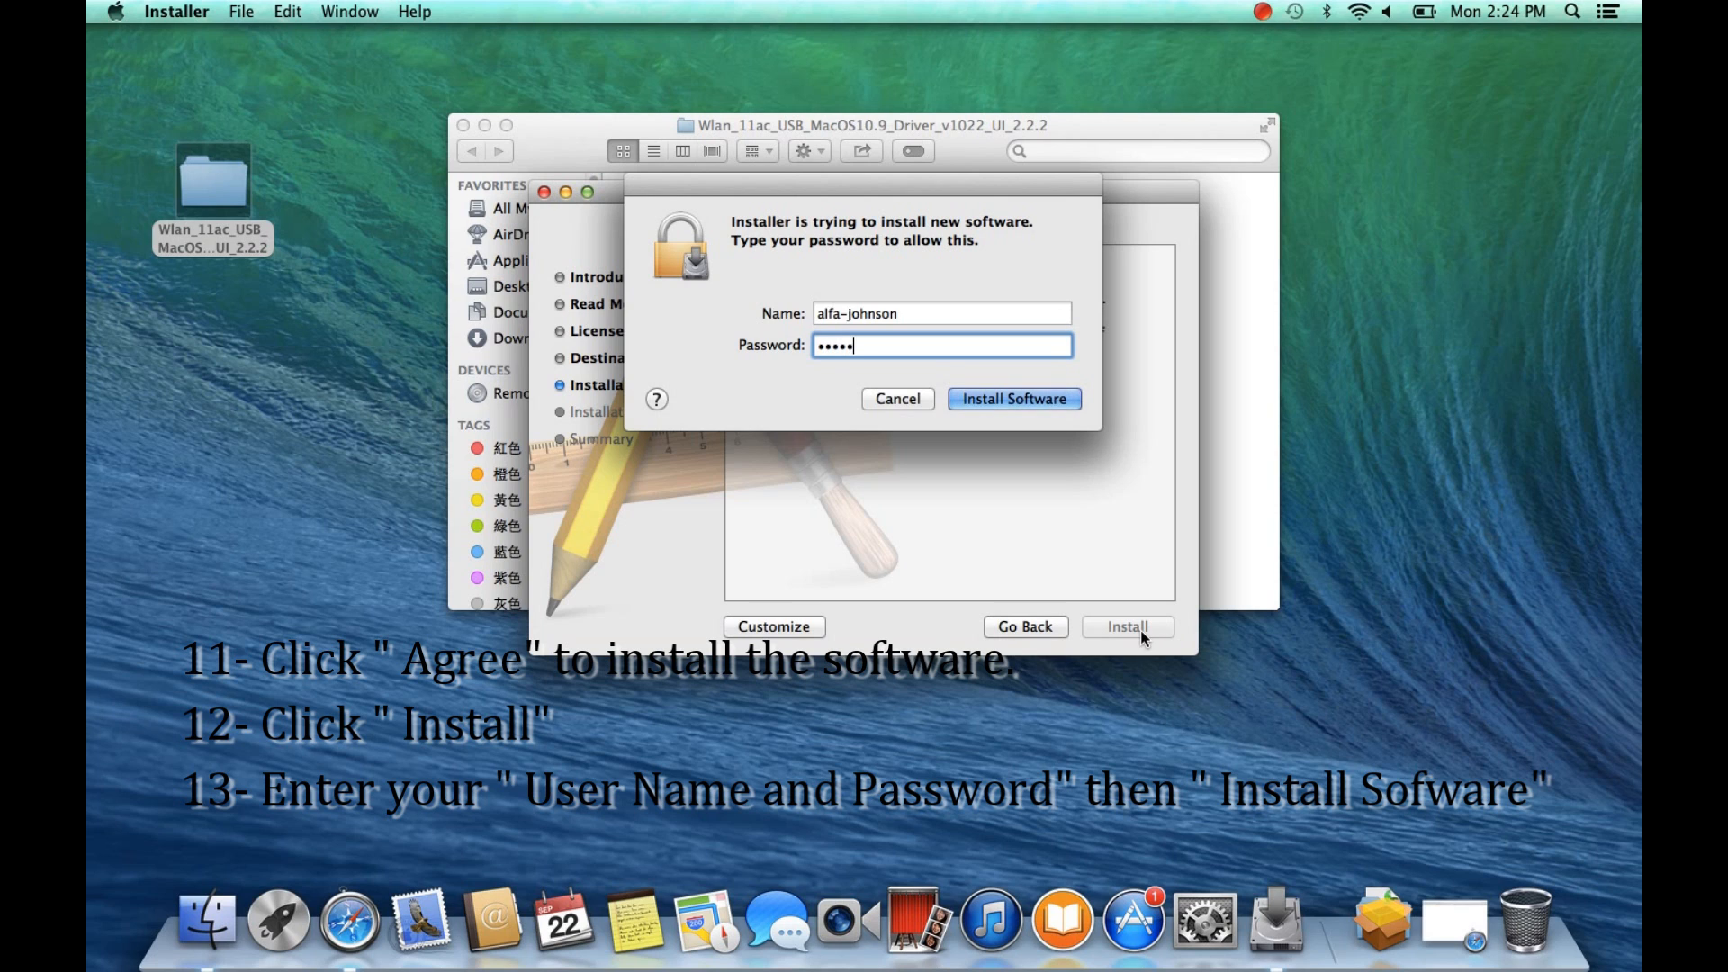
mouse_move(1035, 409)
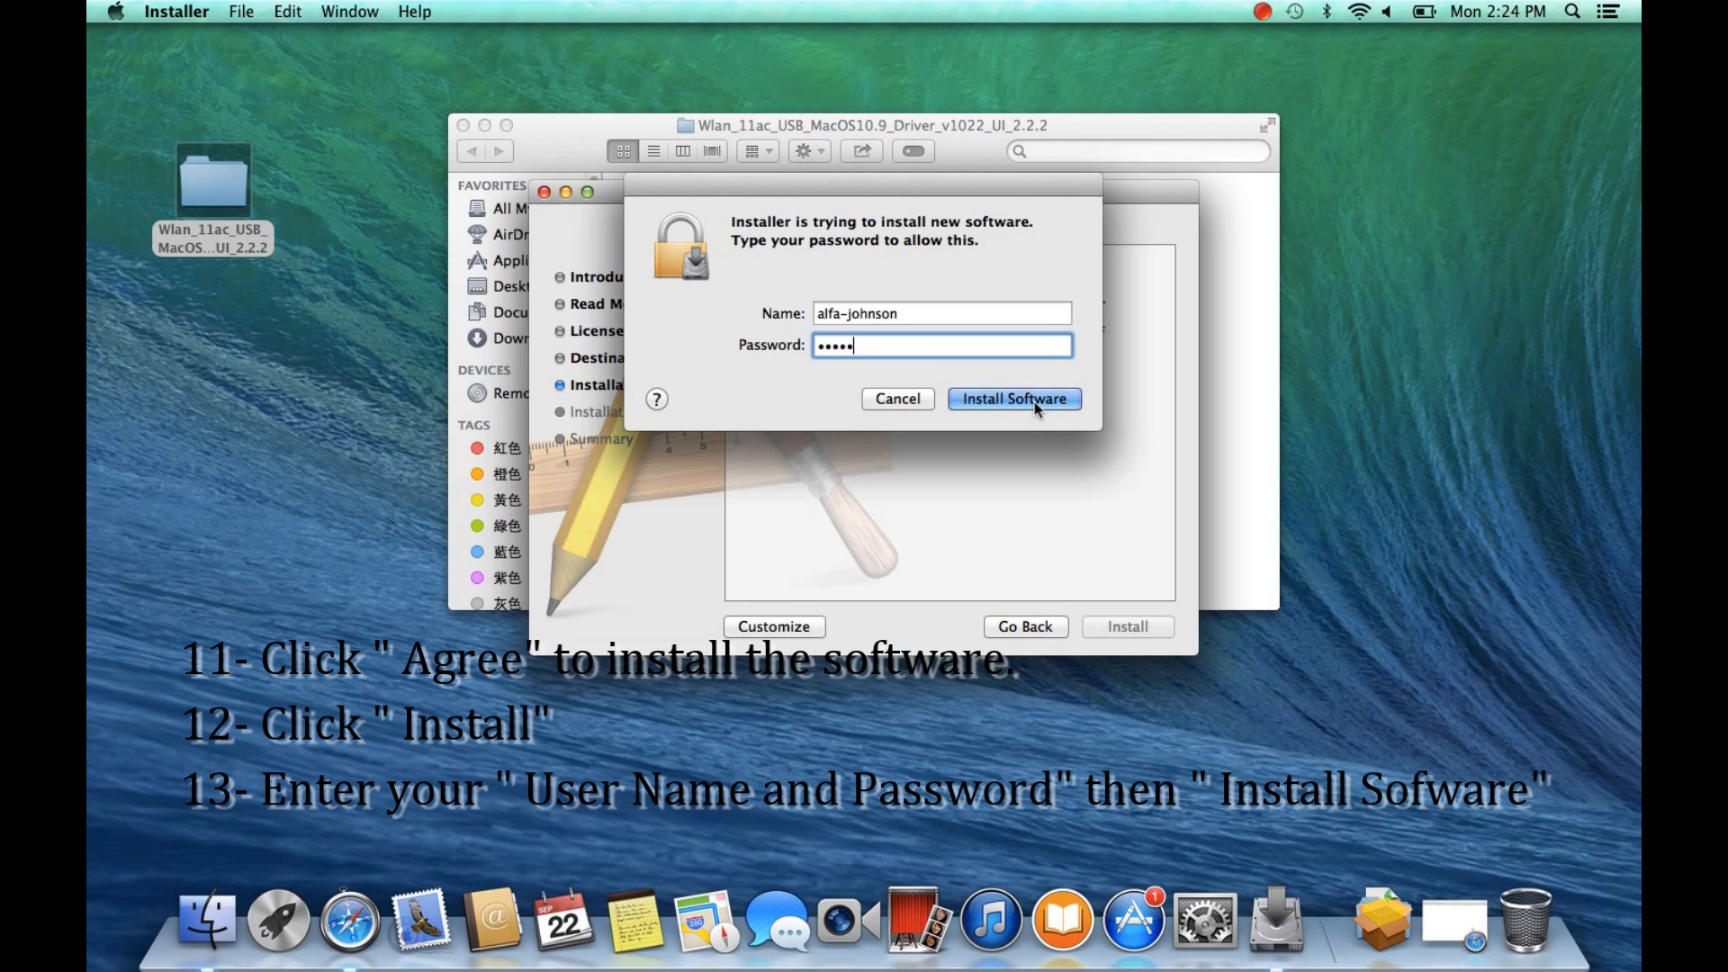
click(1013, 398)
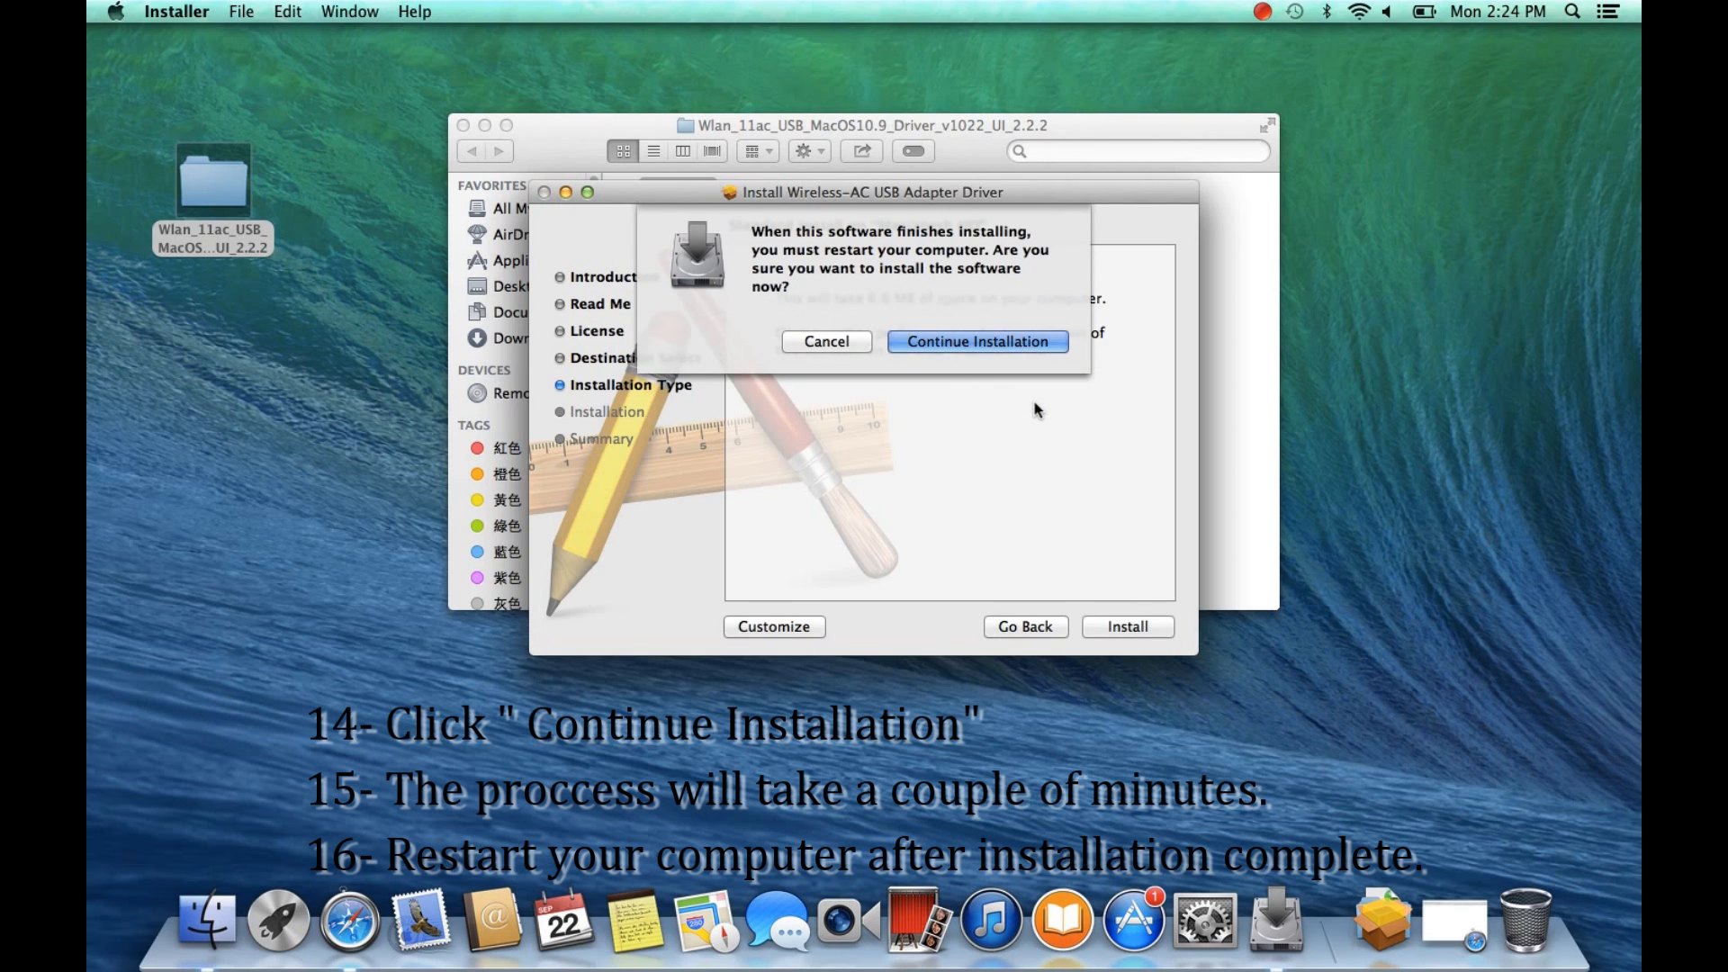
mouse_move(903, 289)
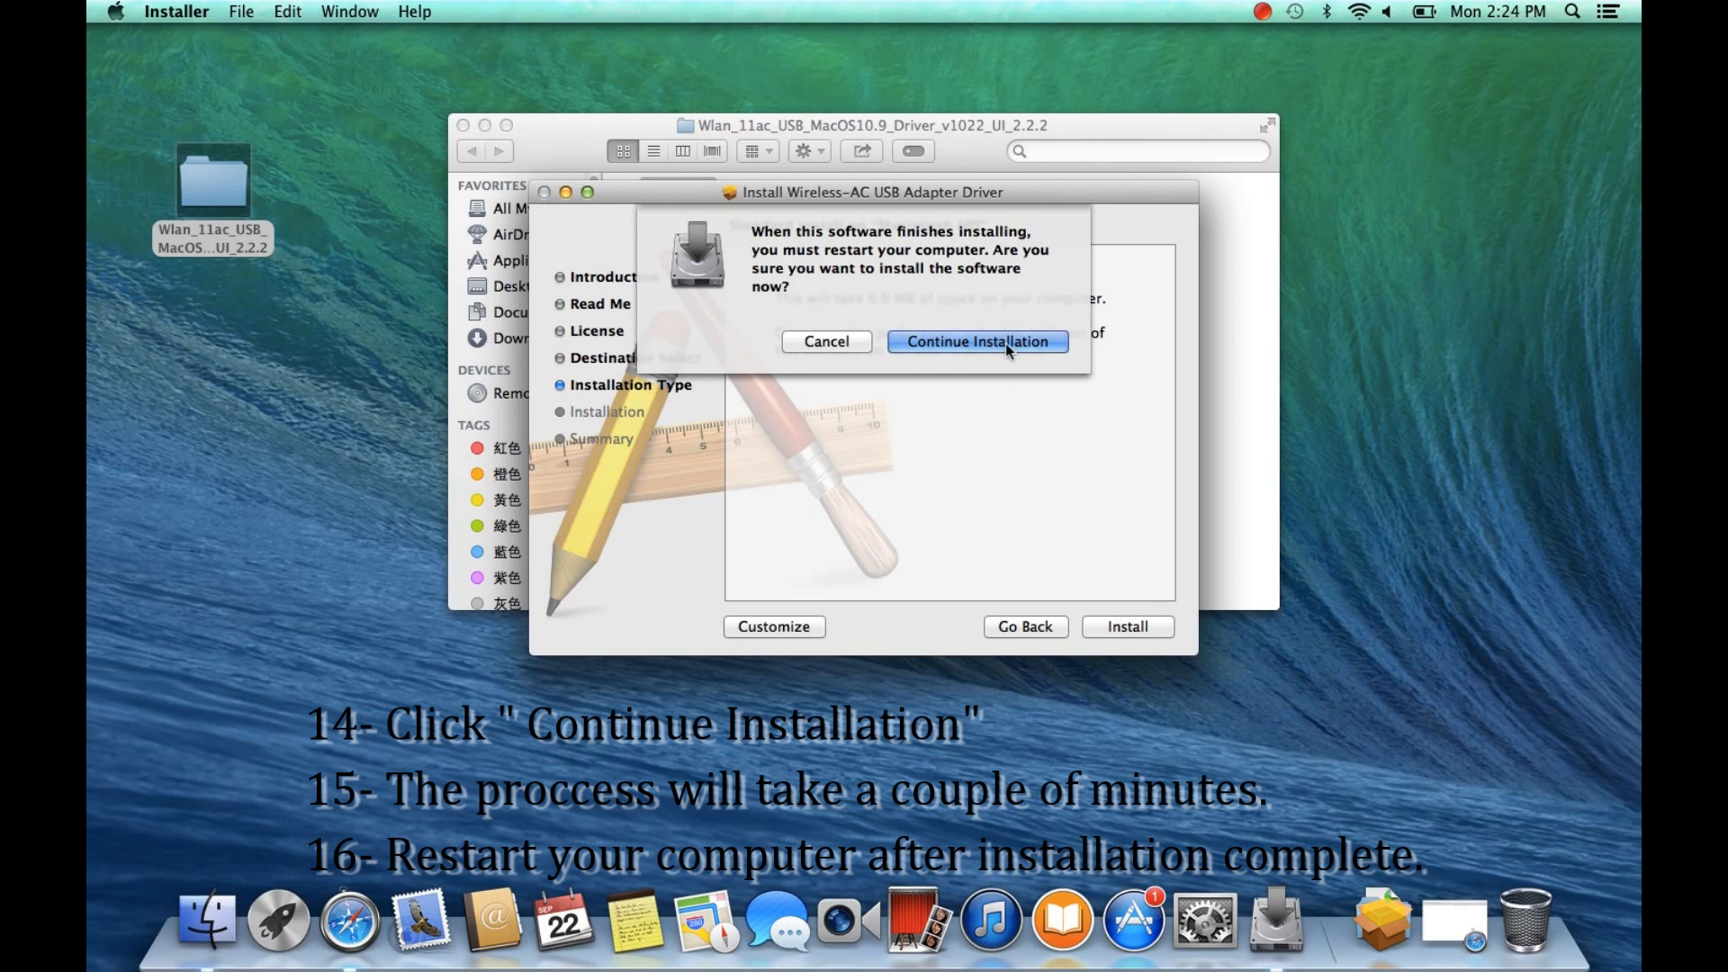
Confirm Continue Installation despite the required restart warning.
click(973, 340)
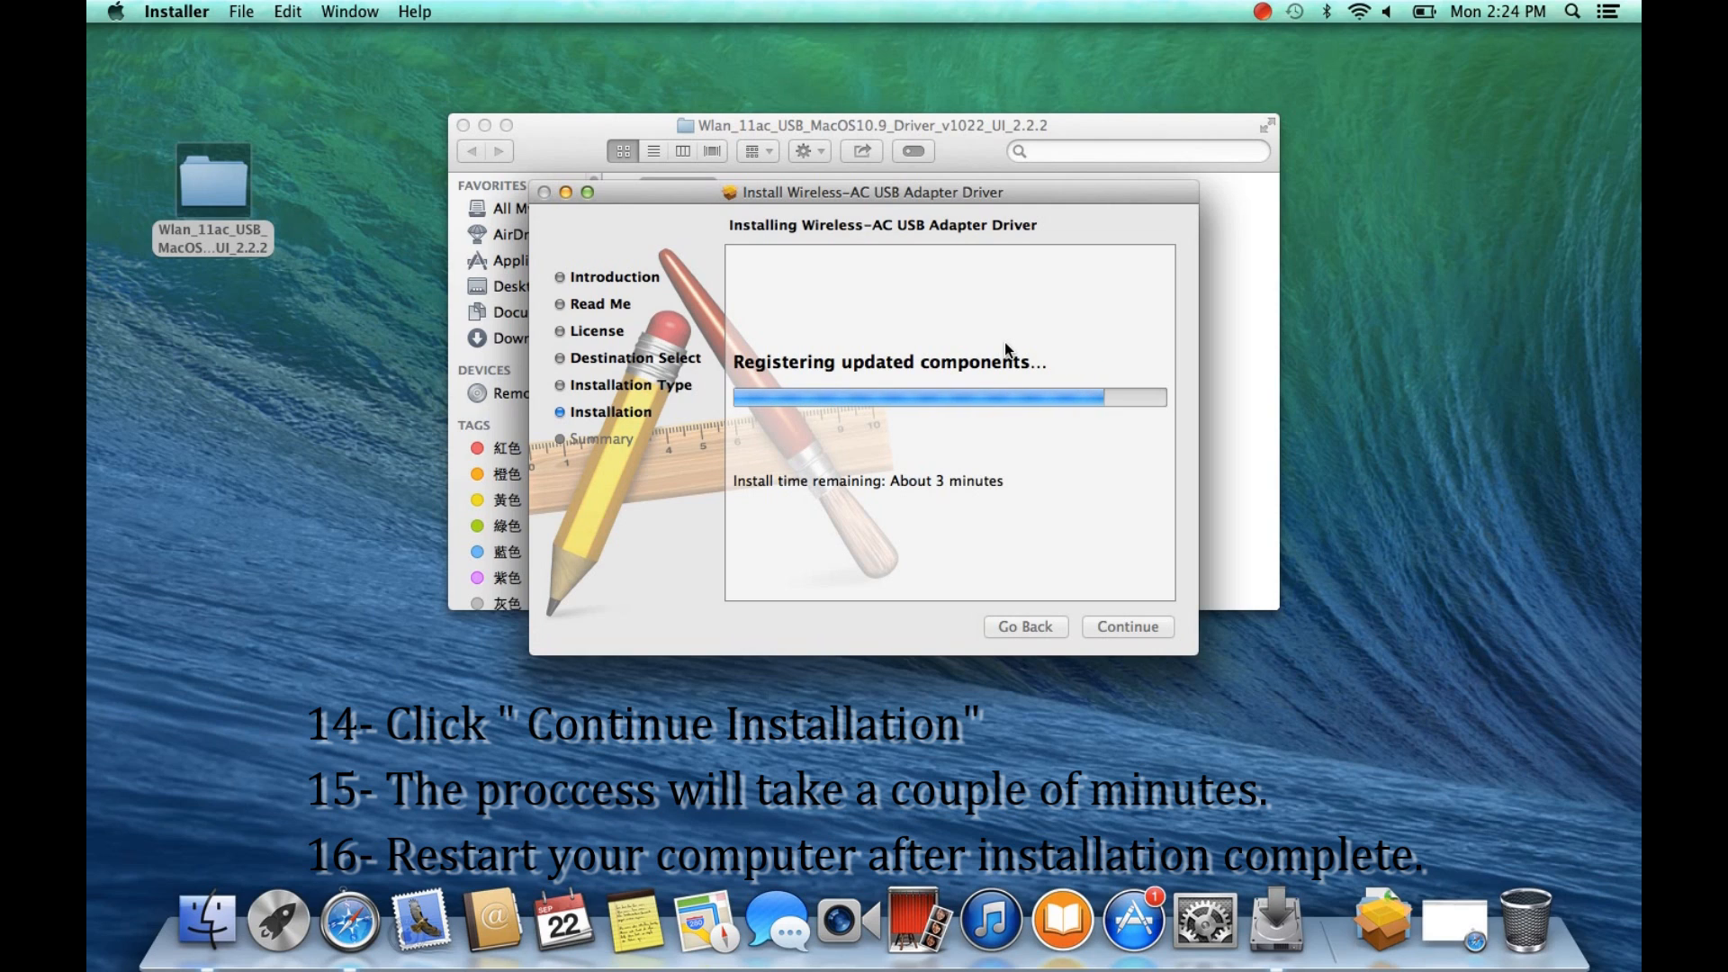
mouse_move(828, 521)
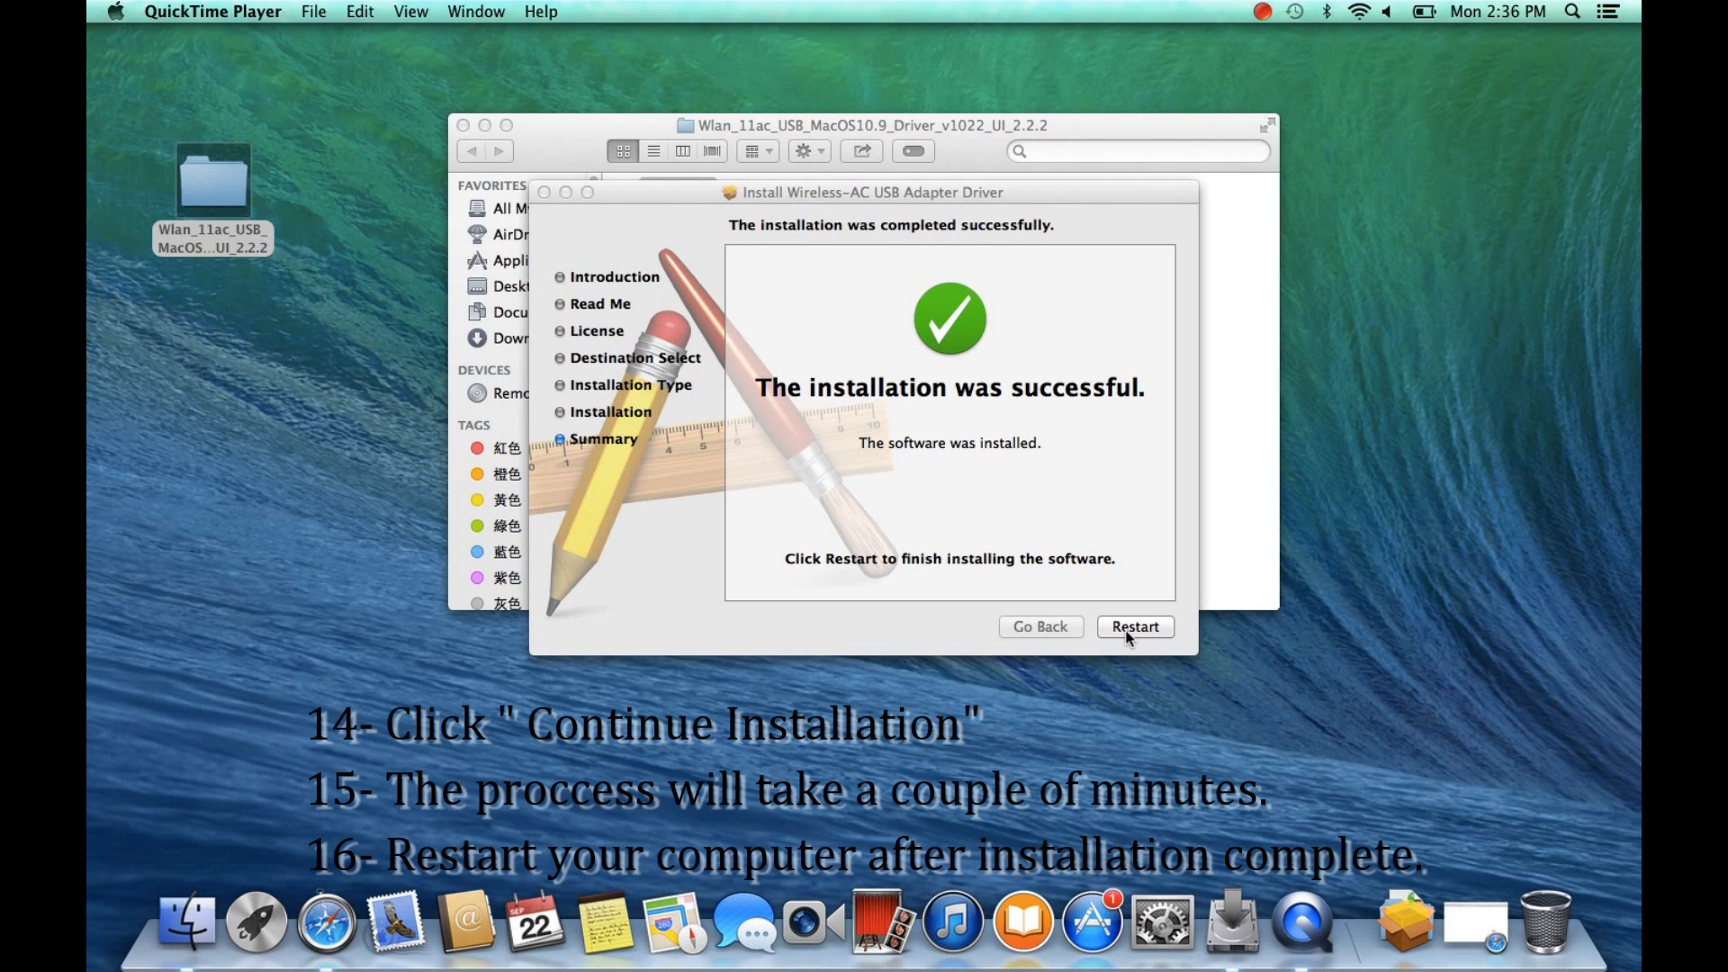
mouse_move(1263, 30)
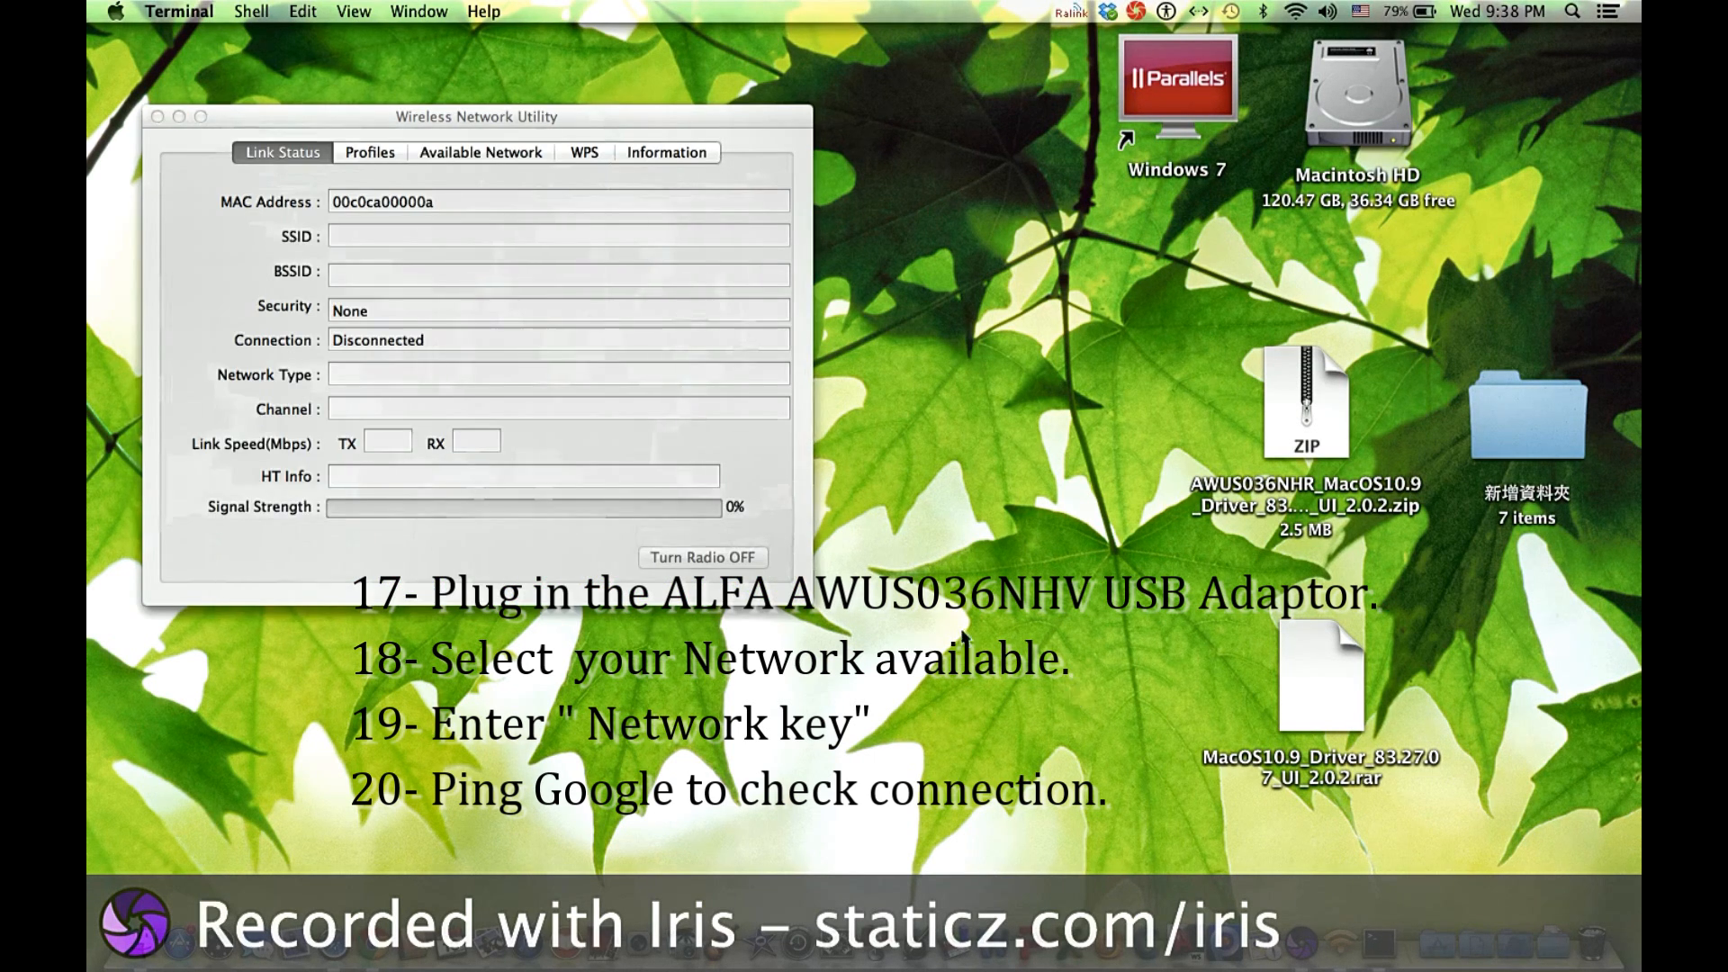
Join the 'alfa lte test' network from Available Network, entering its network key.
click(477, 152)
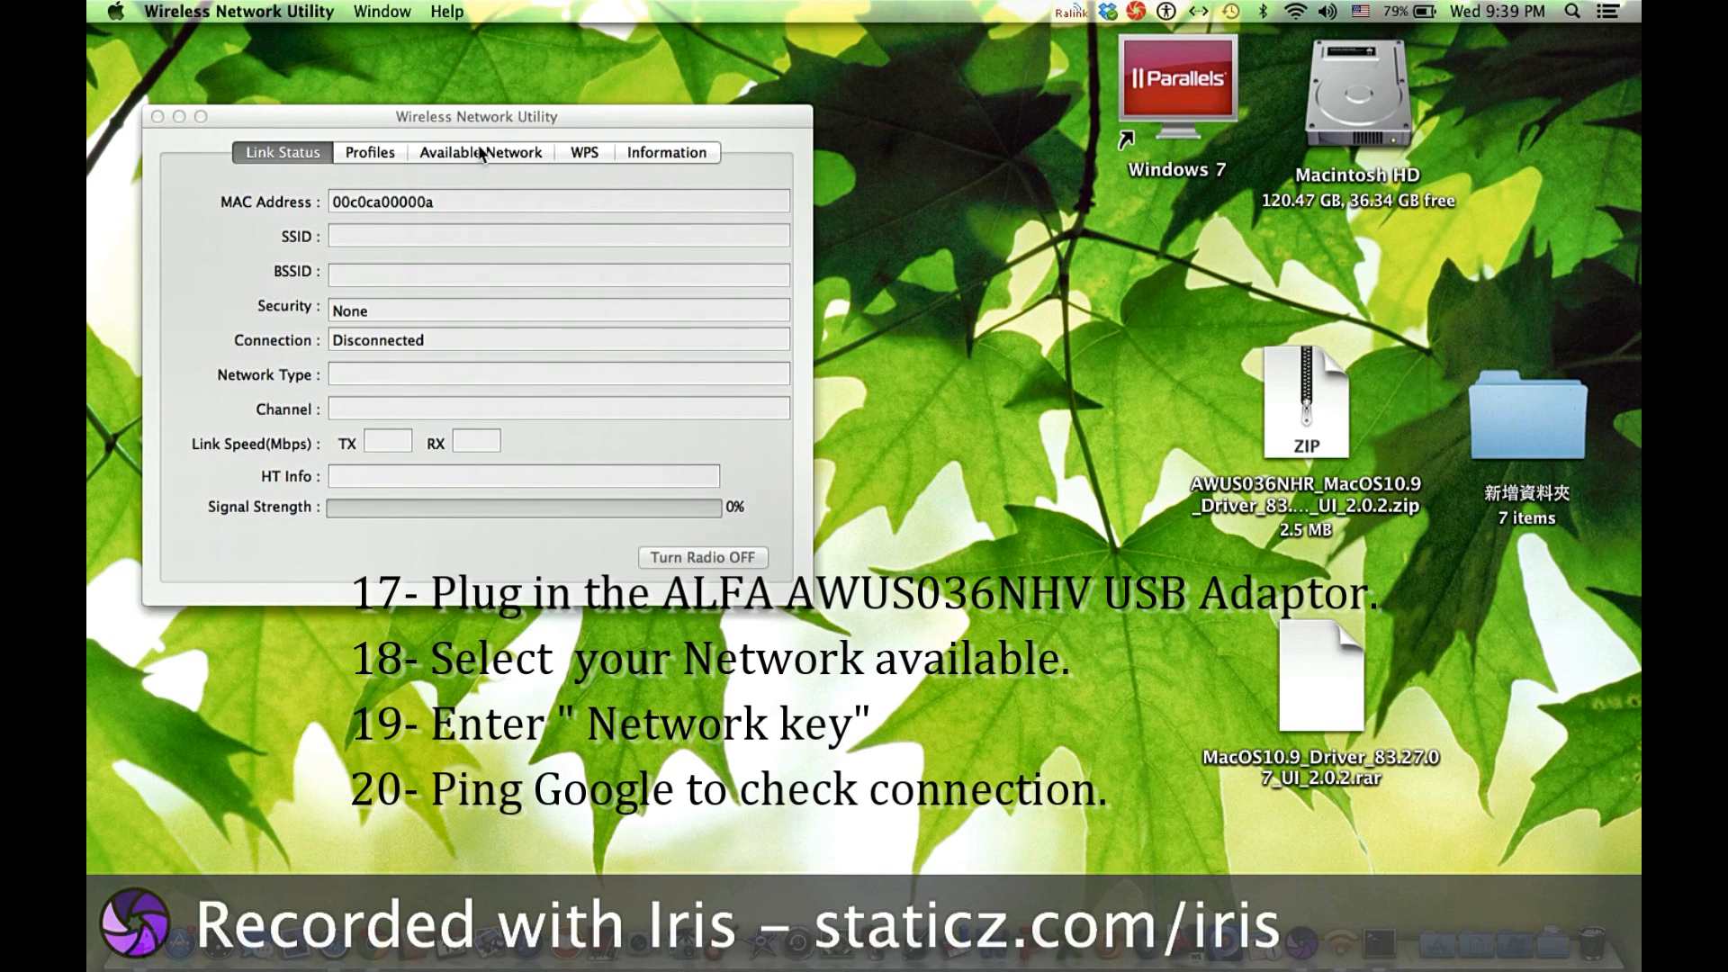
click(480, 152)
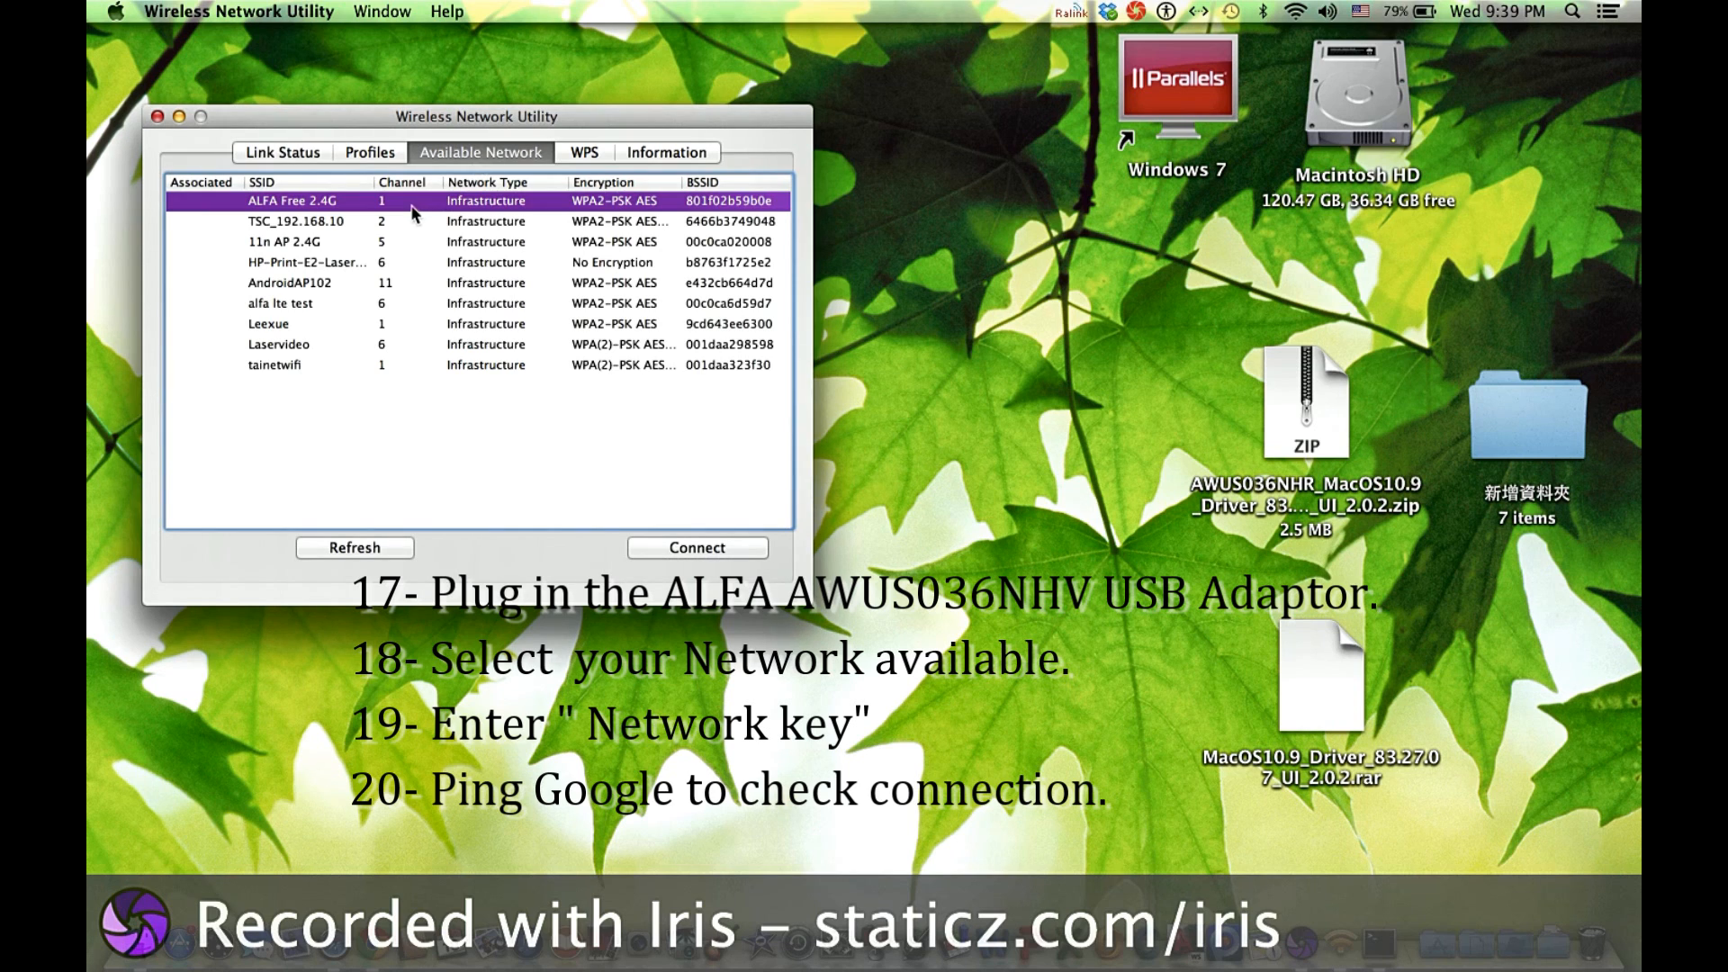
mouse_move(323, 269)
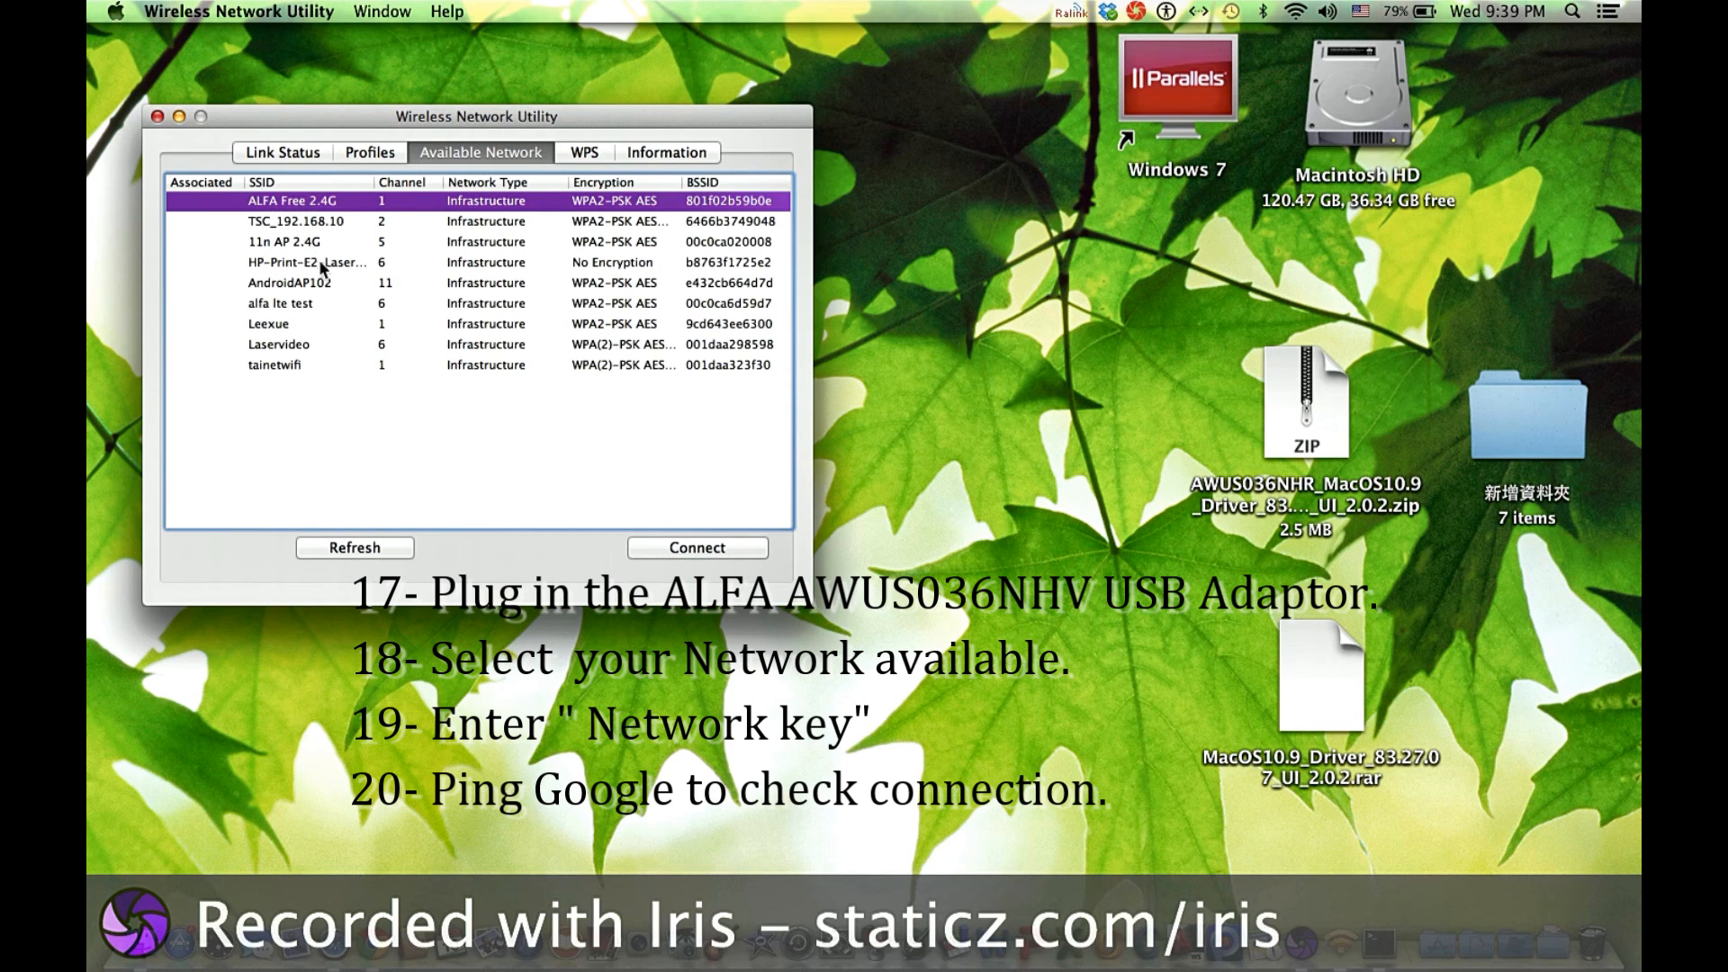
click(697, 548)
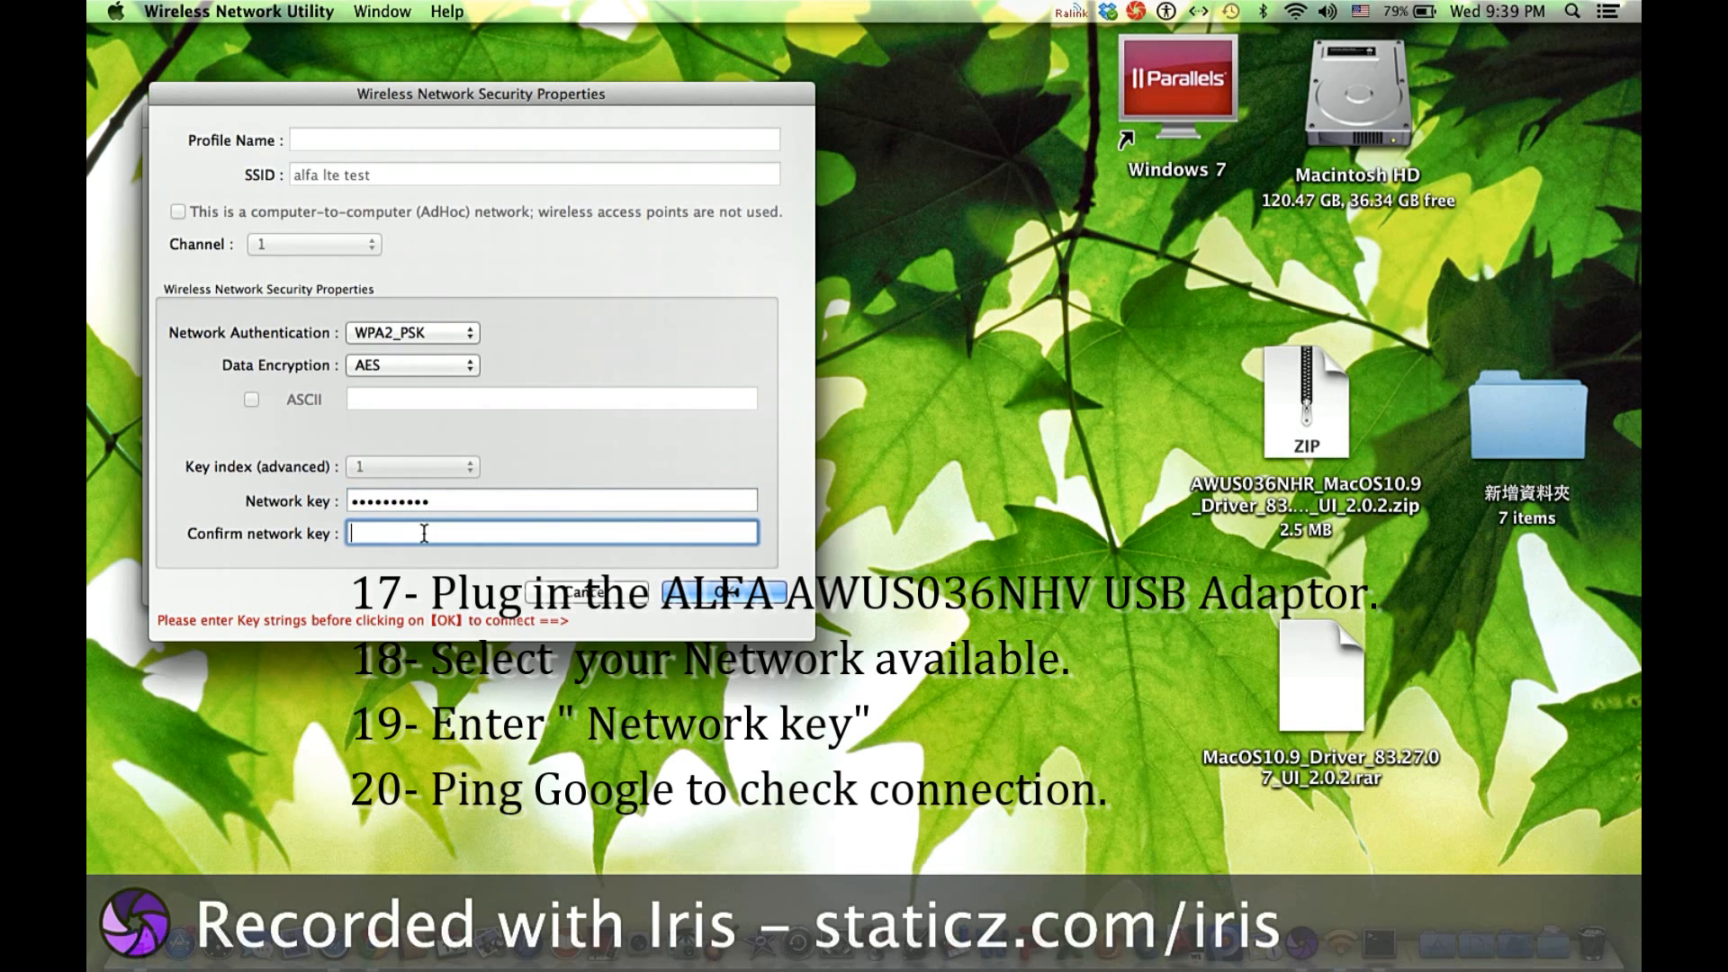
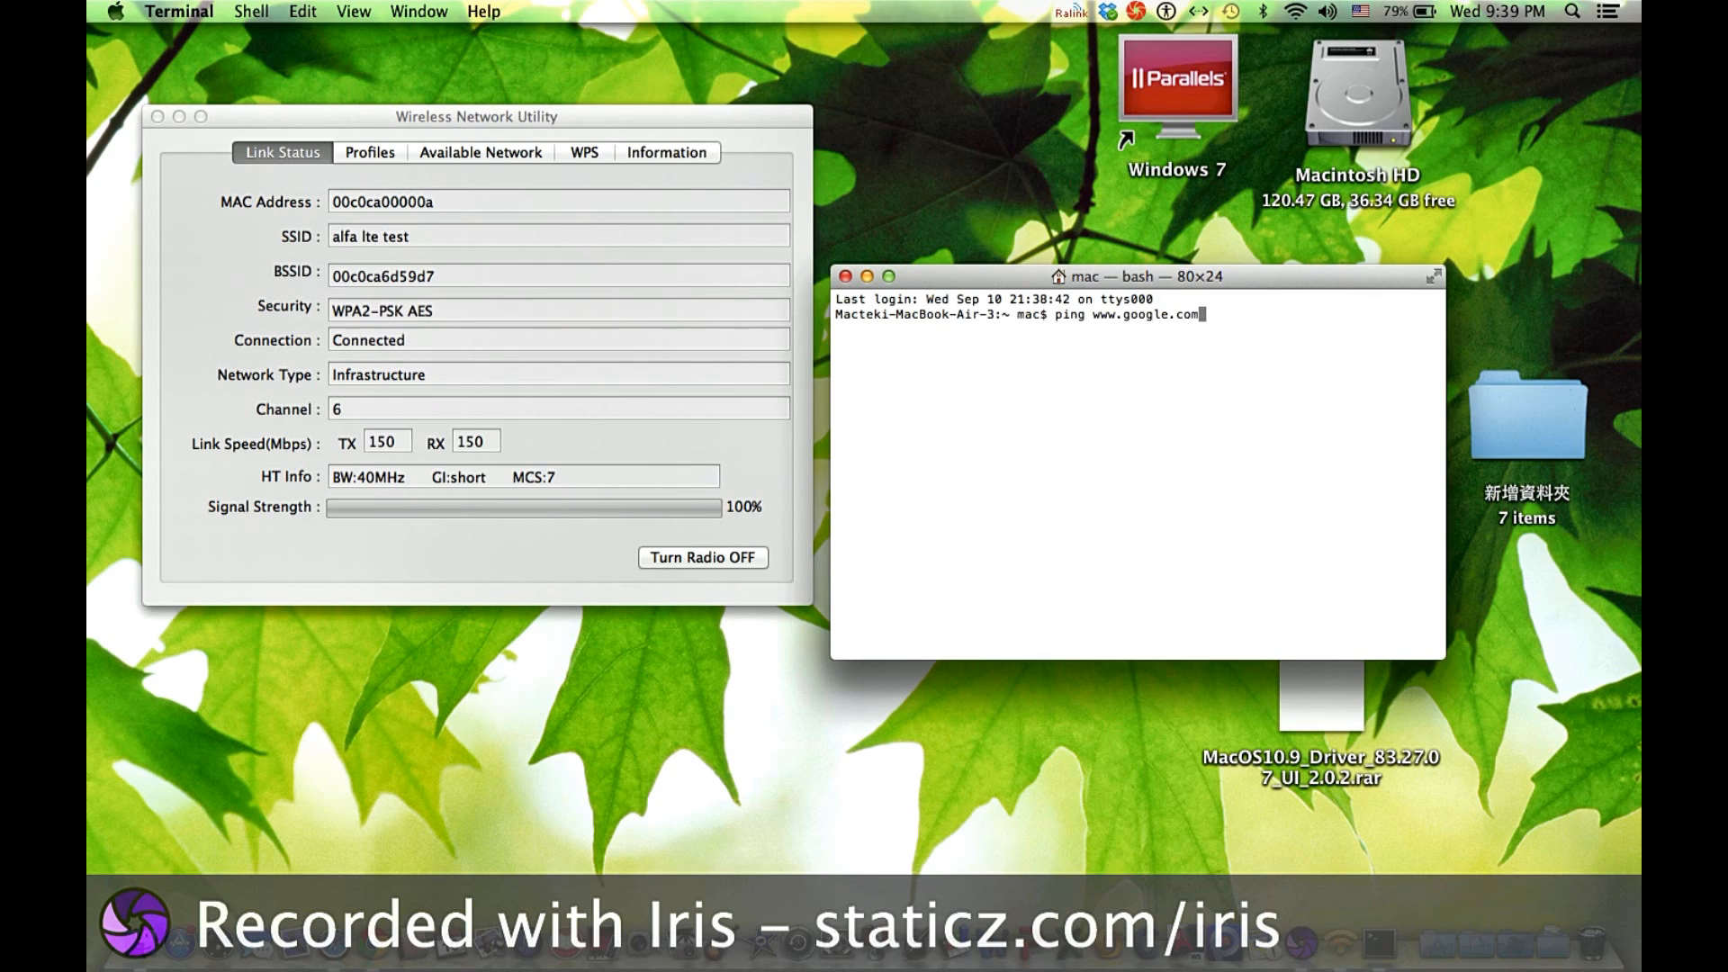
key(Return)
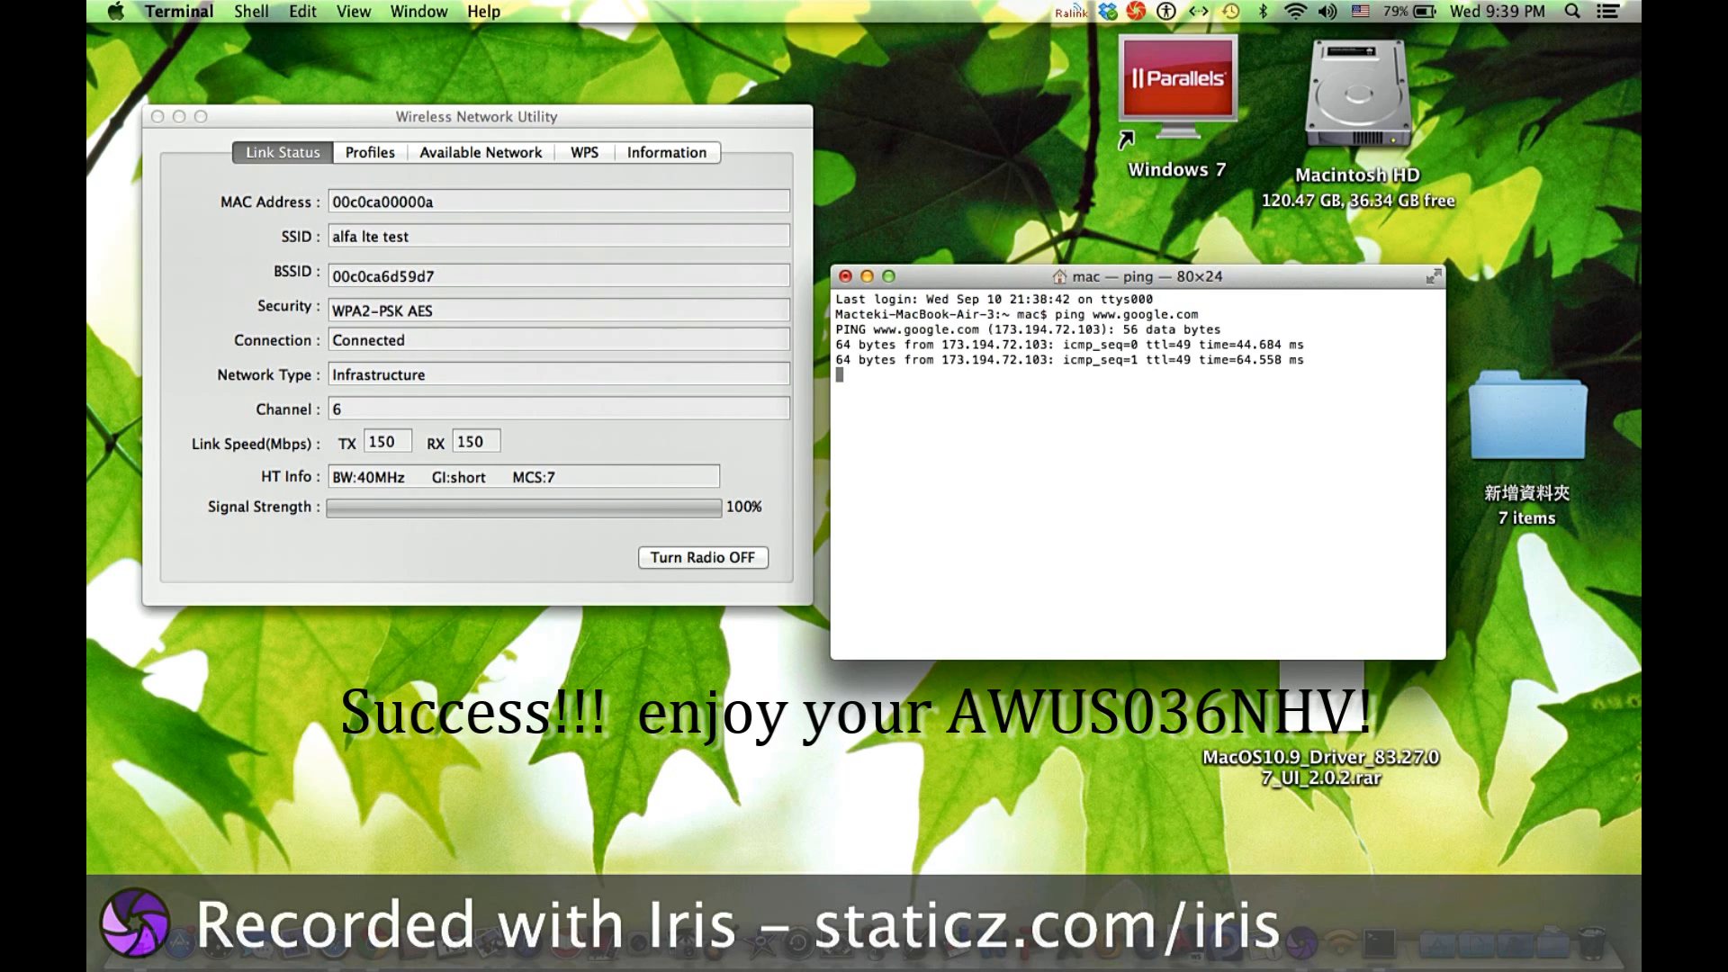